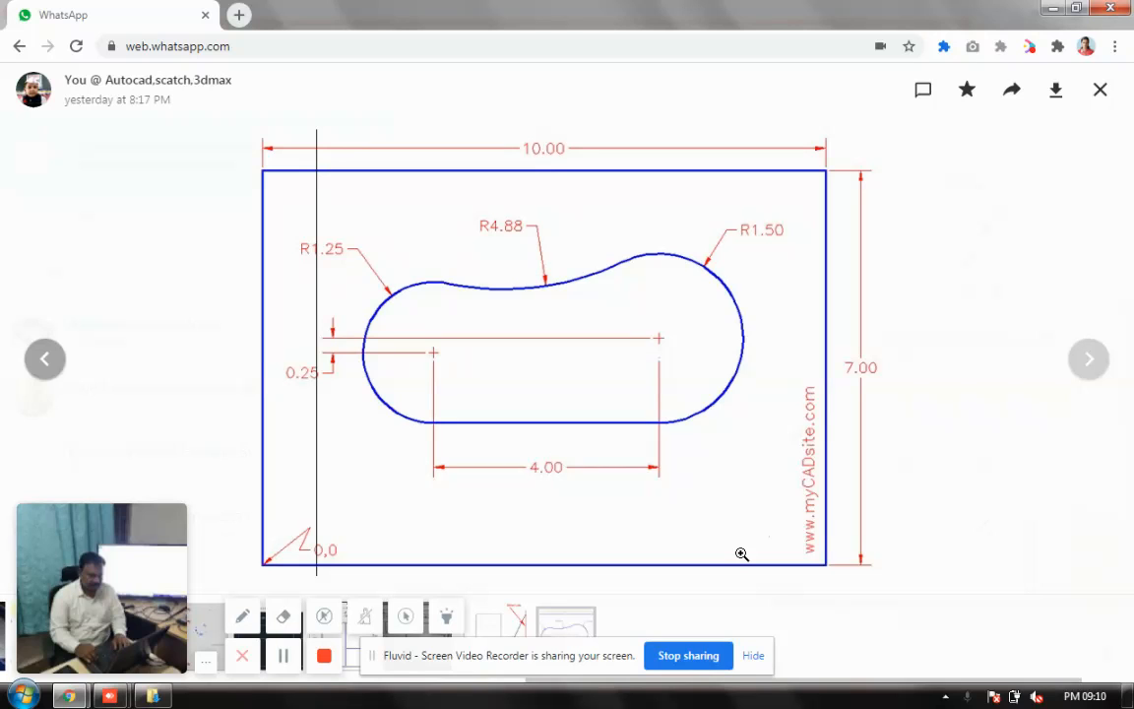
mouse_move(424, 224)
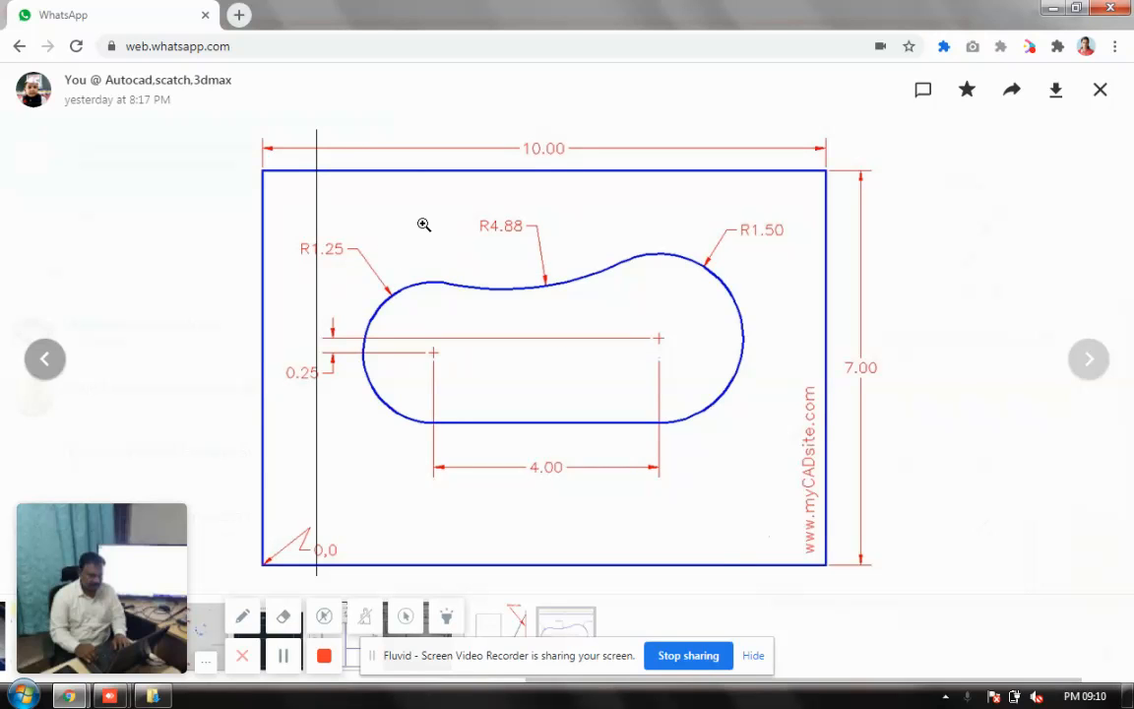
mouse_move(849, 177)
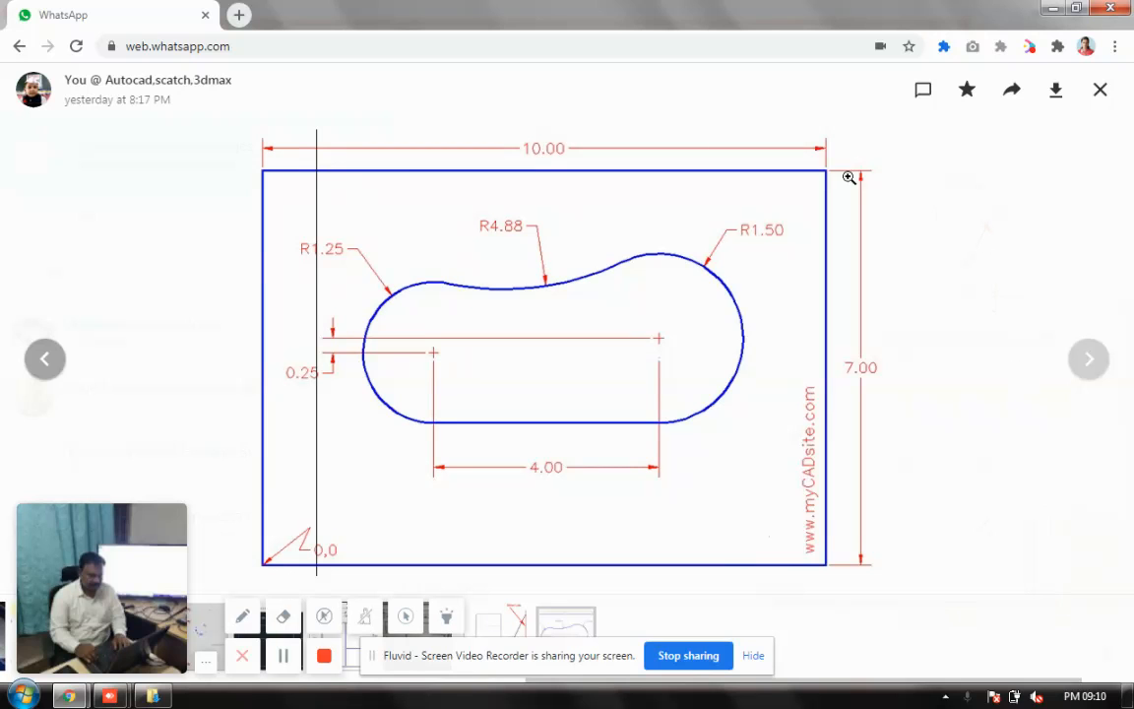
mouse_move(108, 697)
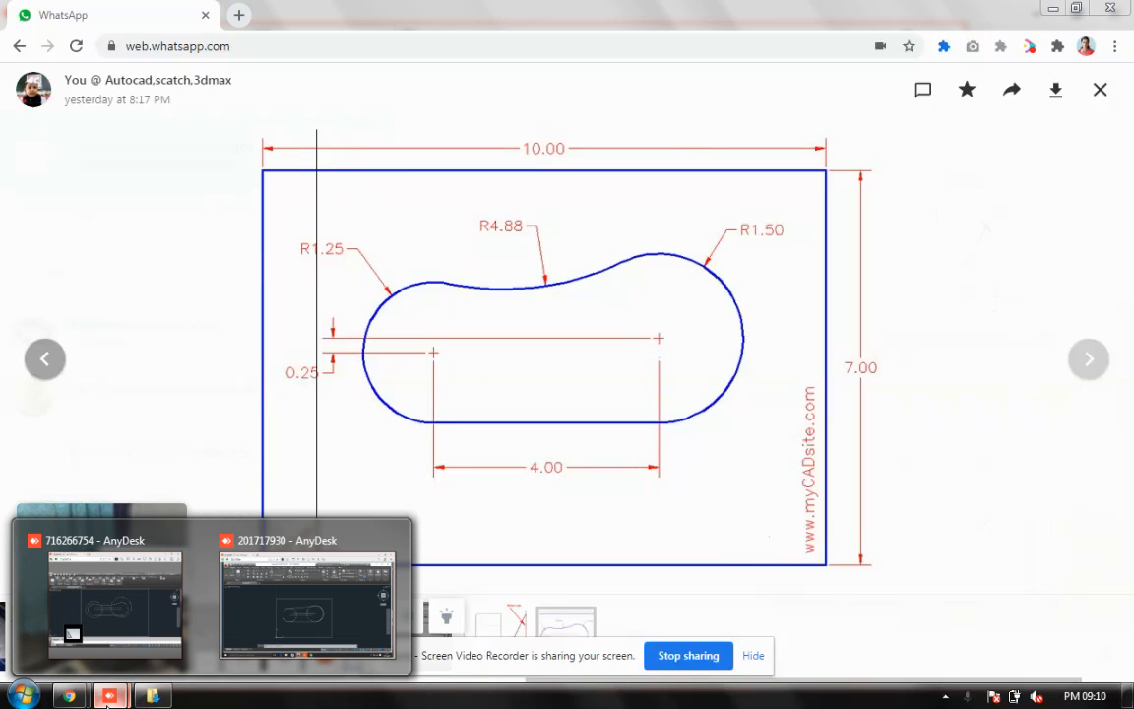
Switch from the WhatsApp reference image to the remote AutoCAD session
left_click(307, 601)
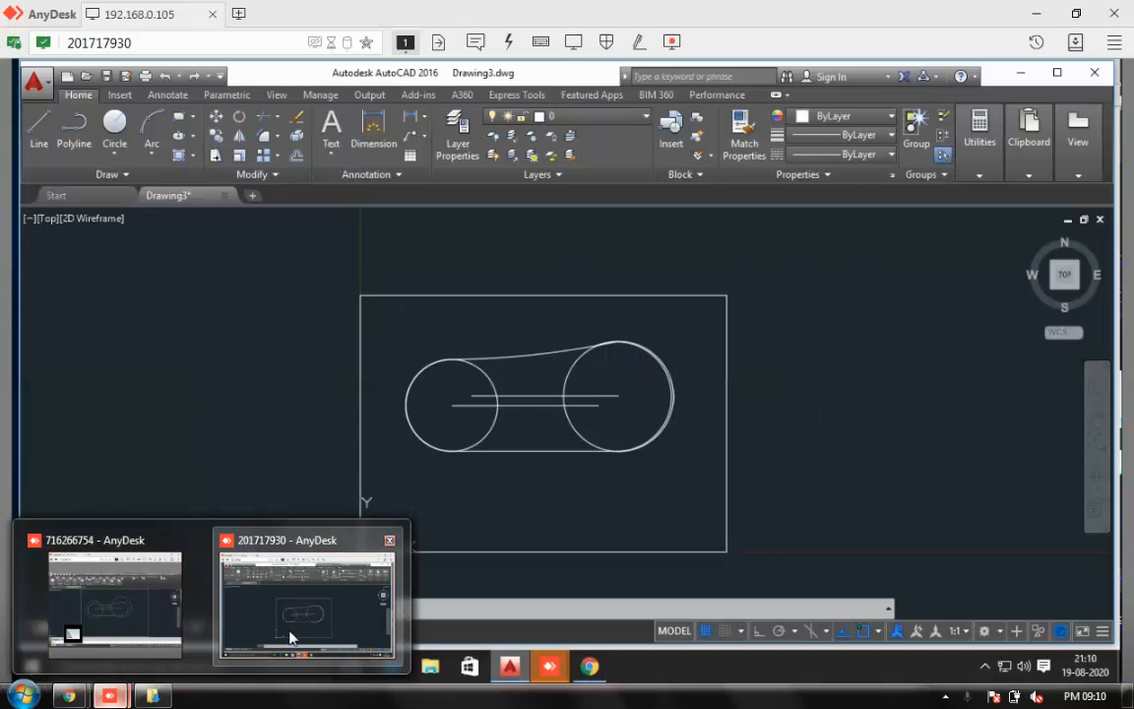
left_click(115, 601)
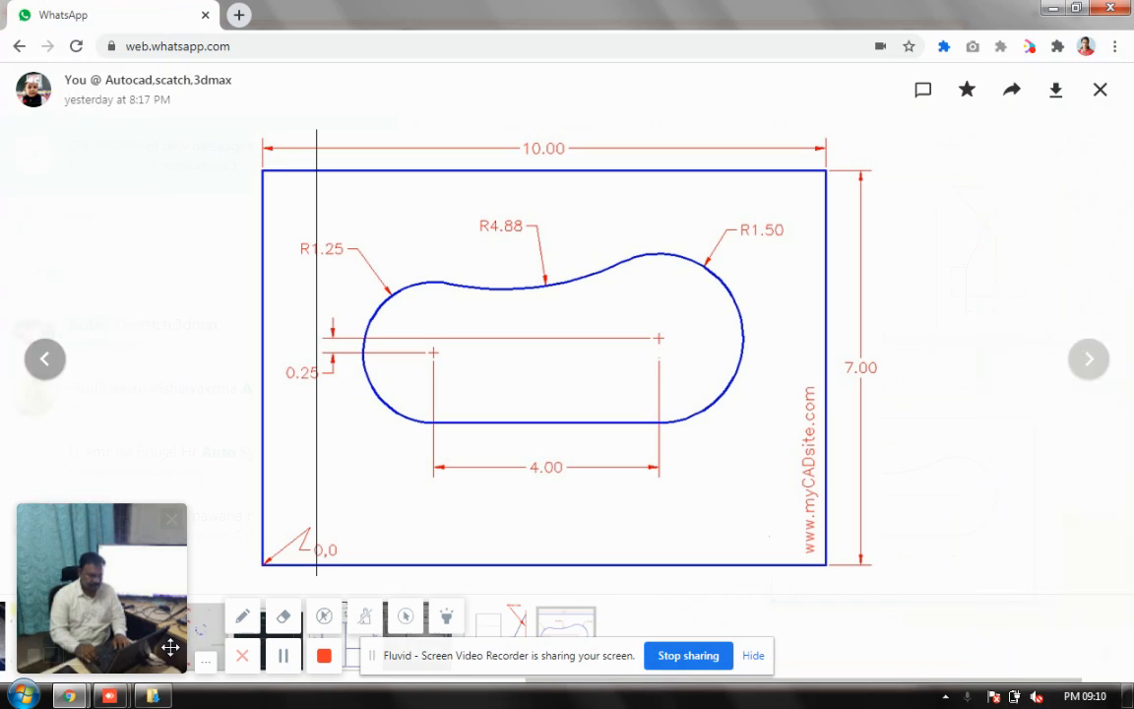
mouse_move(965, 601)
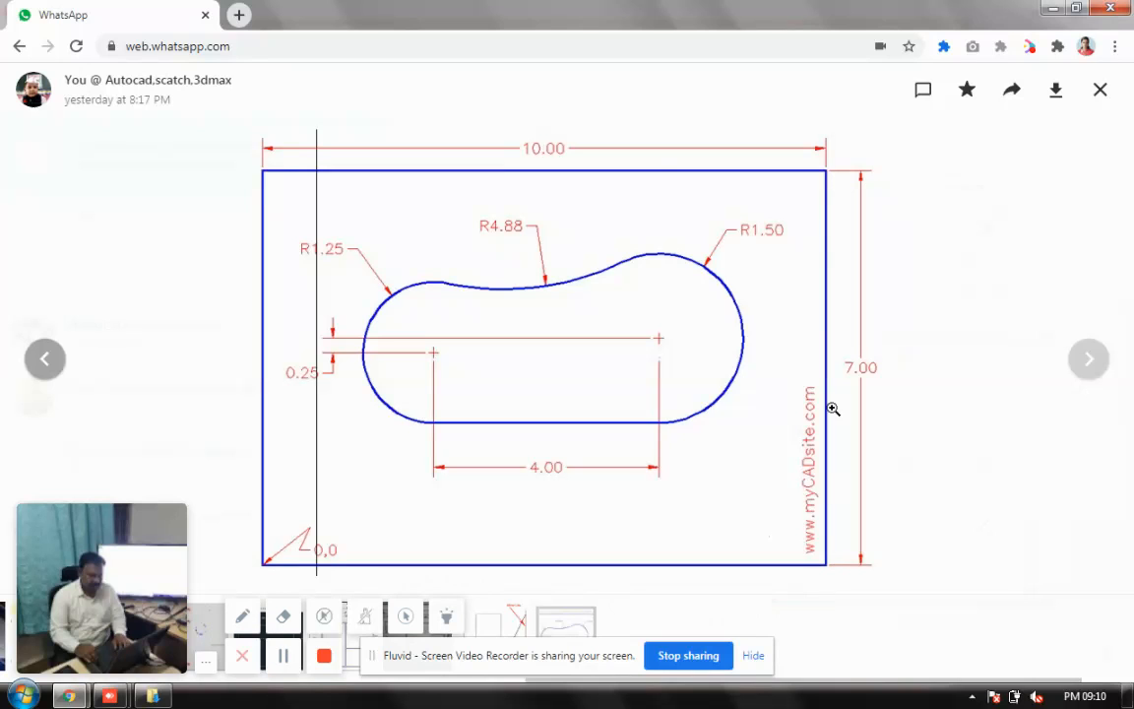
mouse_move(267, 393)
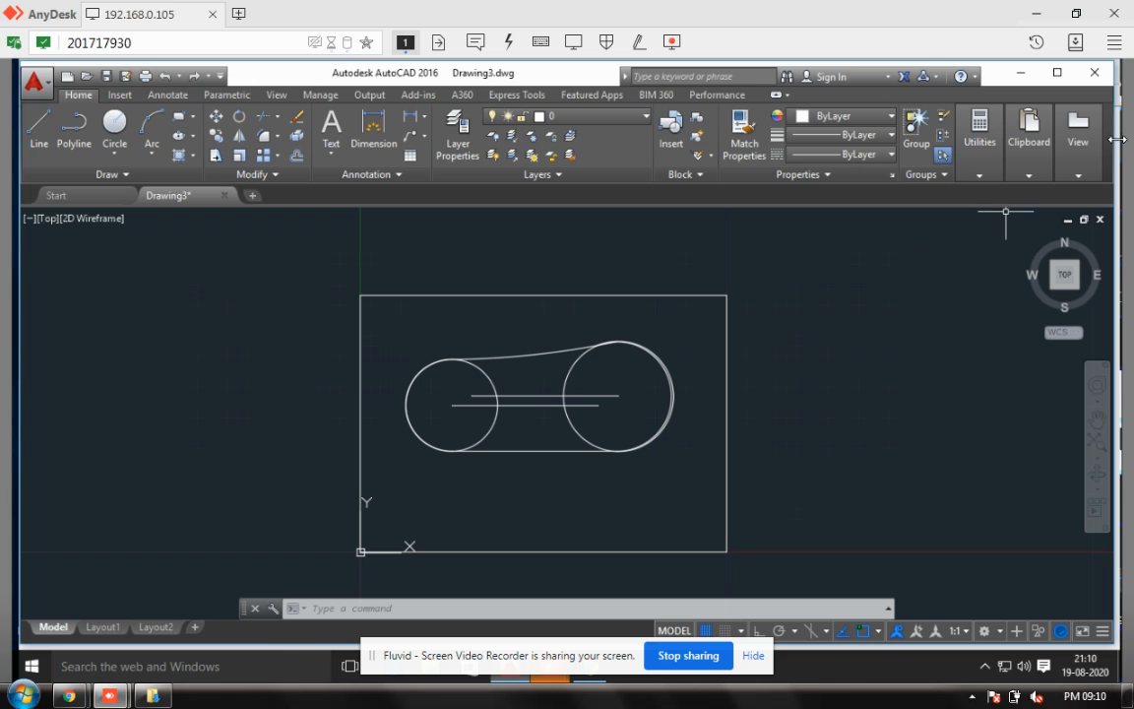
mouse_move(1097, 74)
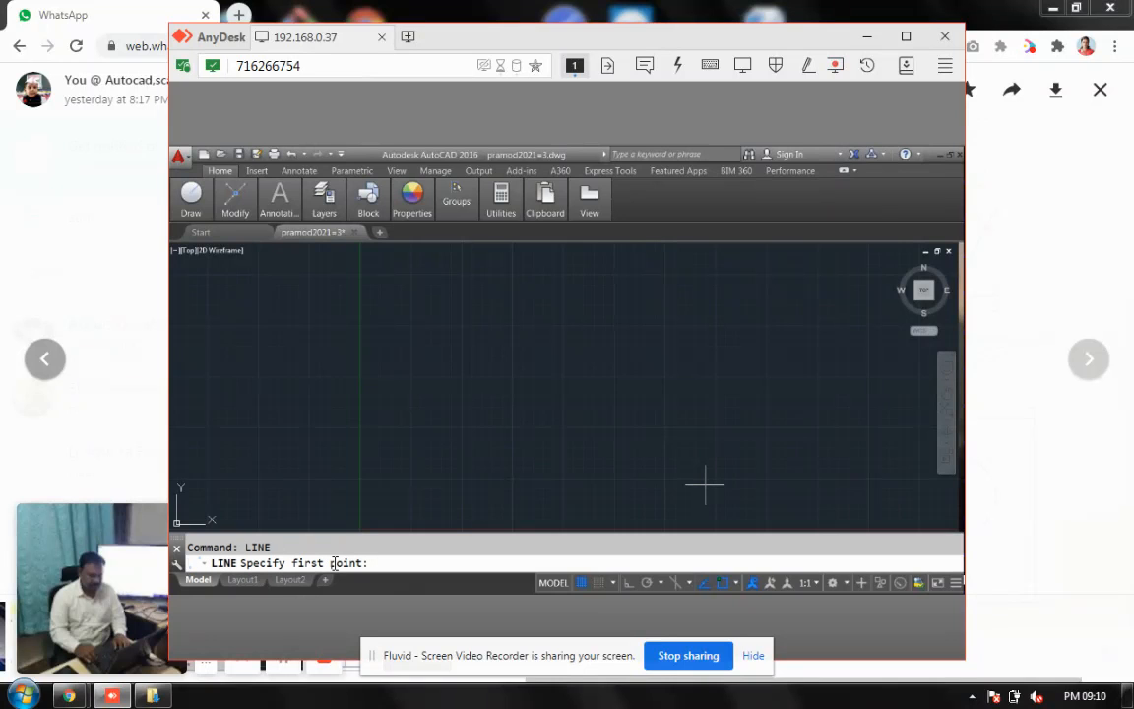
type("0,0")
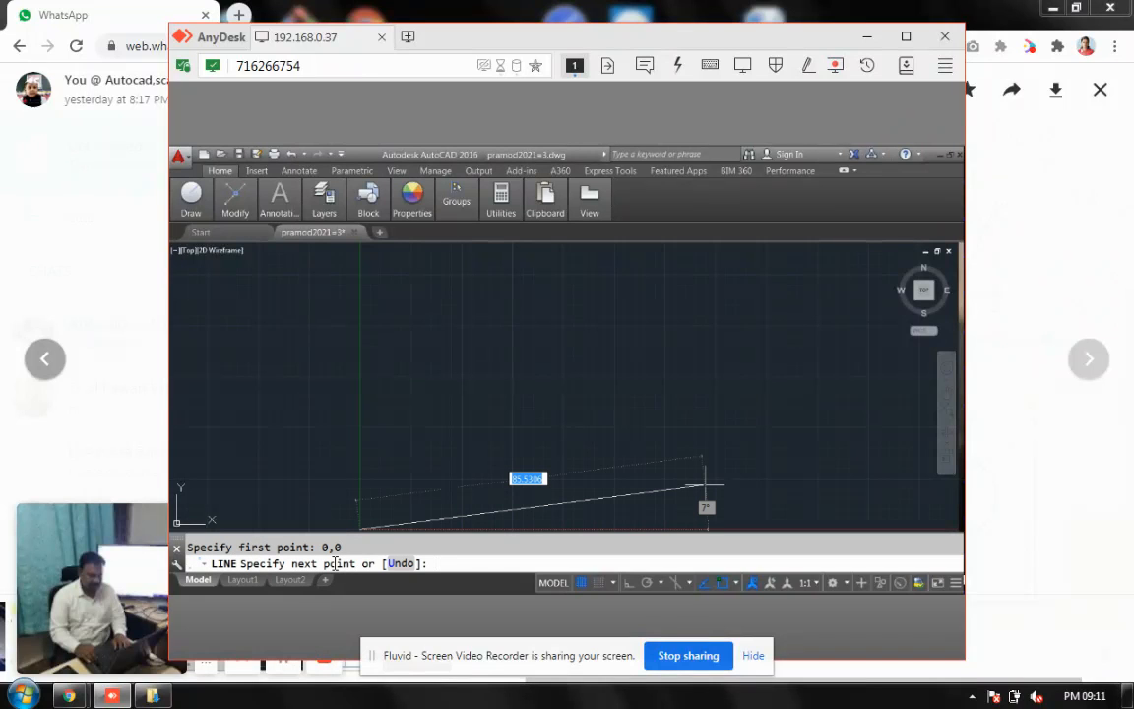
type("@10")
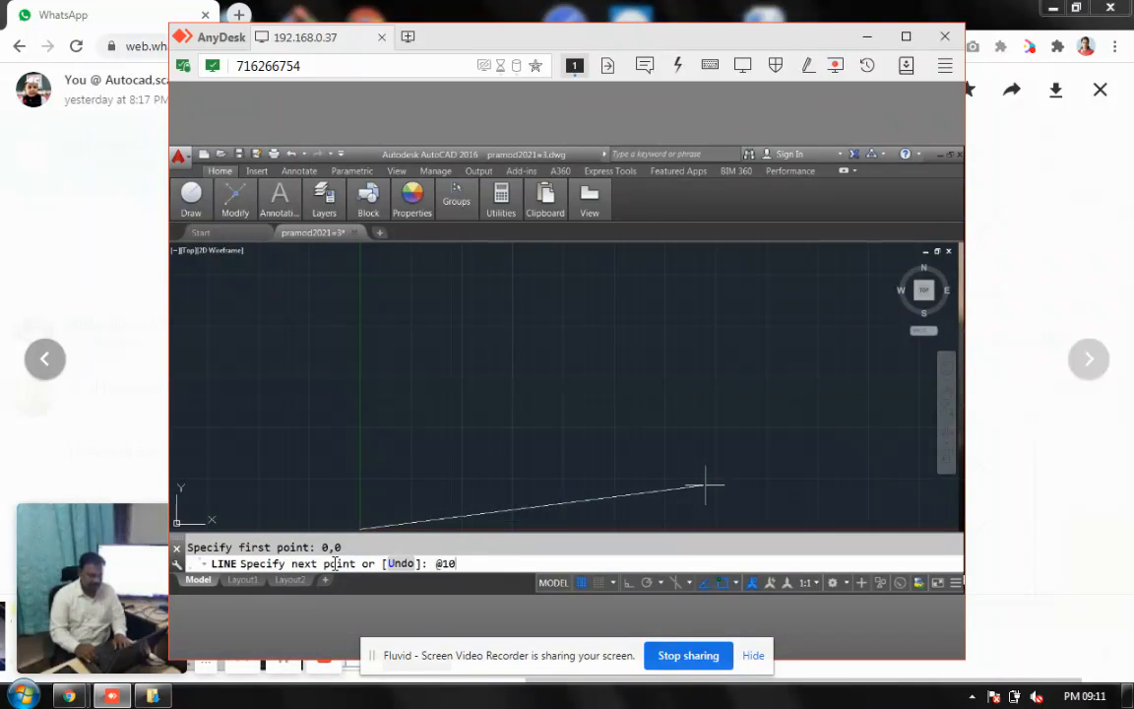
type("<")
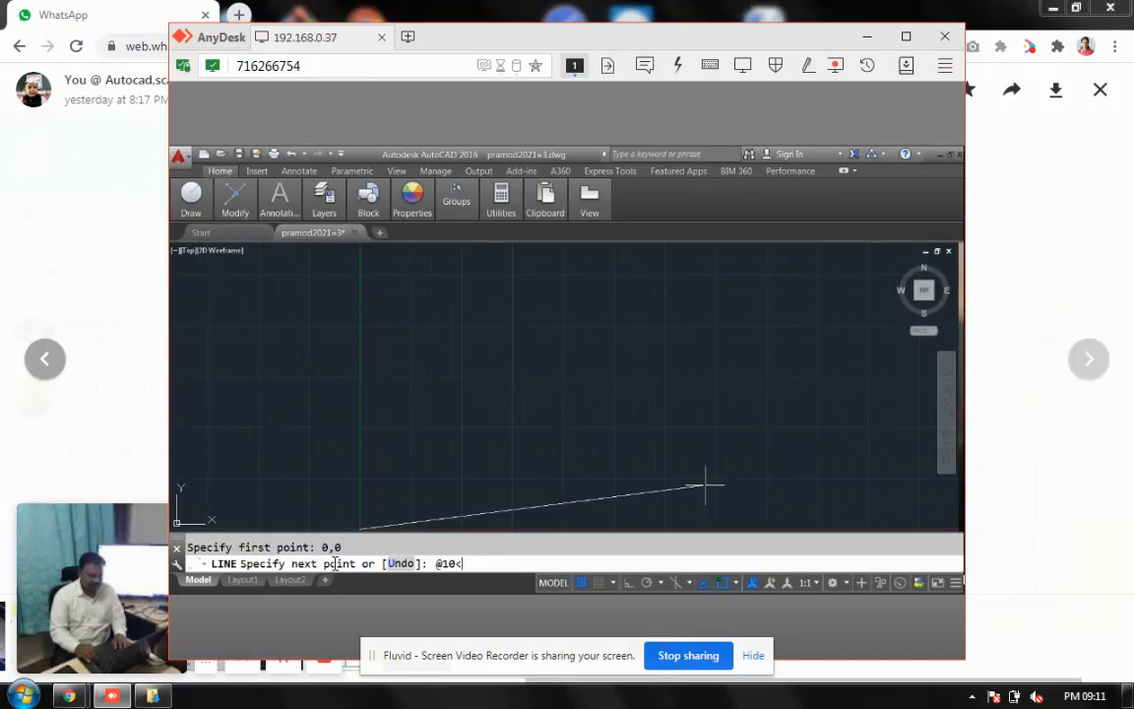
key("enter")
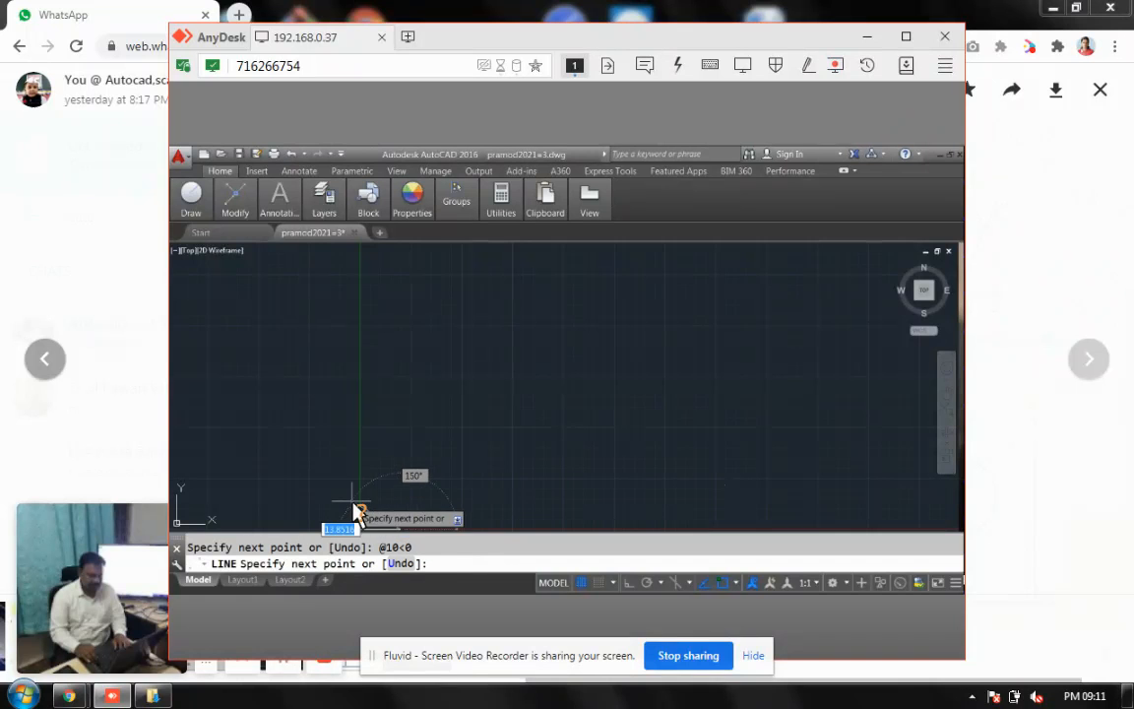
mouse_move(443, 531)
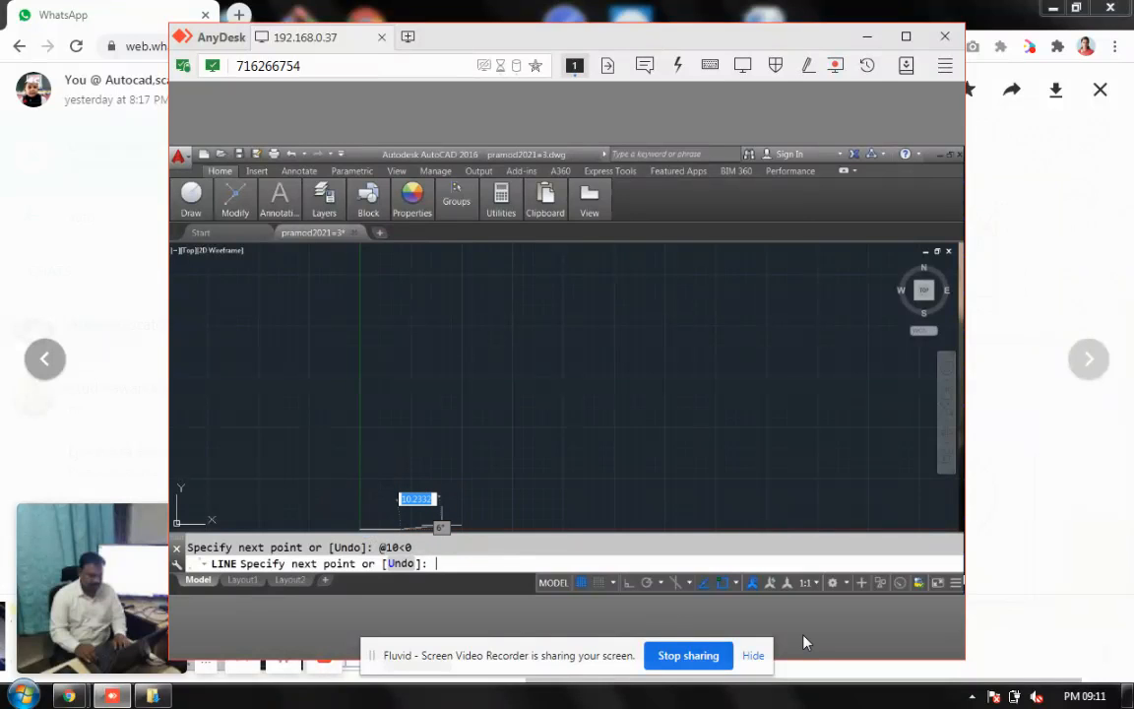
type("@")
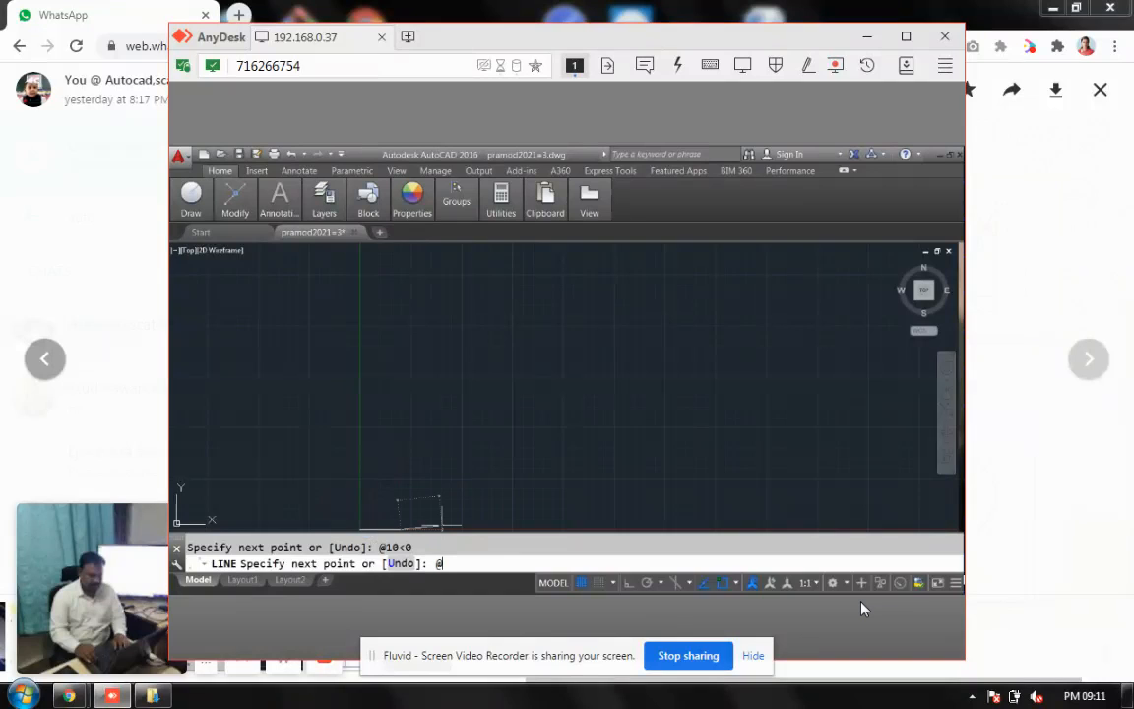
type("7<")
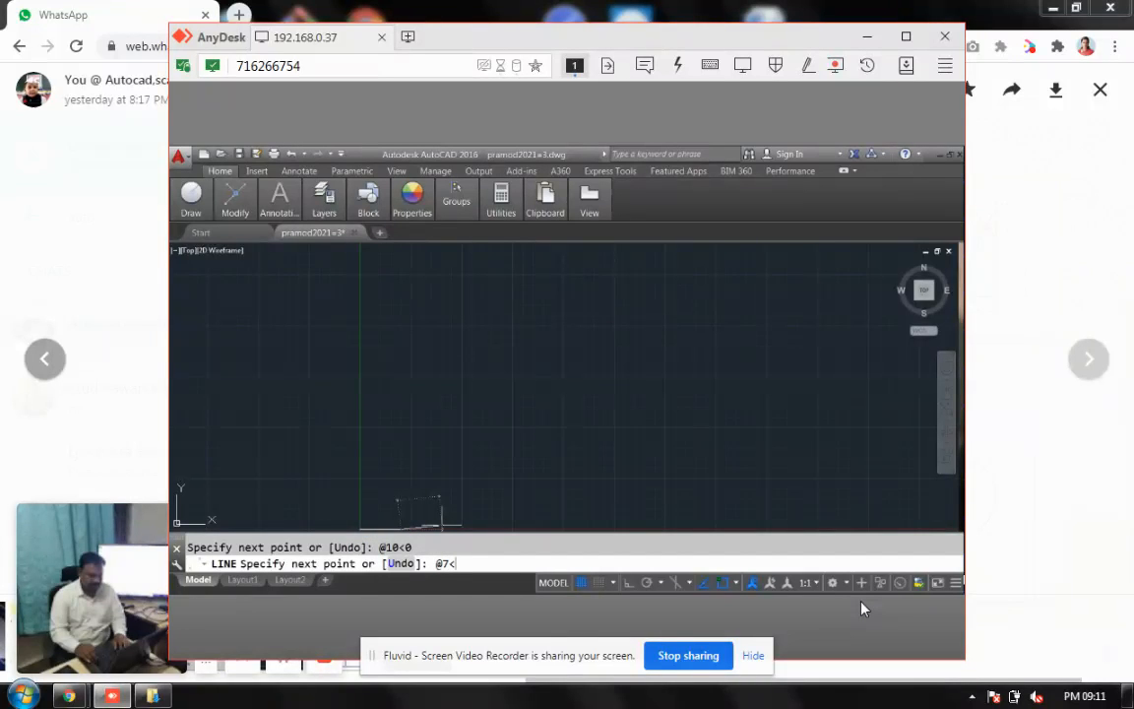
type("90")
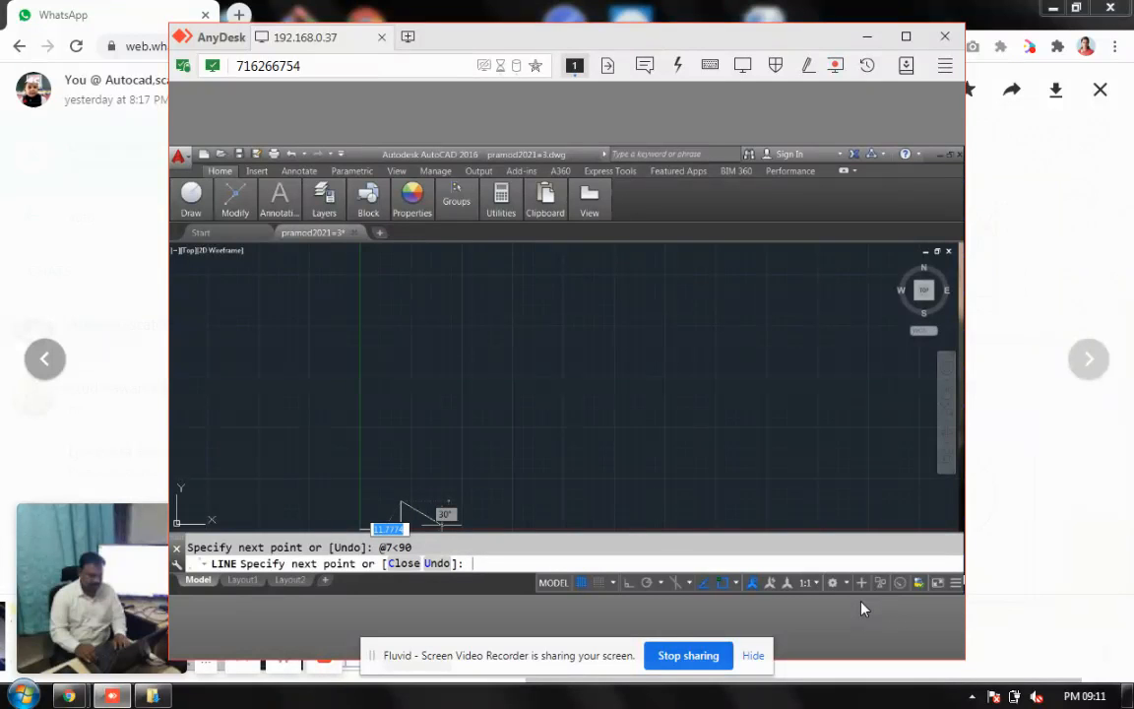
type("@1")
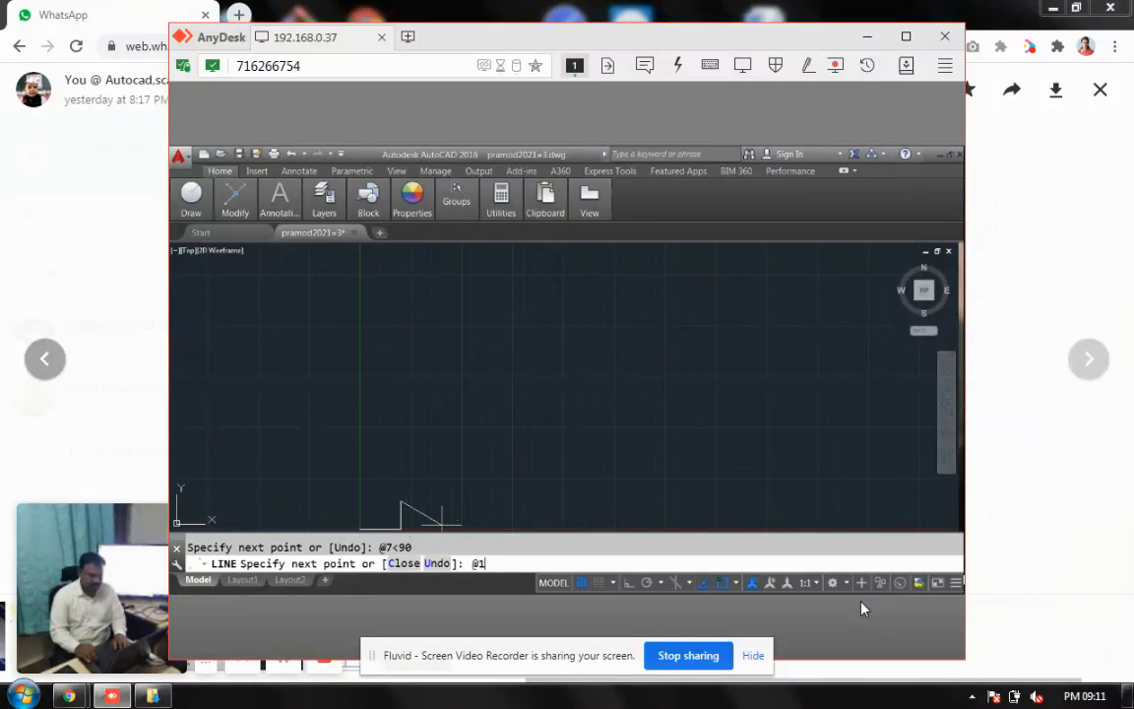
type("0<180")
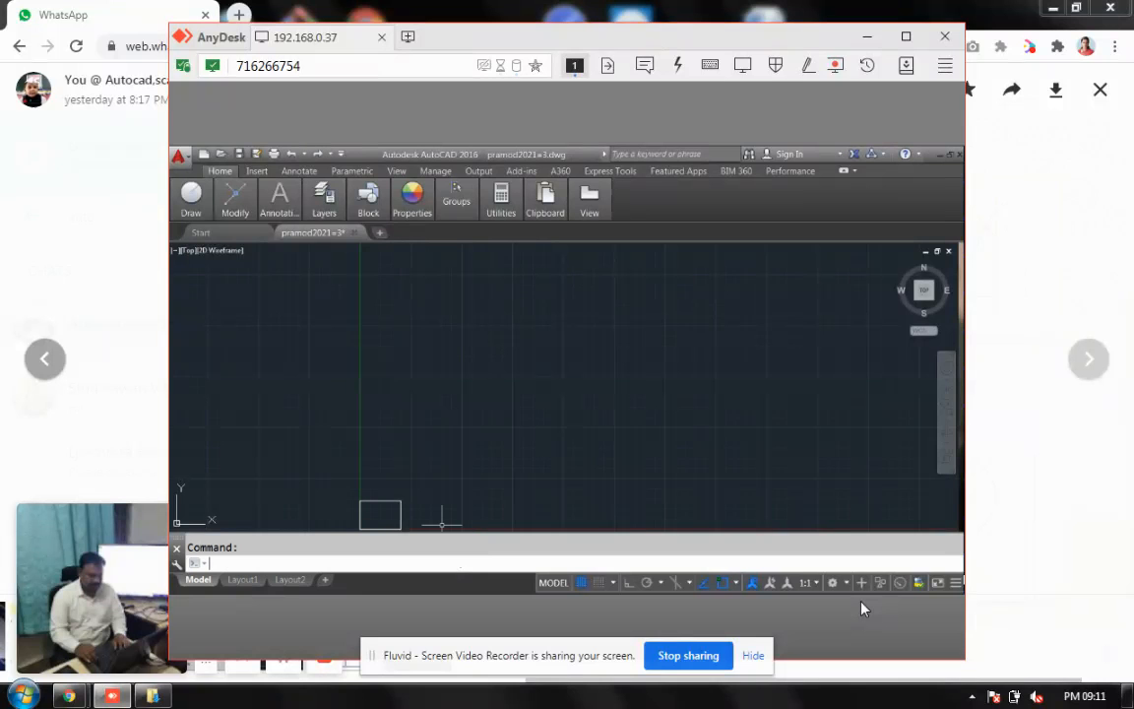
type("zoom")
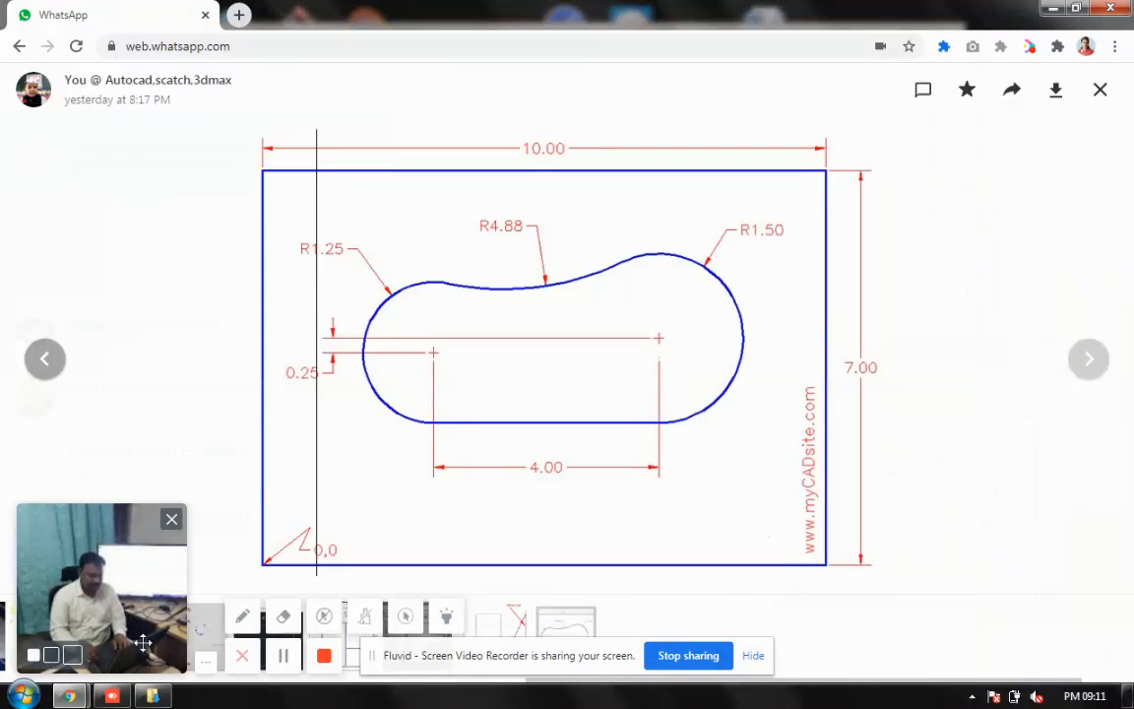
mouse_move(456, 355)
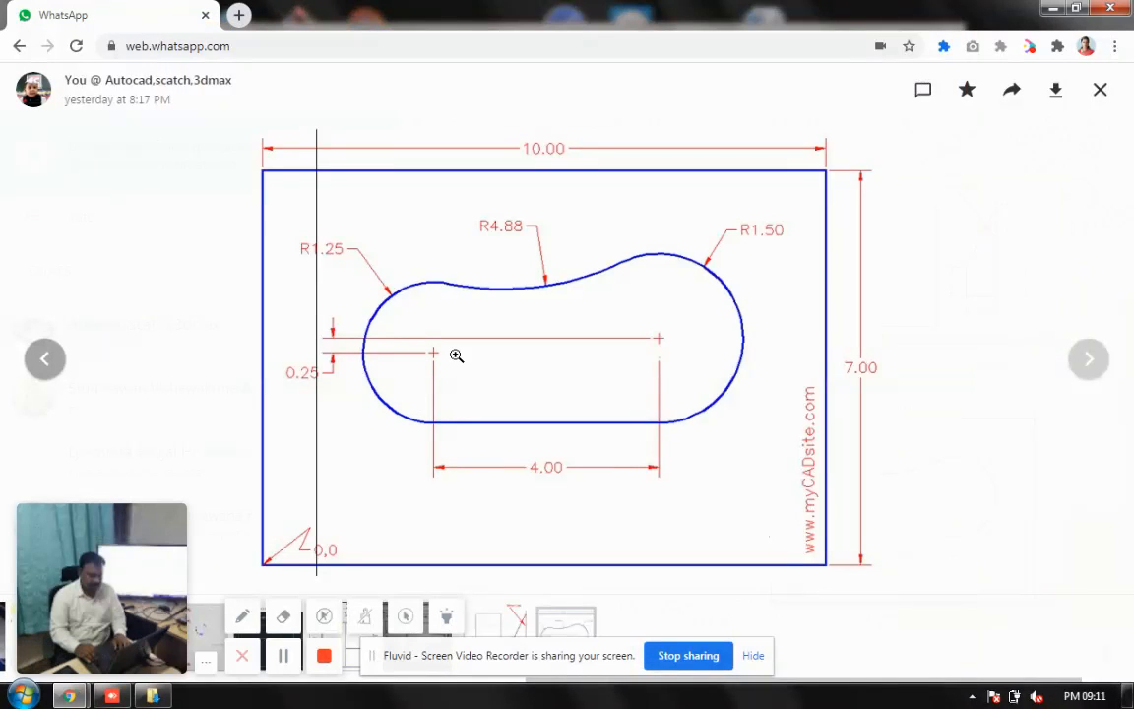
mouse_move(427, 351)
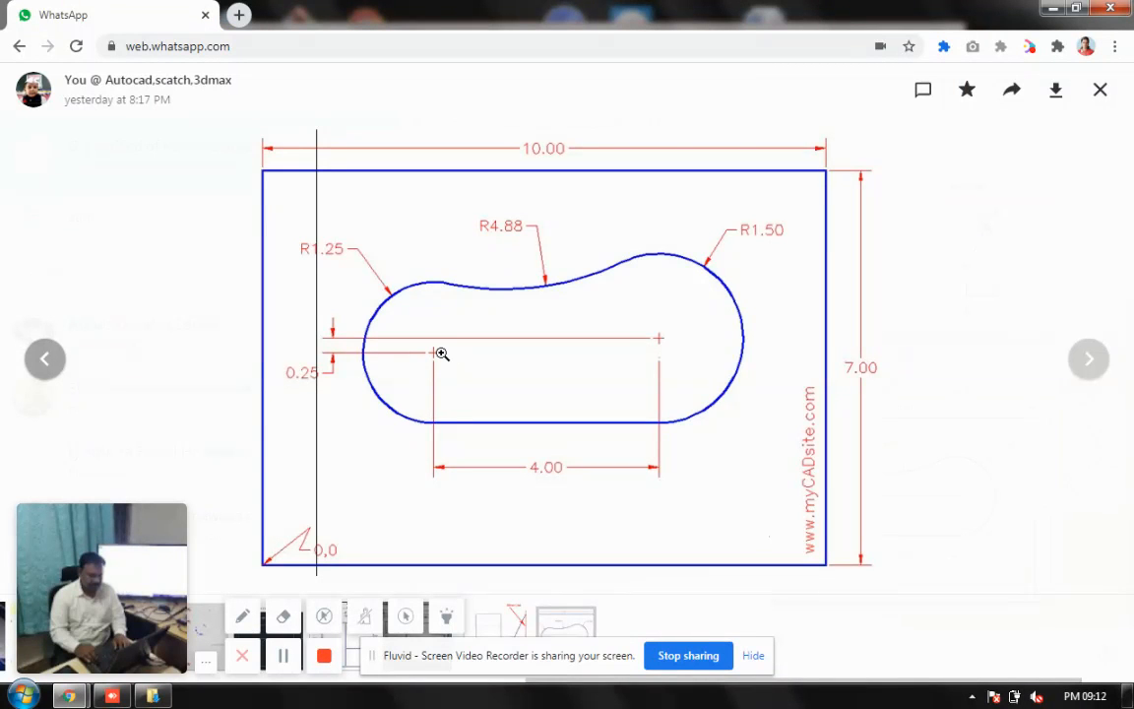
mouse_move(431, 354)
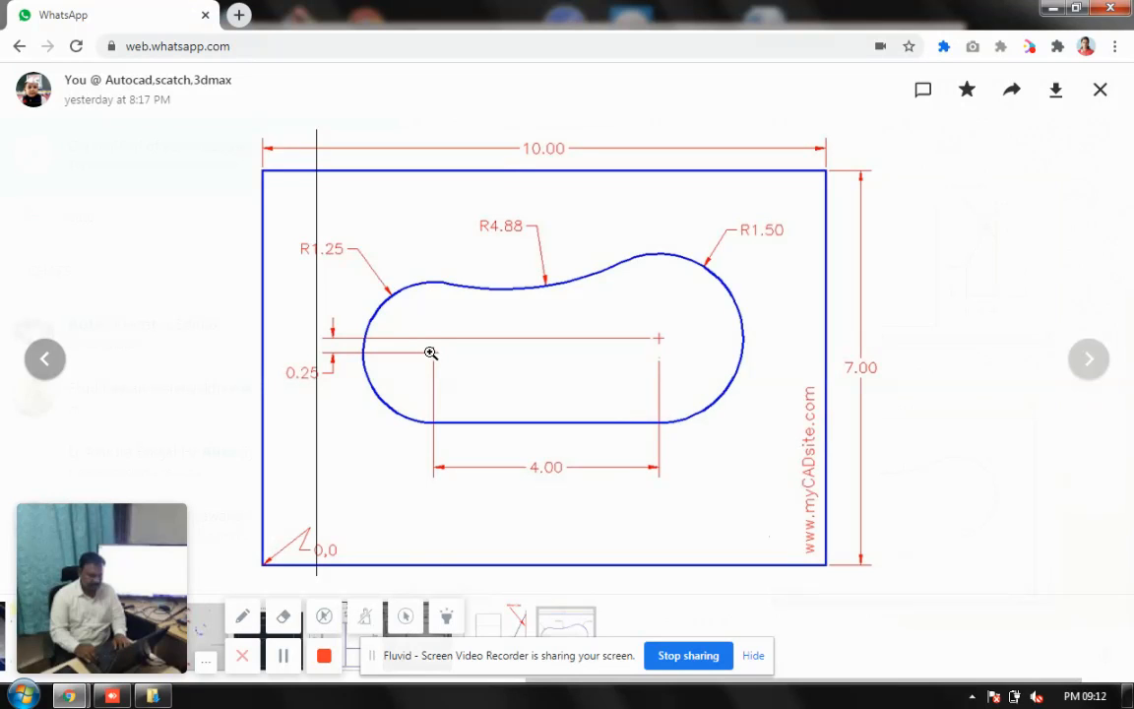
mouse_move(428, 351)
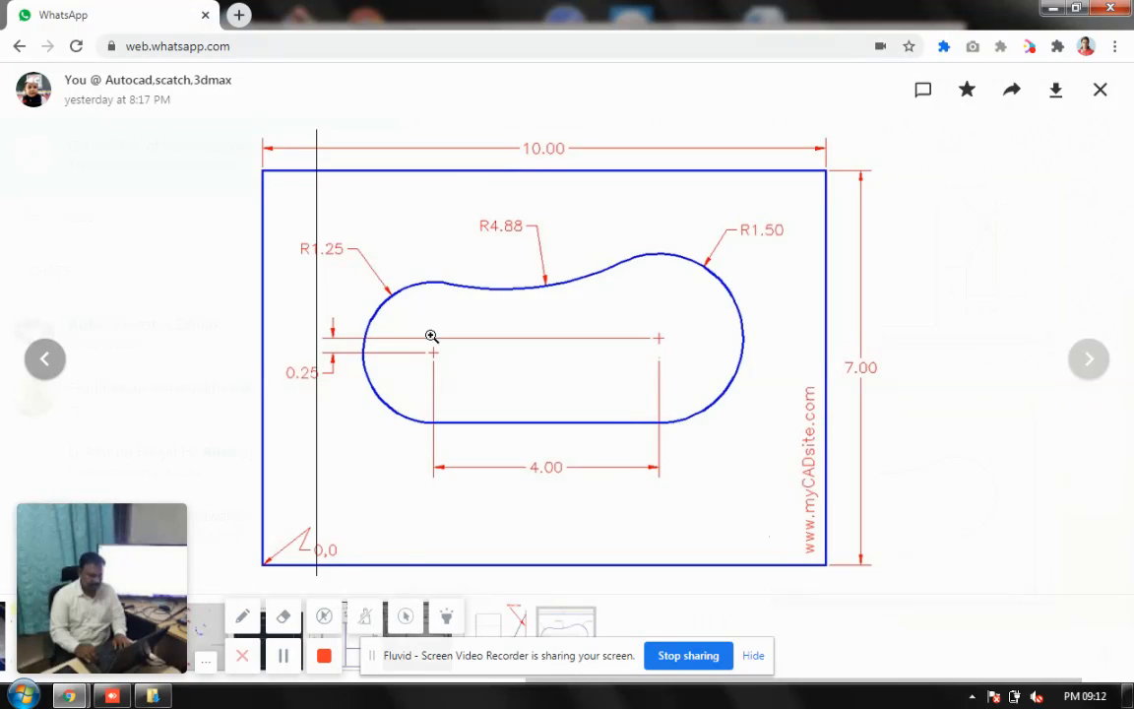
mouse_move(429, 413)
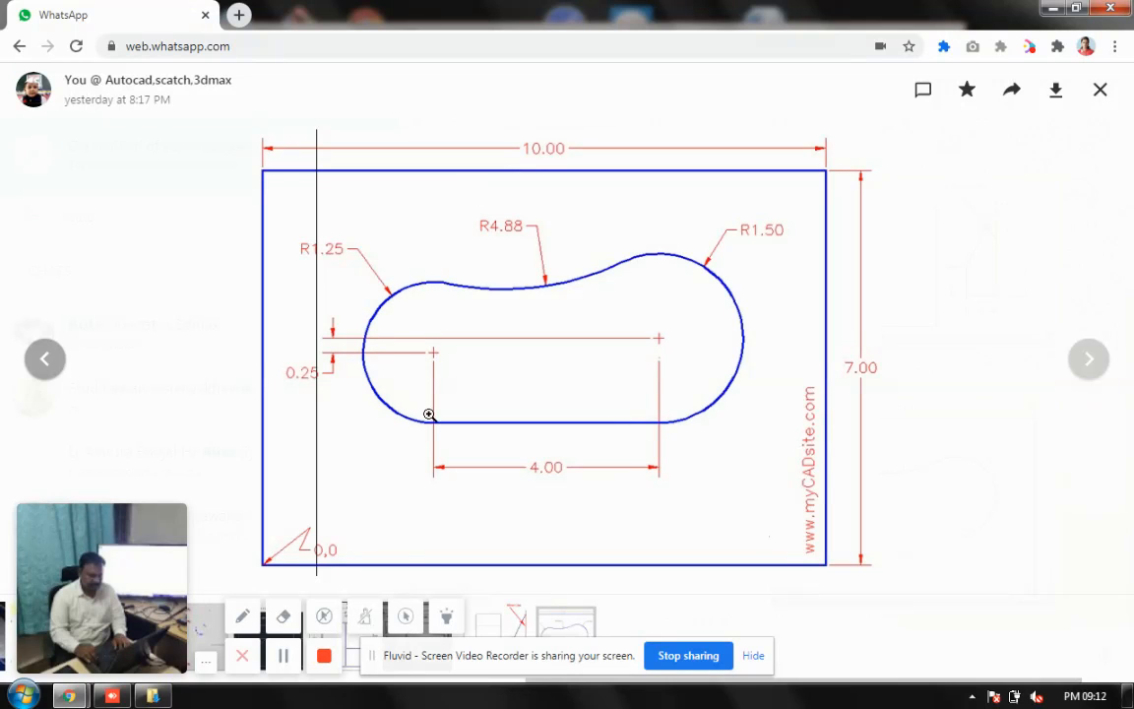
mouse_move(432, 295)
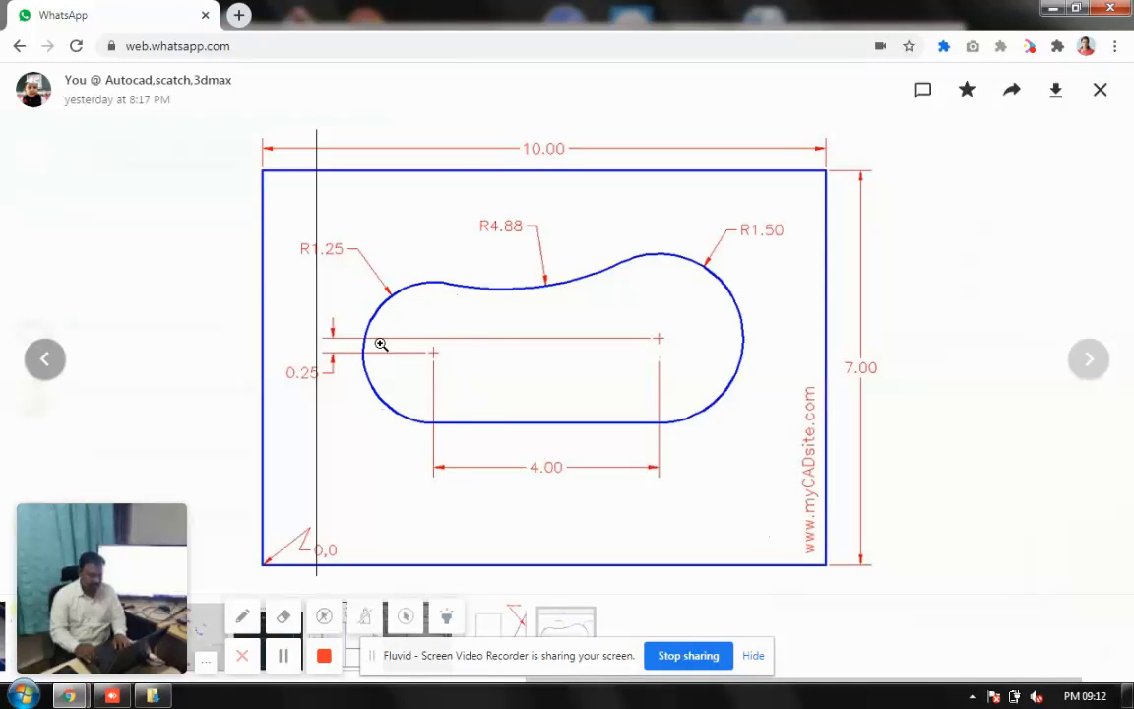
mouse_move(485, 375)
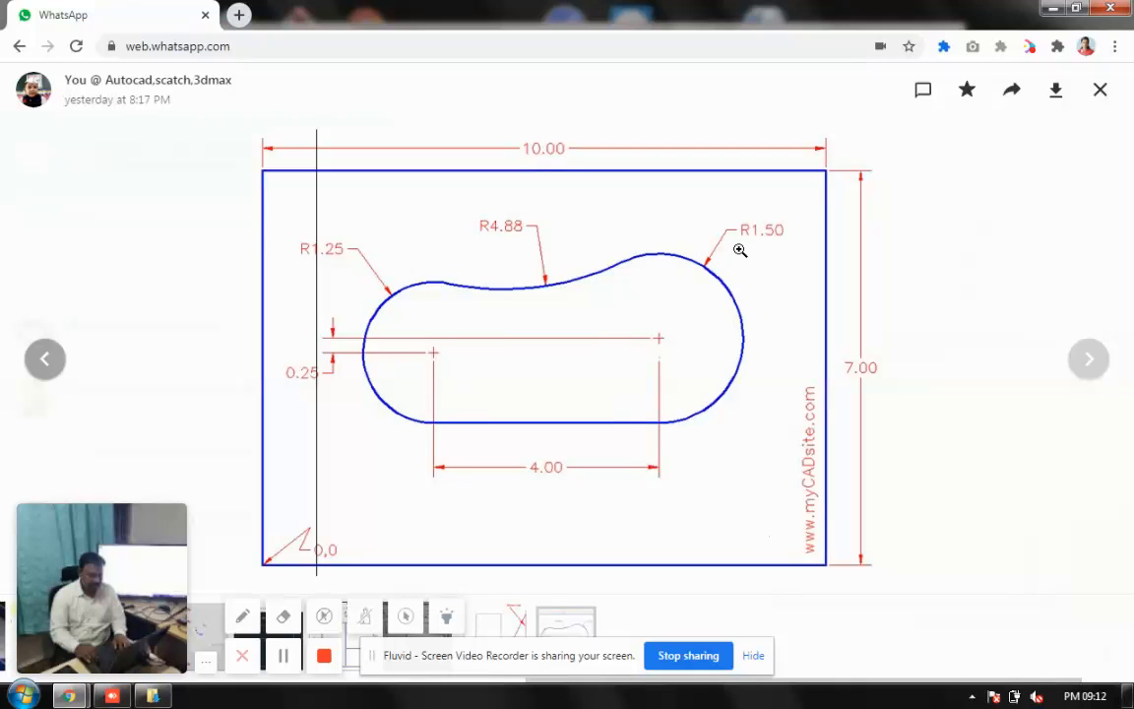
mouse_move(485, 374)
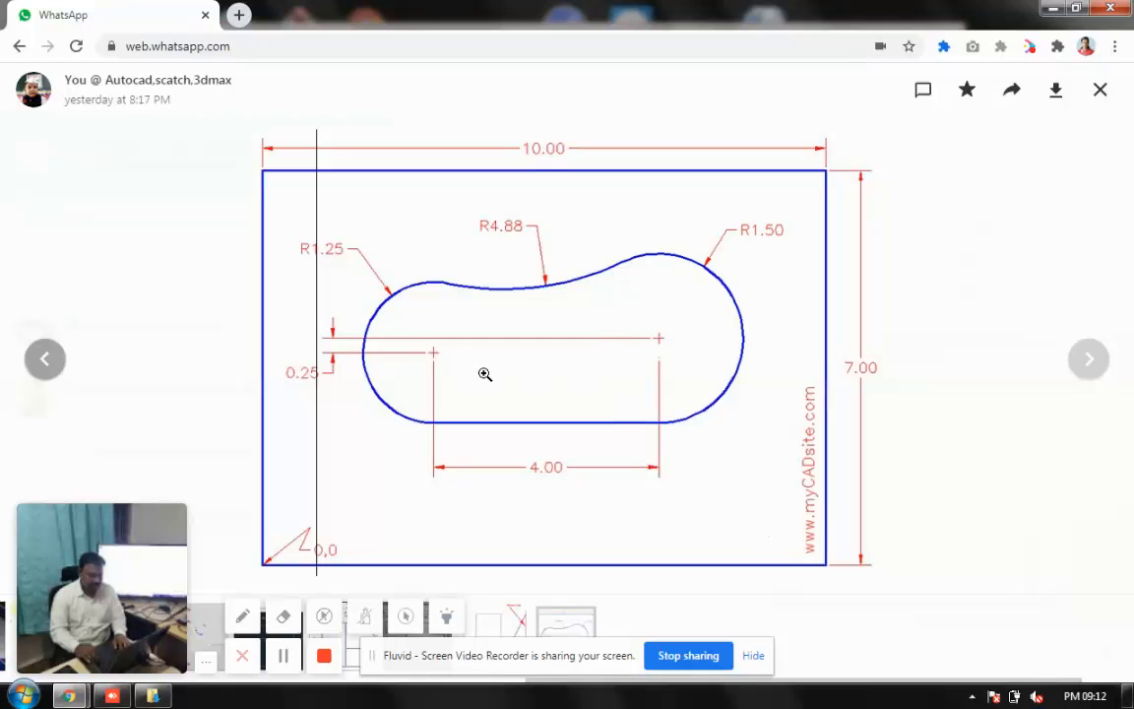
mouse_move(435, 380)
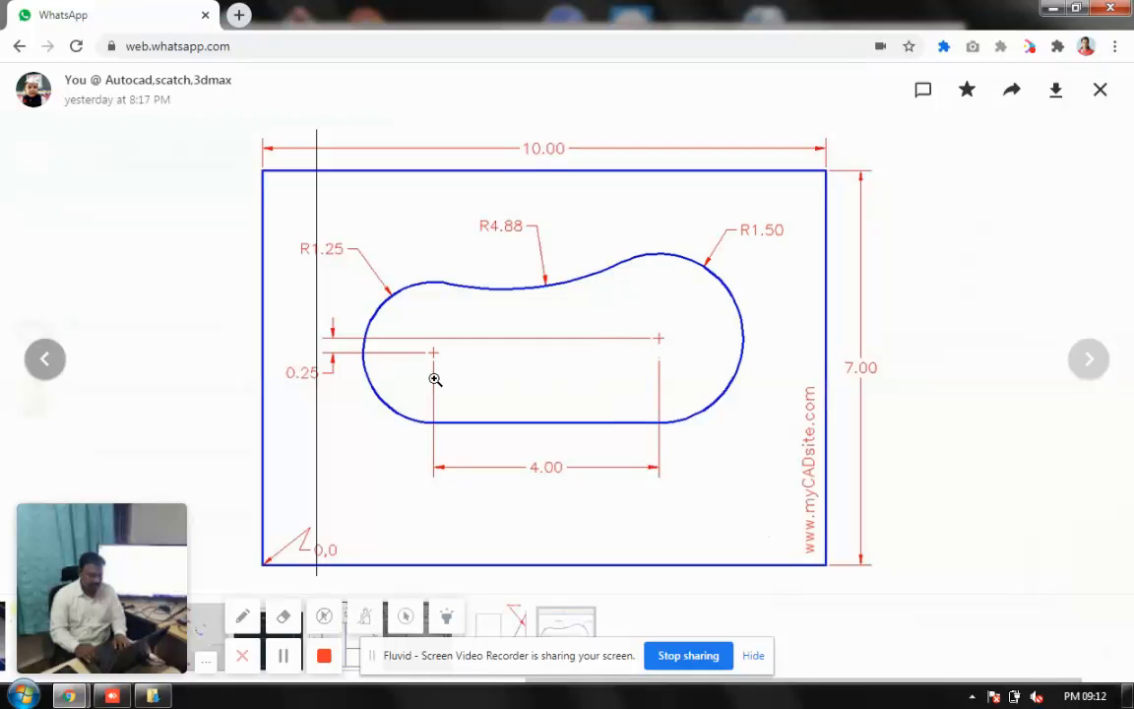
mouse_move(666, 376)
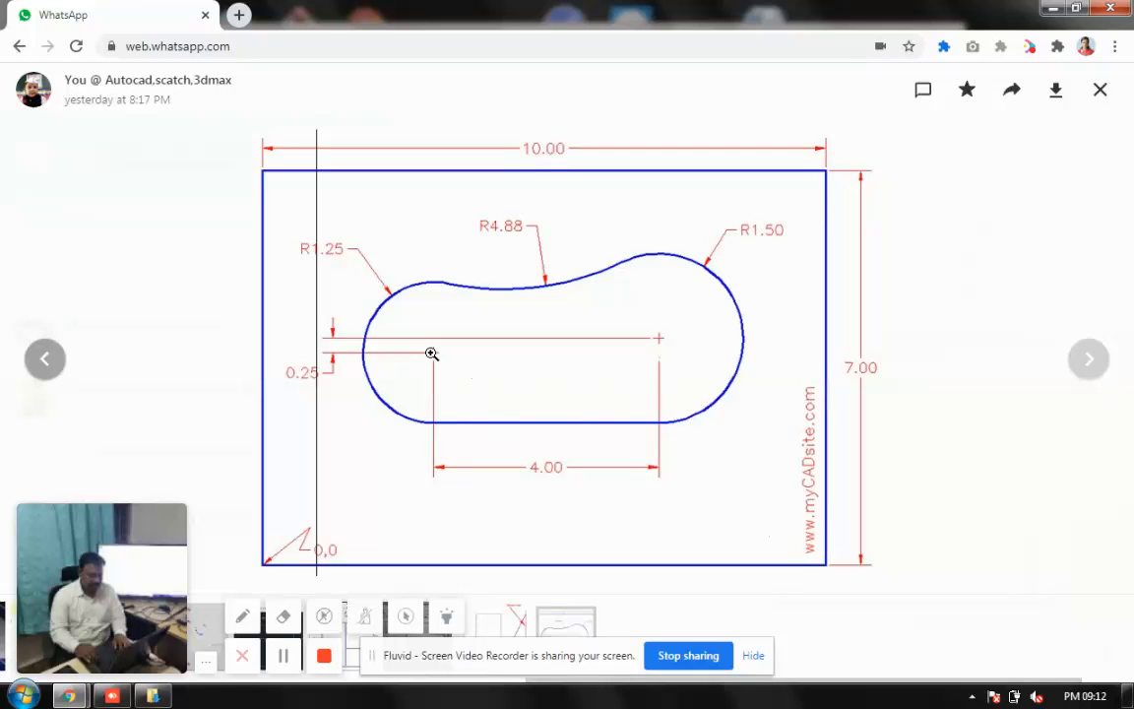
mouse_move(449, 364)
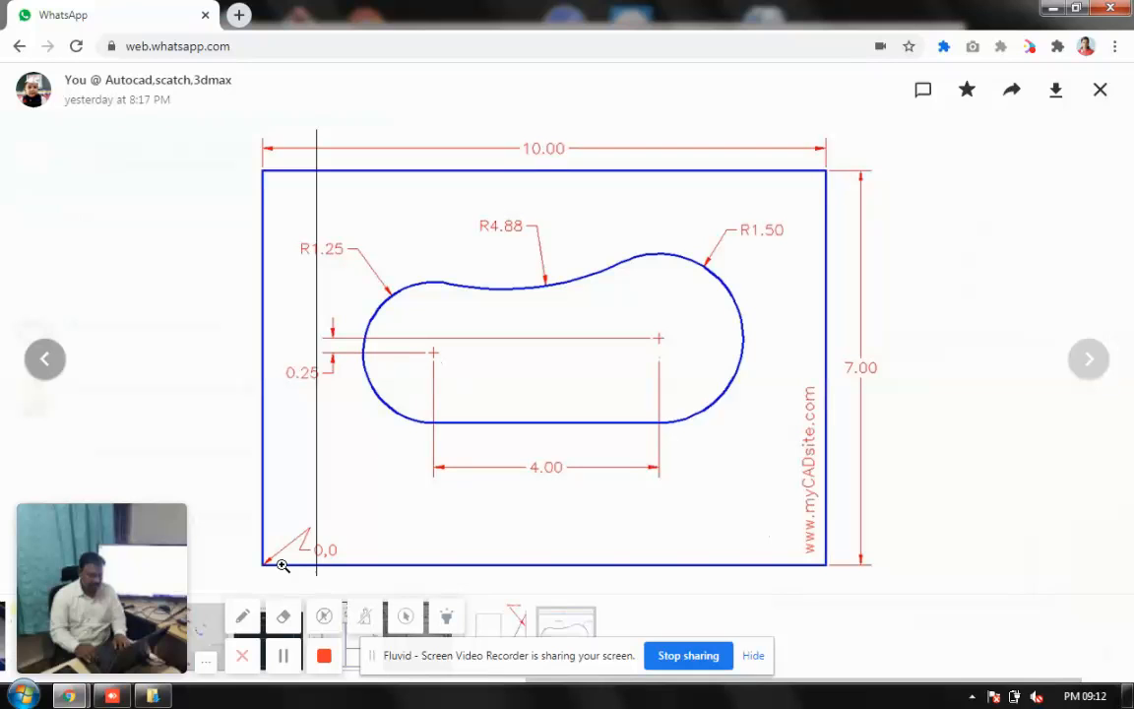
mouse_move(839, 563)
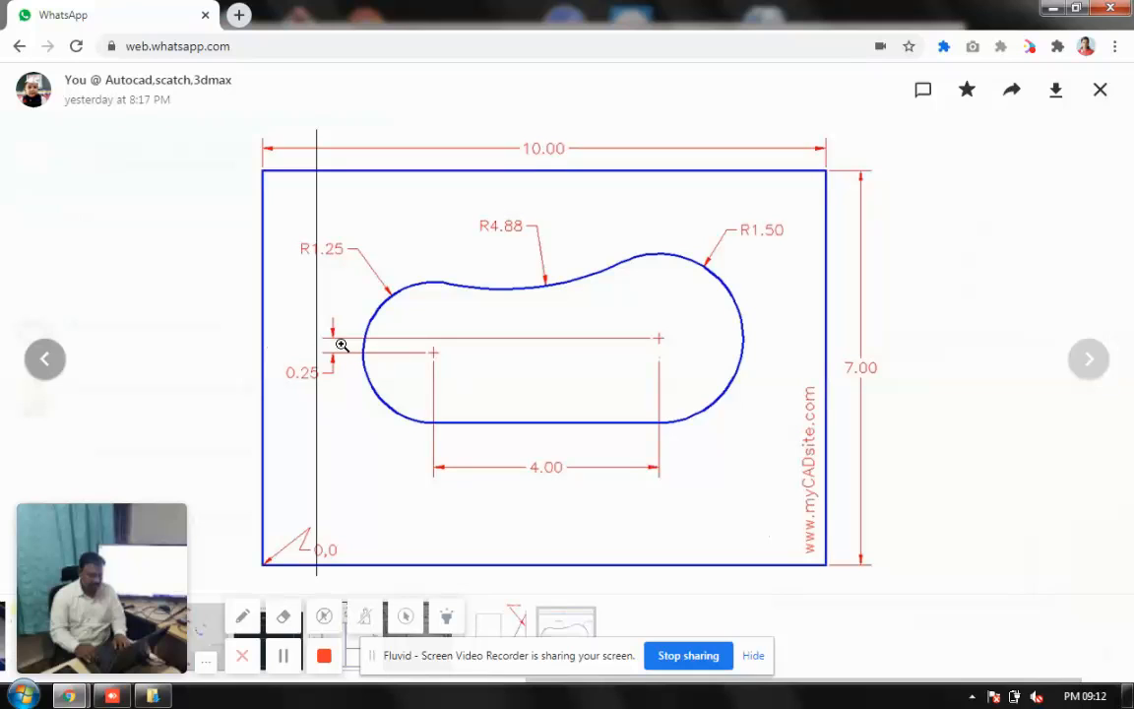
mouse_move(839, 339)
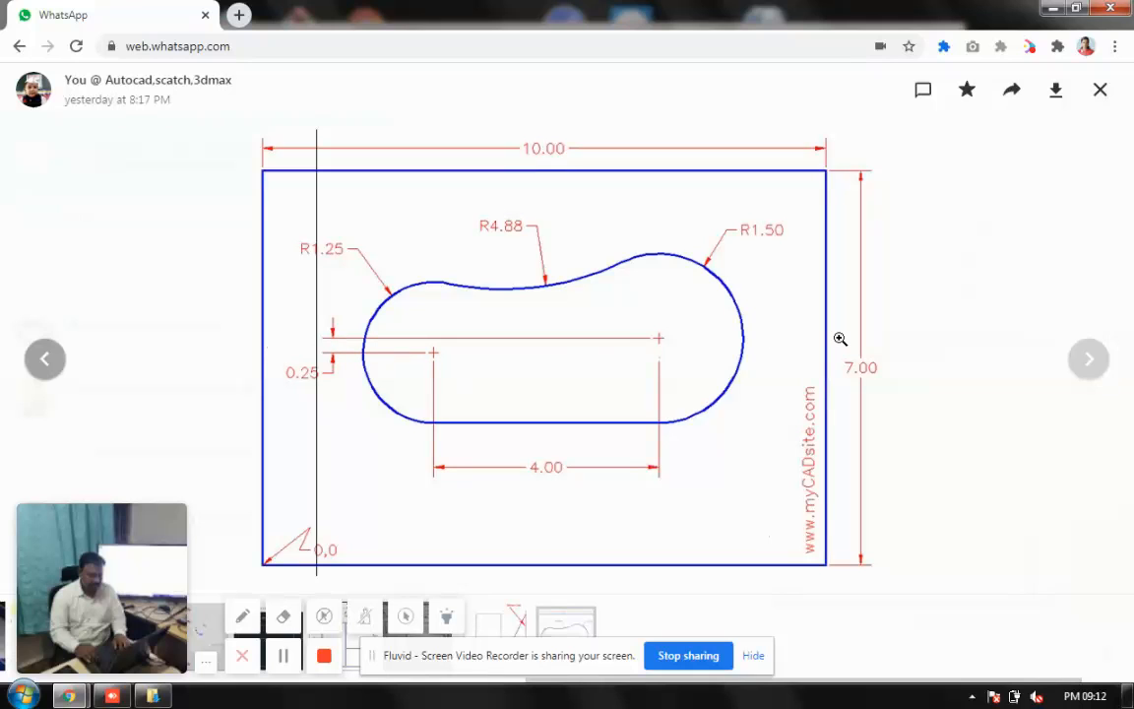
mouse_move(463, 472)
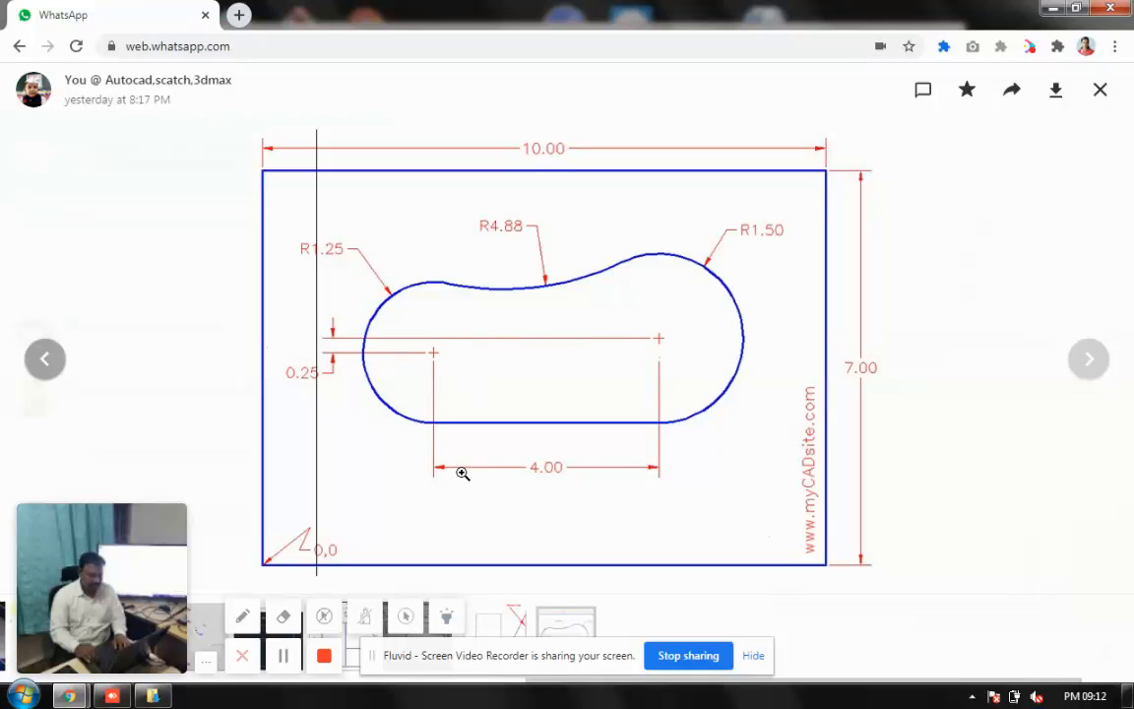
mouse_move(591, 436)
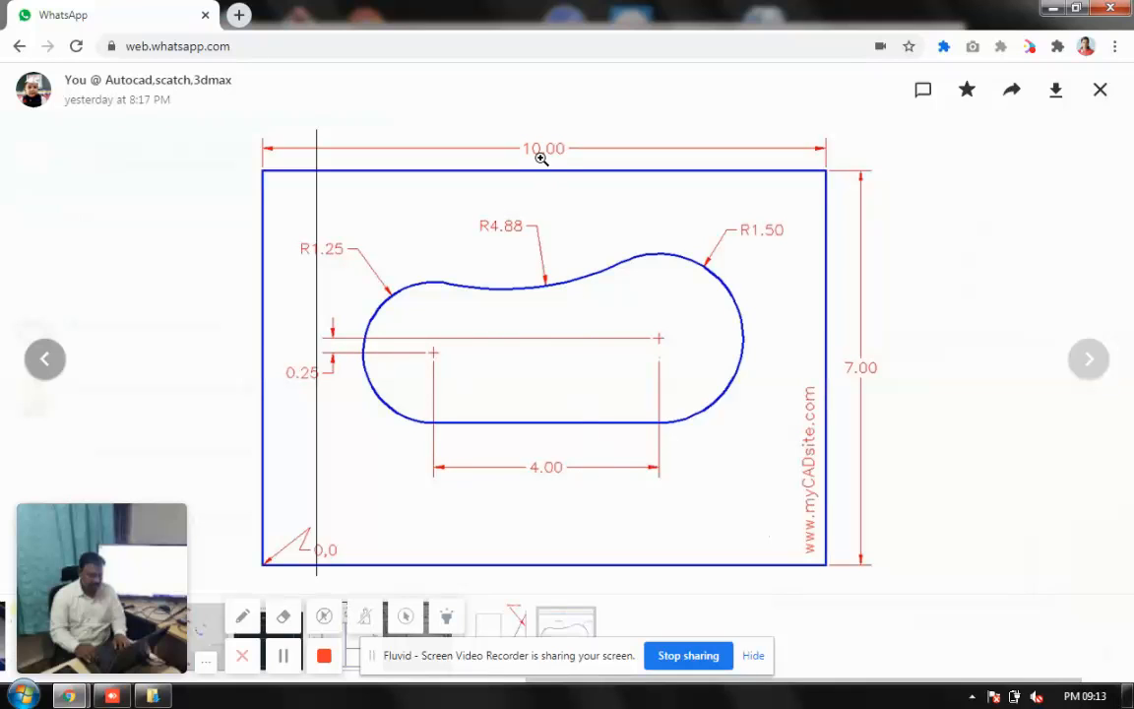
mouse_move(367, 342)
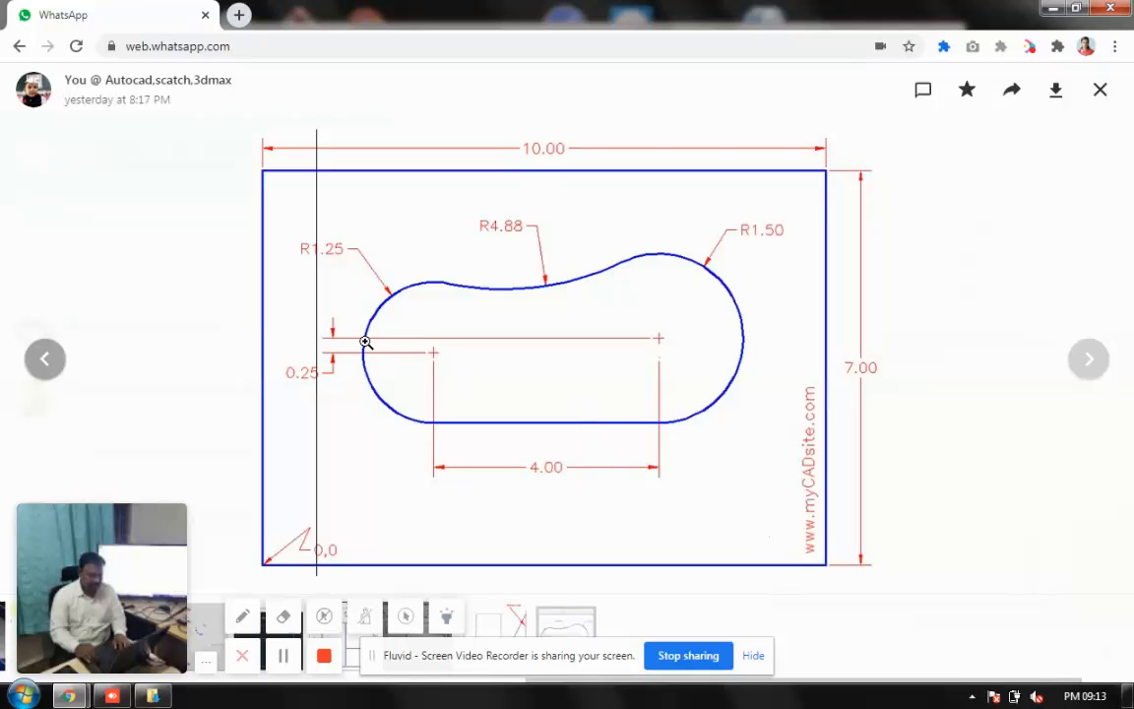
mouse_move(865, 339)
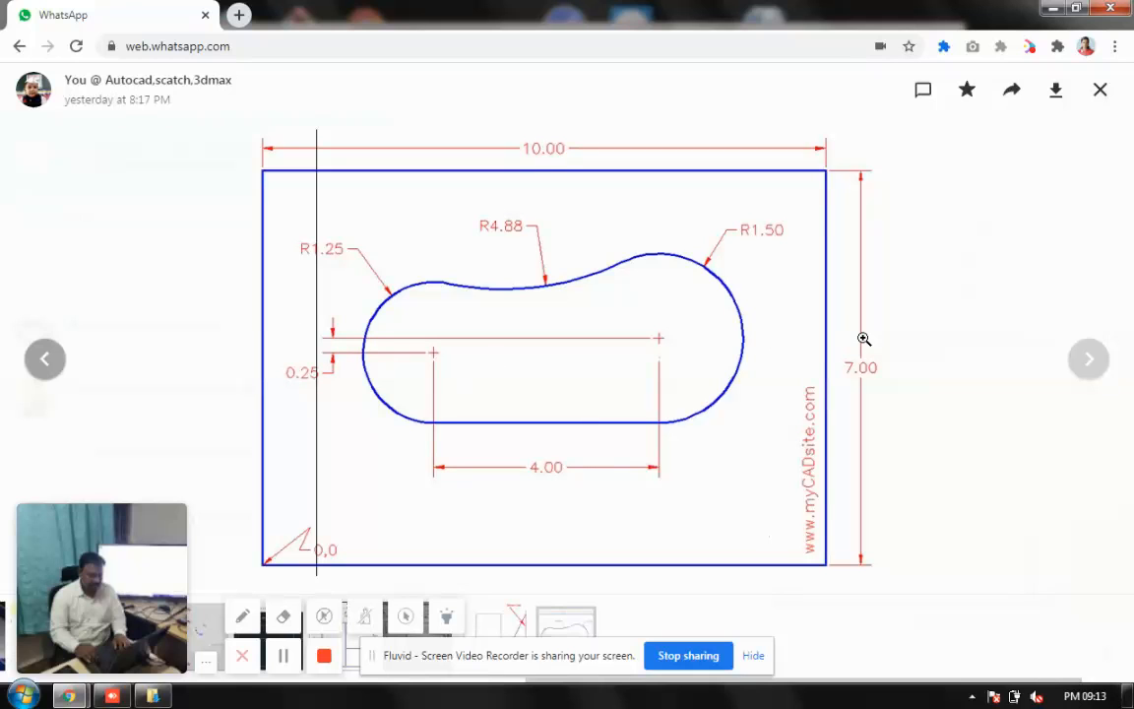
mouse_move(451, 356)
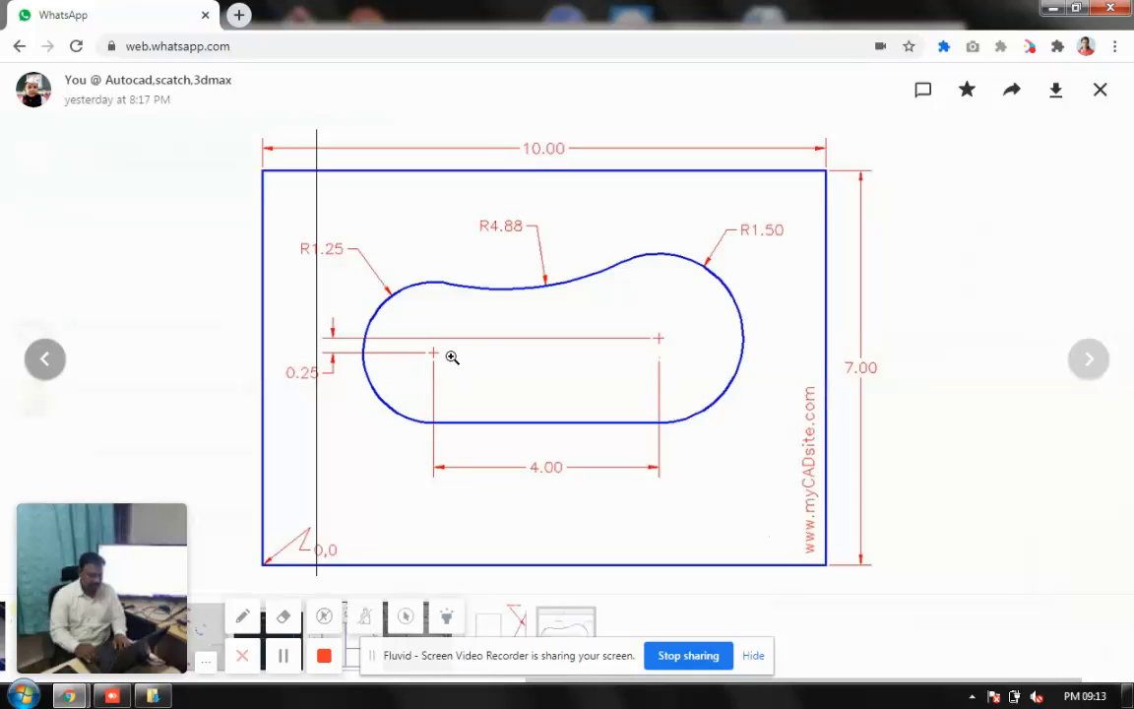
mouse_move(370, 371)
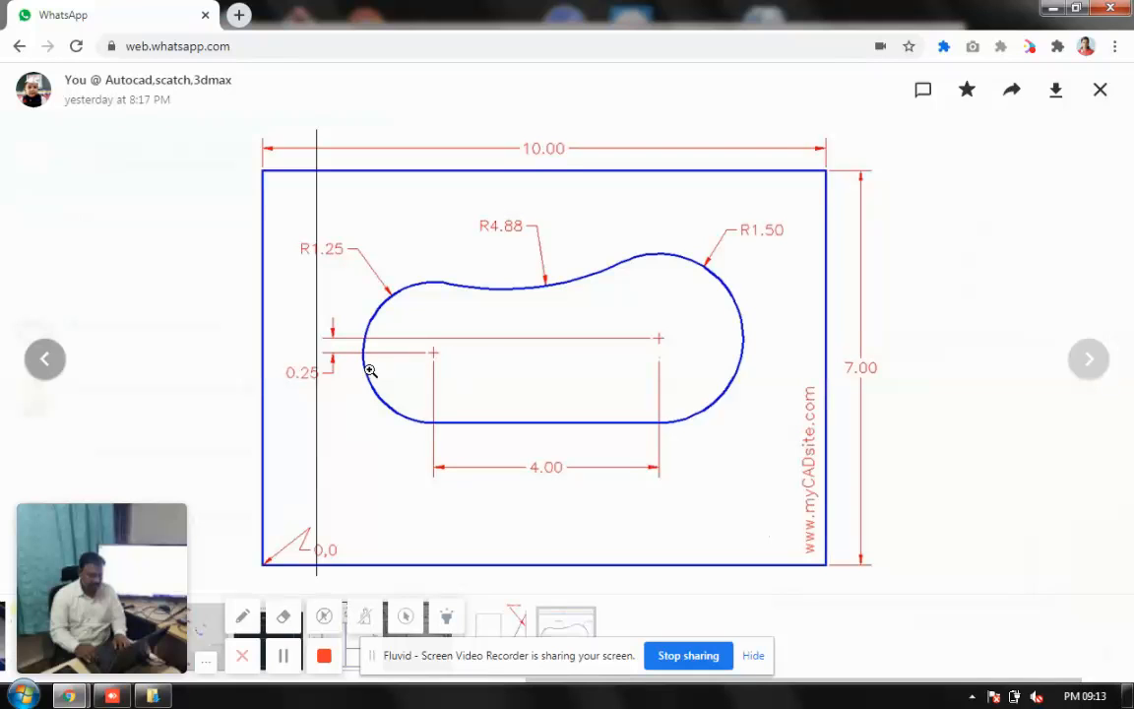
mouse_move(418, 362)
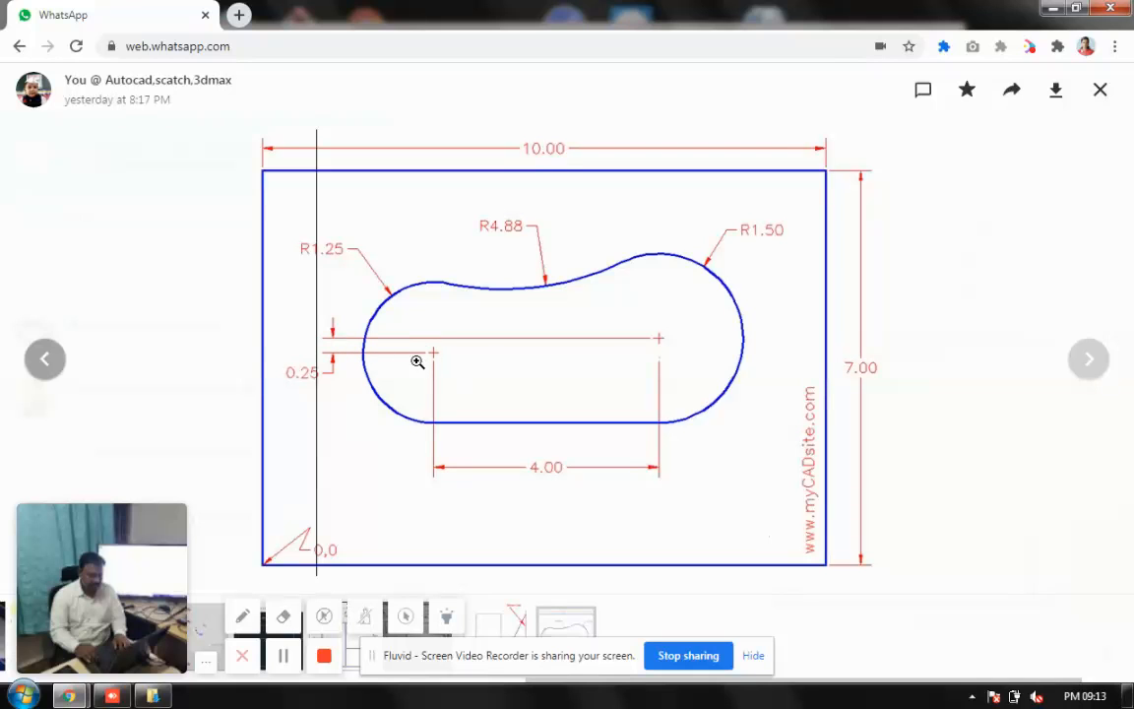
mouse_move(433, 347)
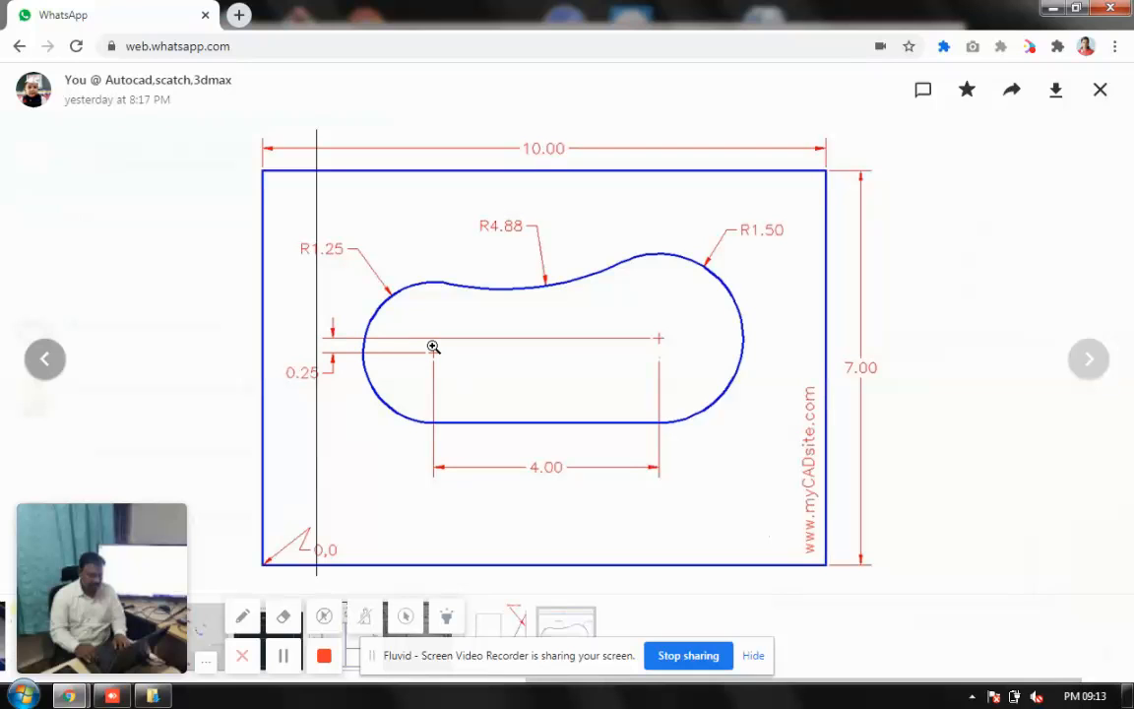
mouse_move(591, 299)
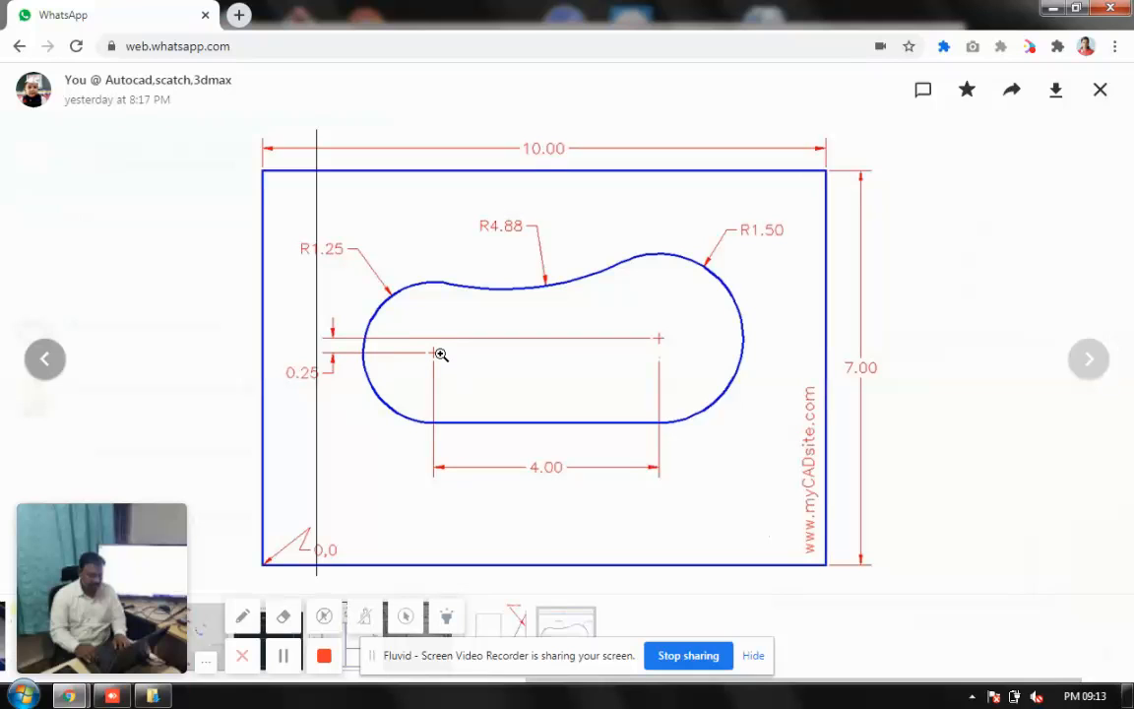
mouse_move(437, 359)
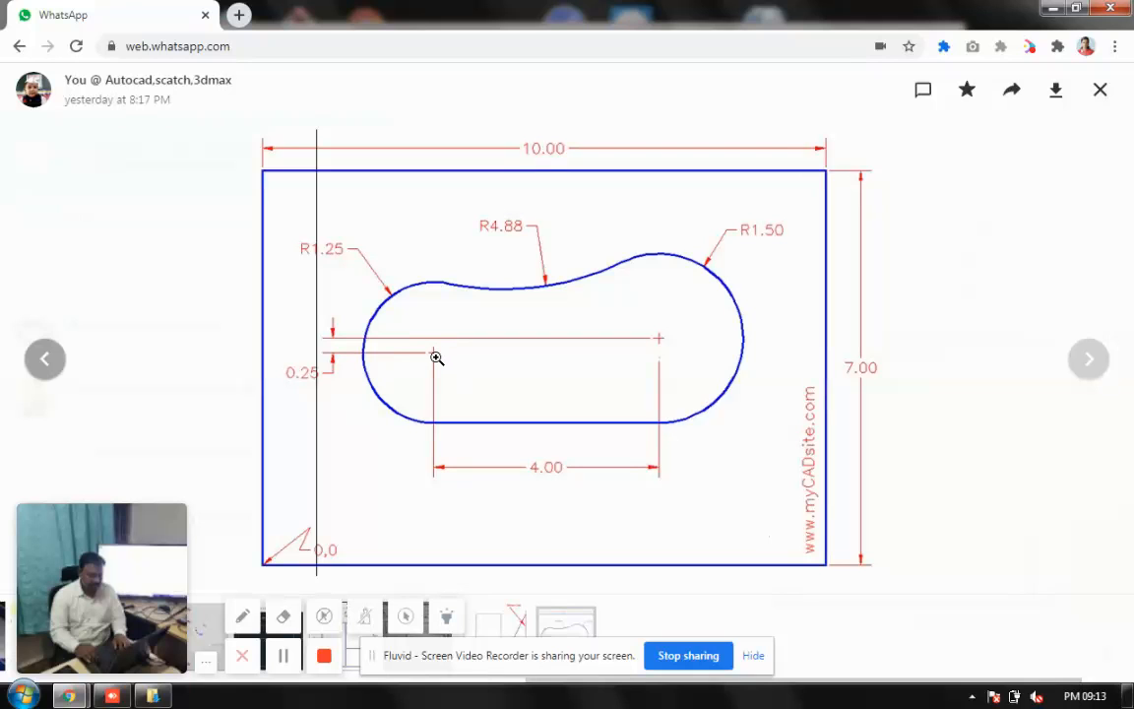
mouse_move(426, 384)
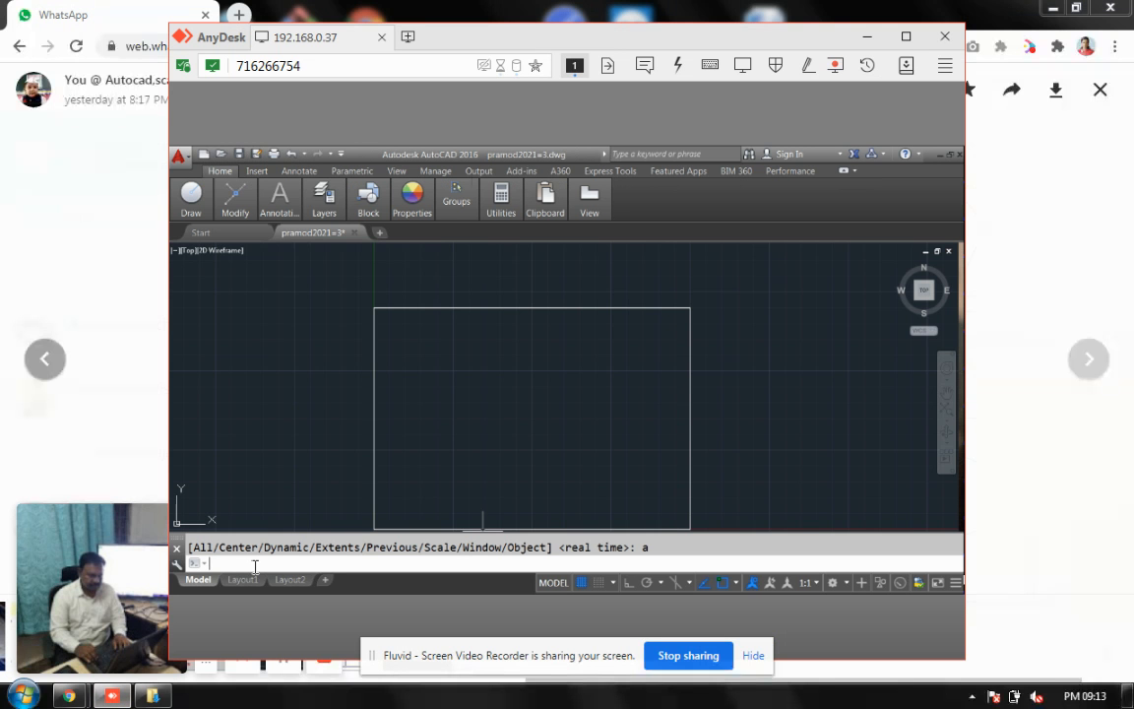
Draw a circle of radius 1.25 centred at 3,.5 in the left part of the rectangle
type("CIRCle")
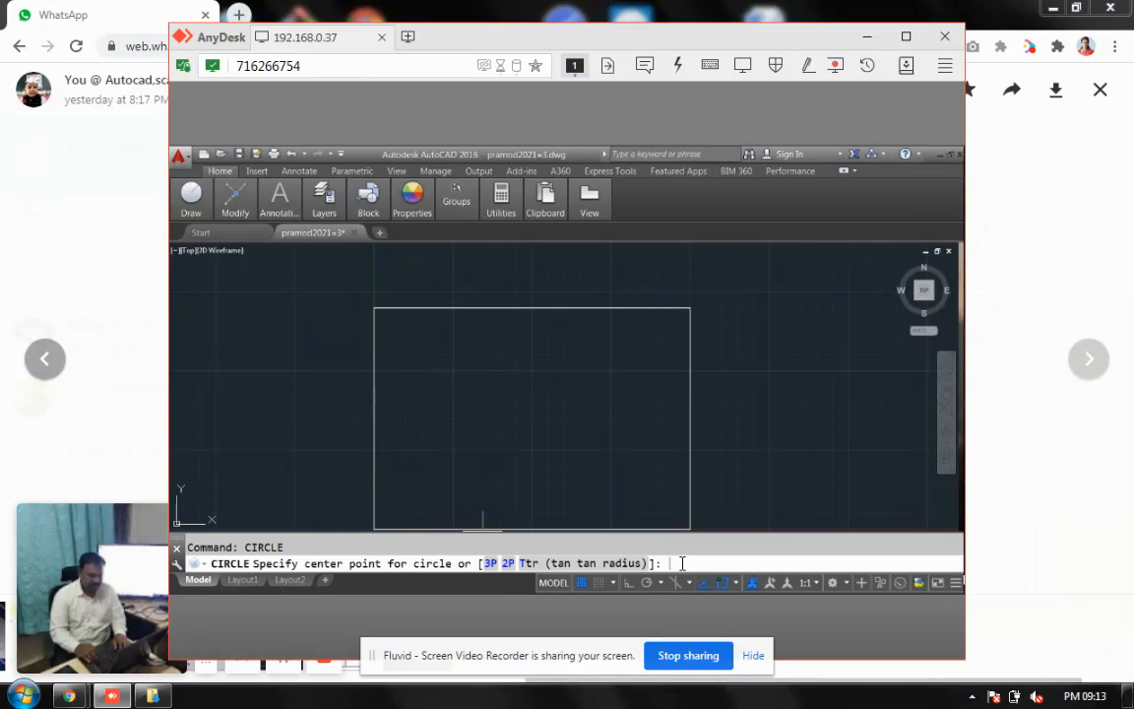
type("3")
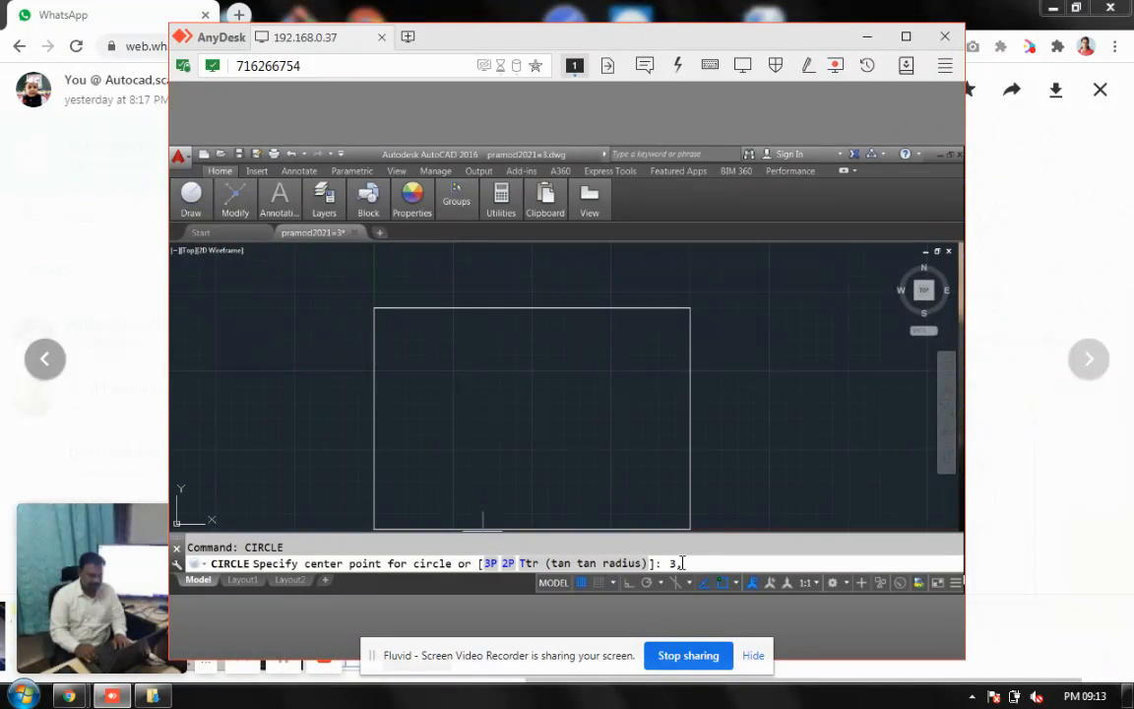
type(".5")
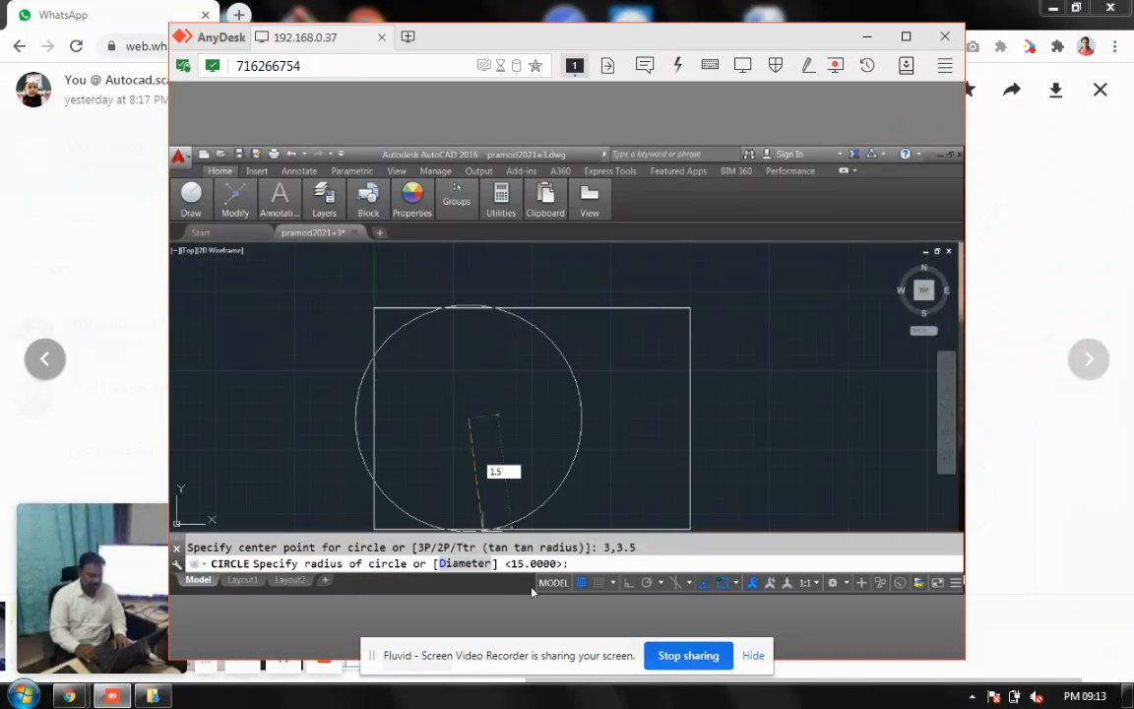
mouse_move(69, 695)
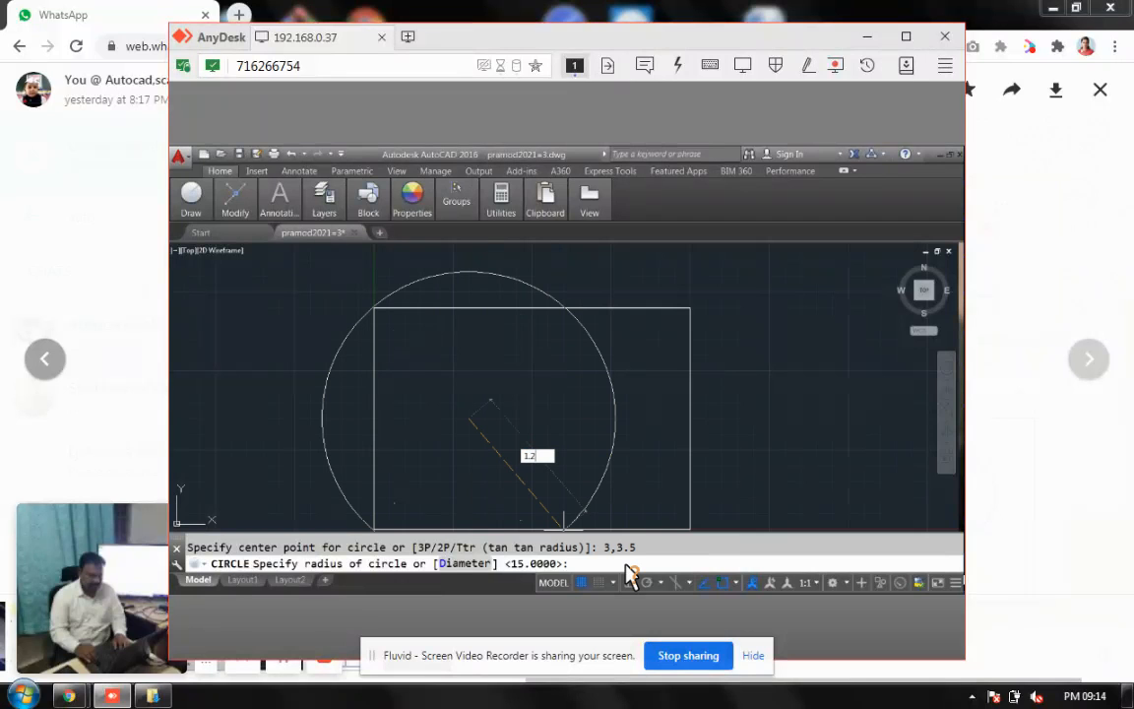
type("1.25")
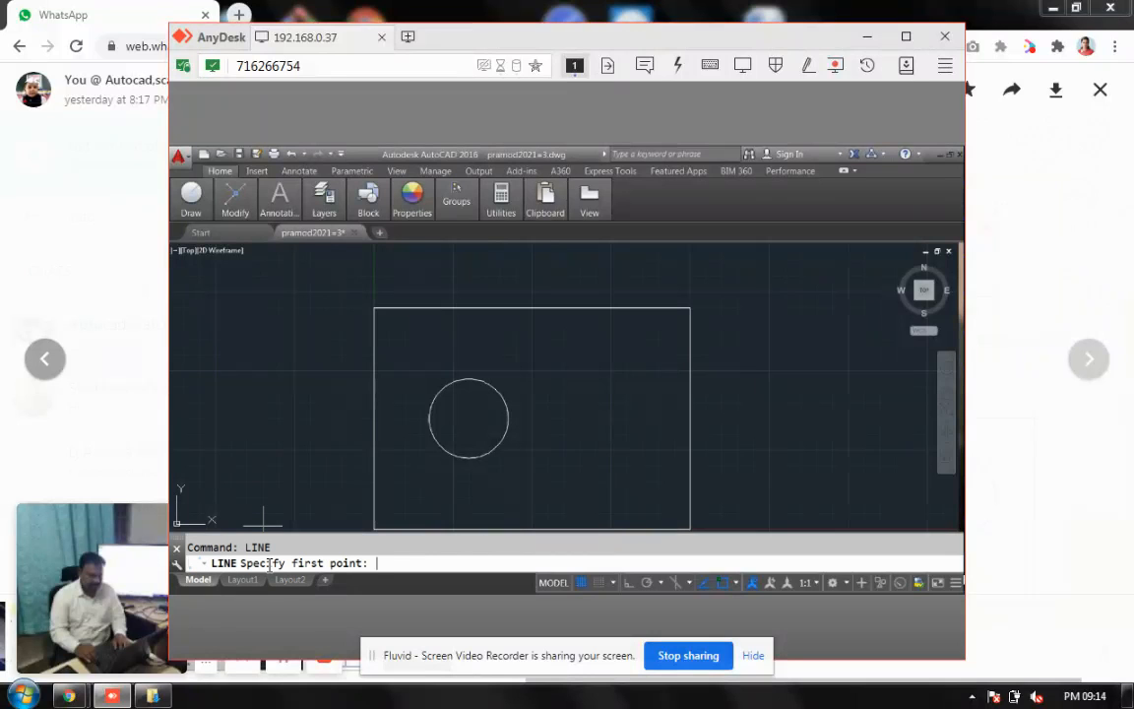
Draw a horizontal line @4<0 to the right from the circle's centre
left_click(472, 423)
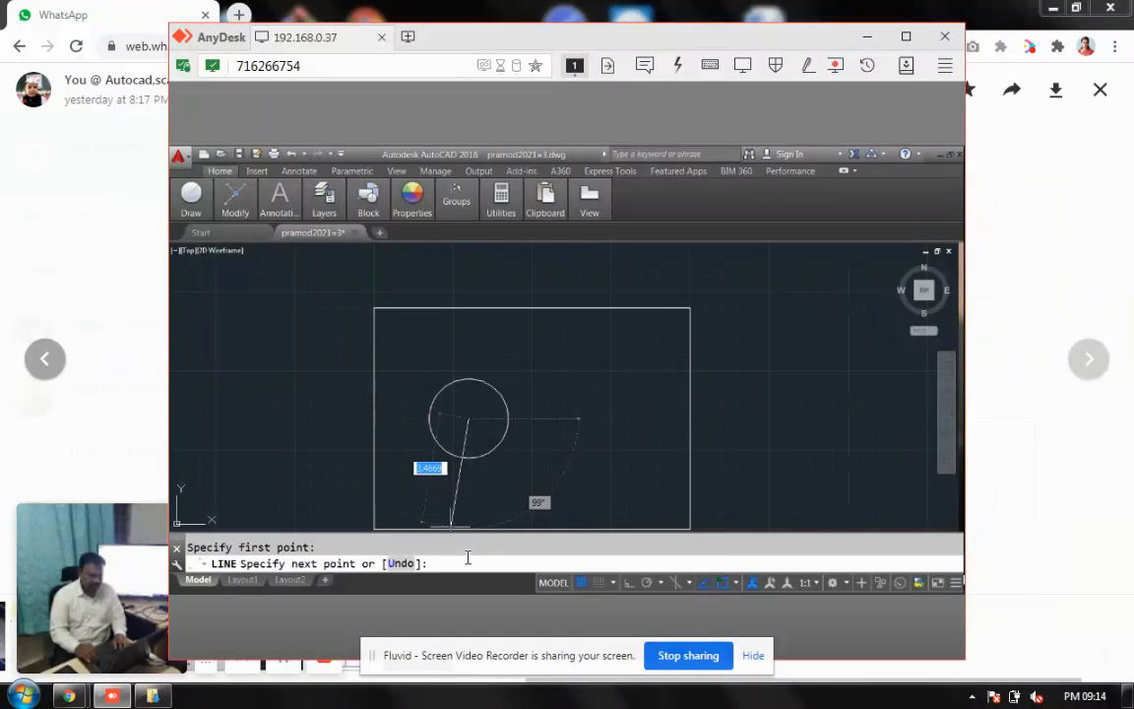
type("@")
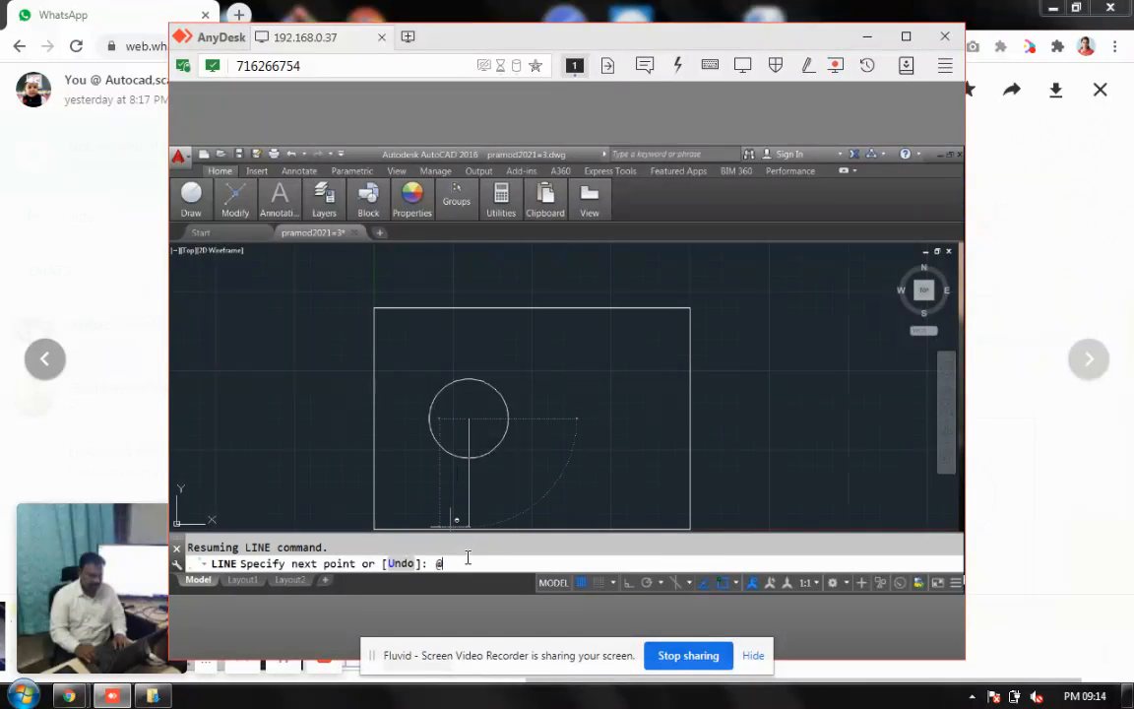
type("4")
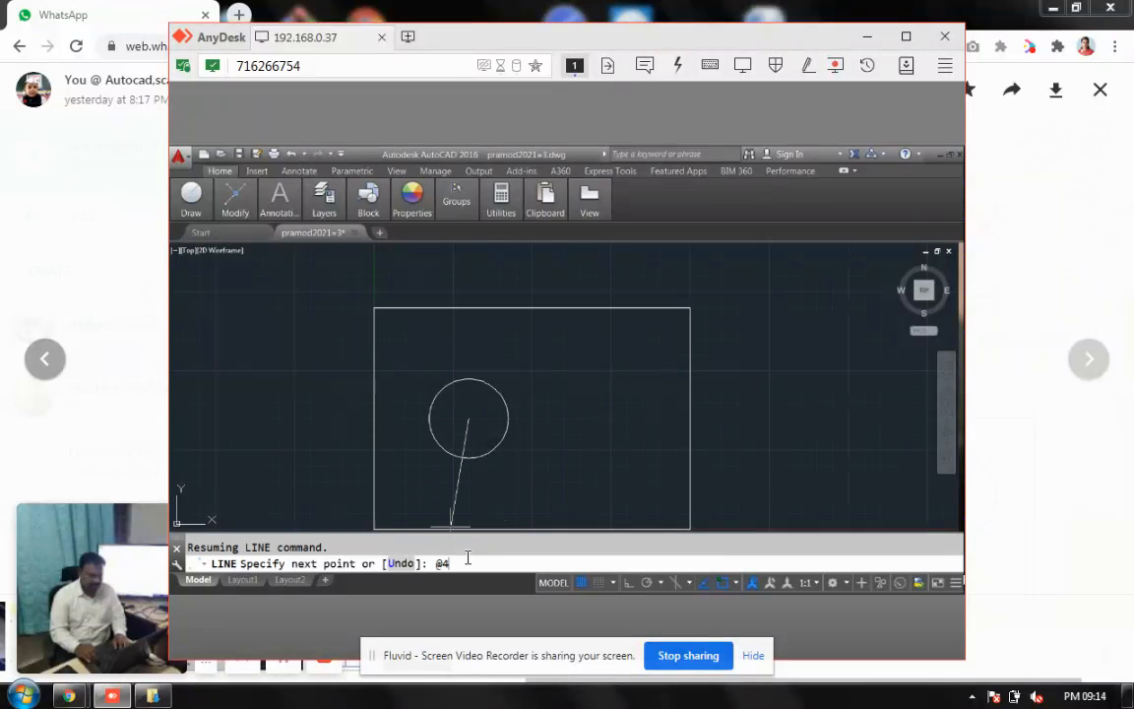
type("<0")
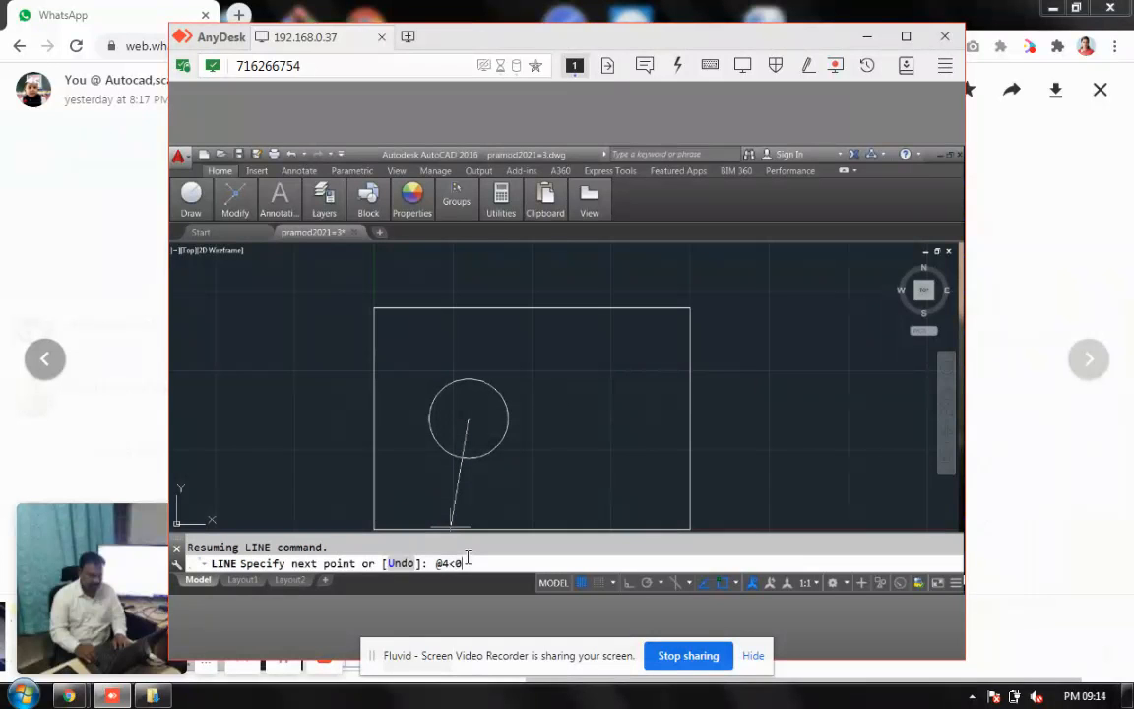
key("enter")
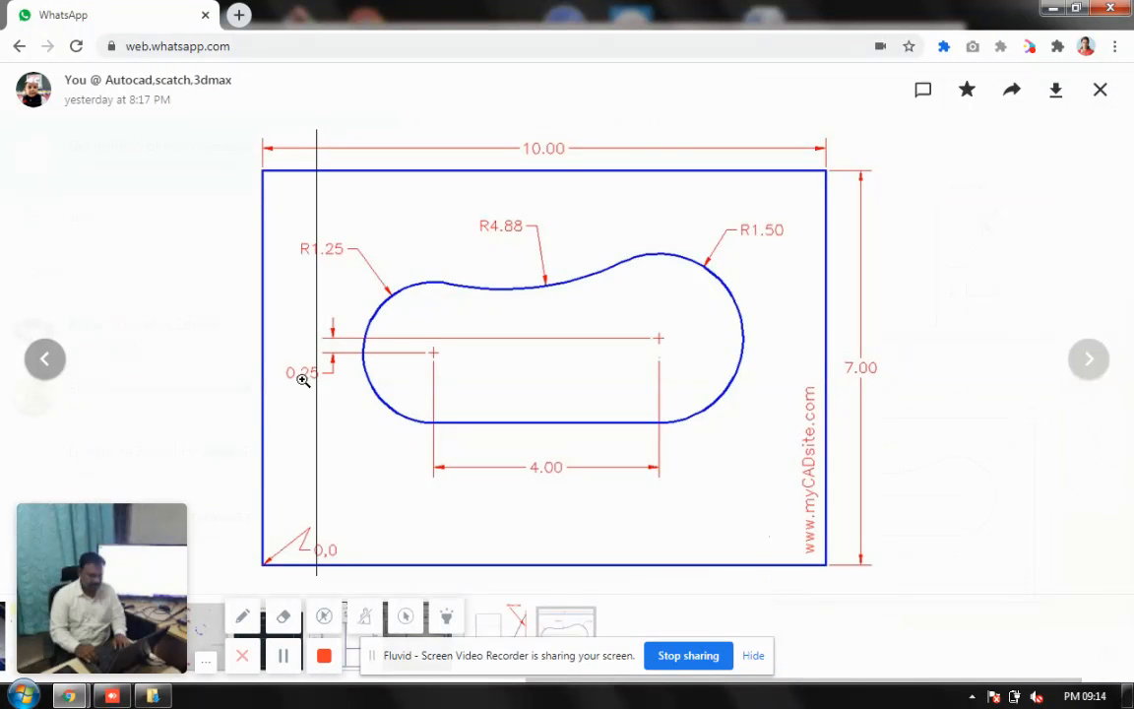
left_click(110, 697)
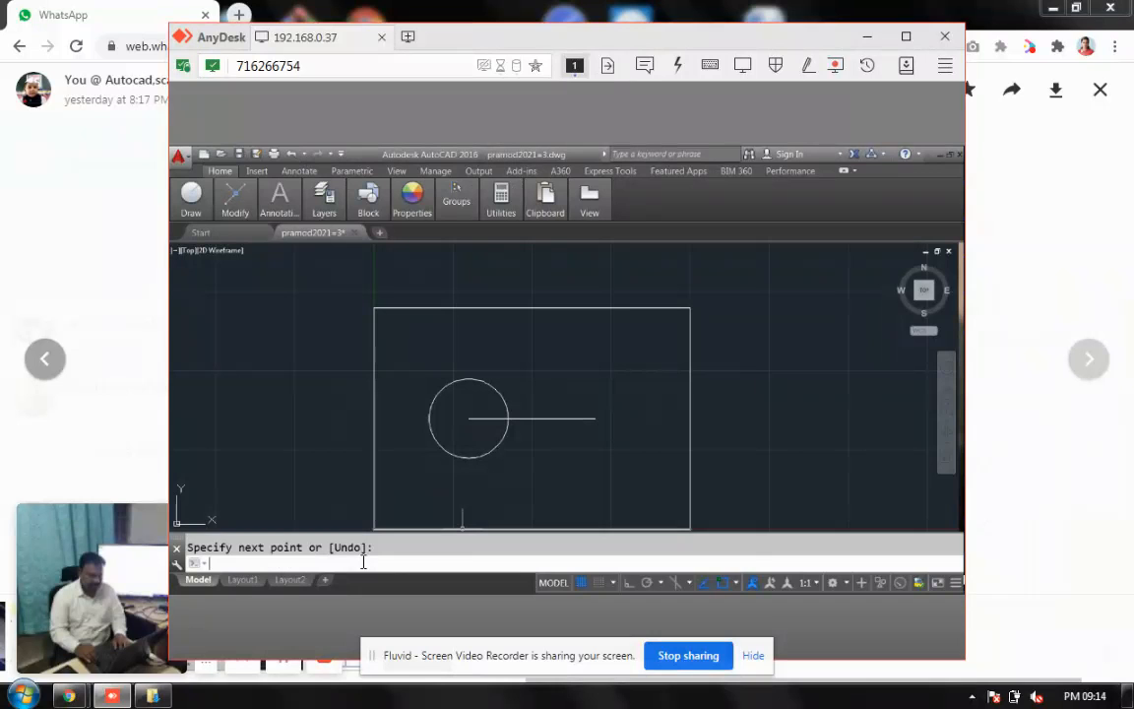
Offset the horizontal line at a distance of 0.25
type("o")
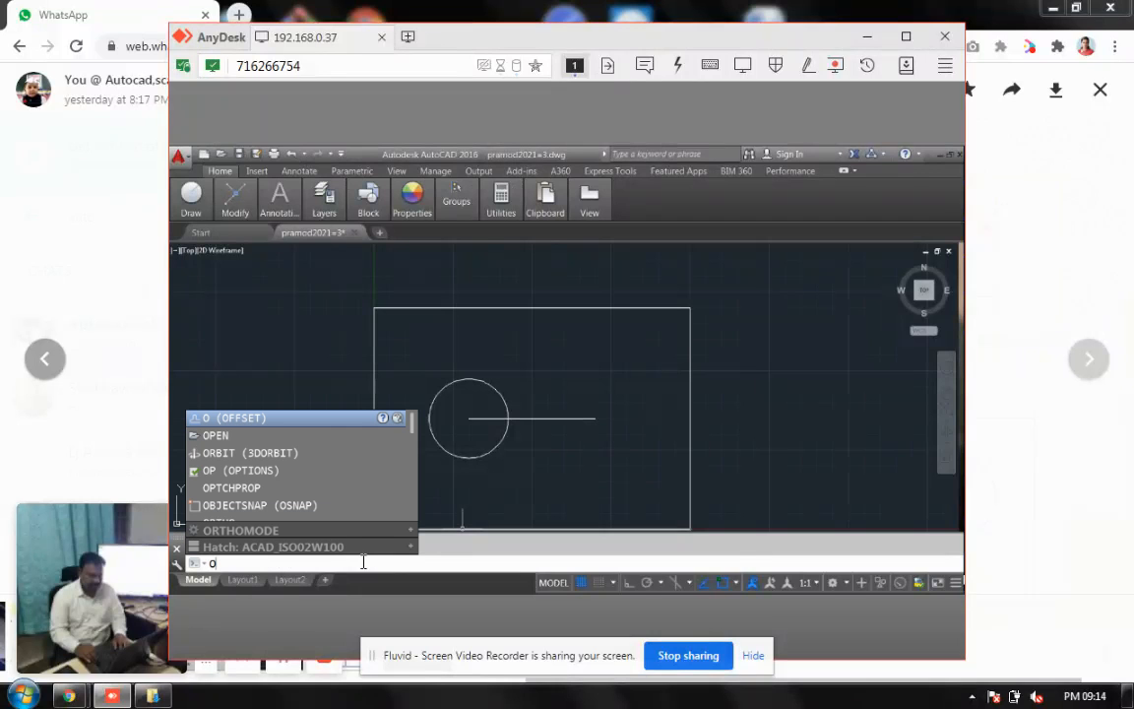
type("FFSet")
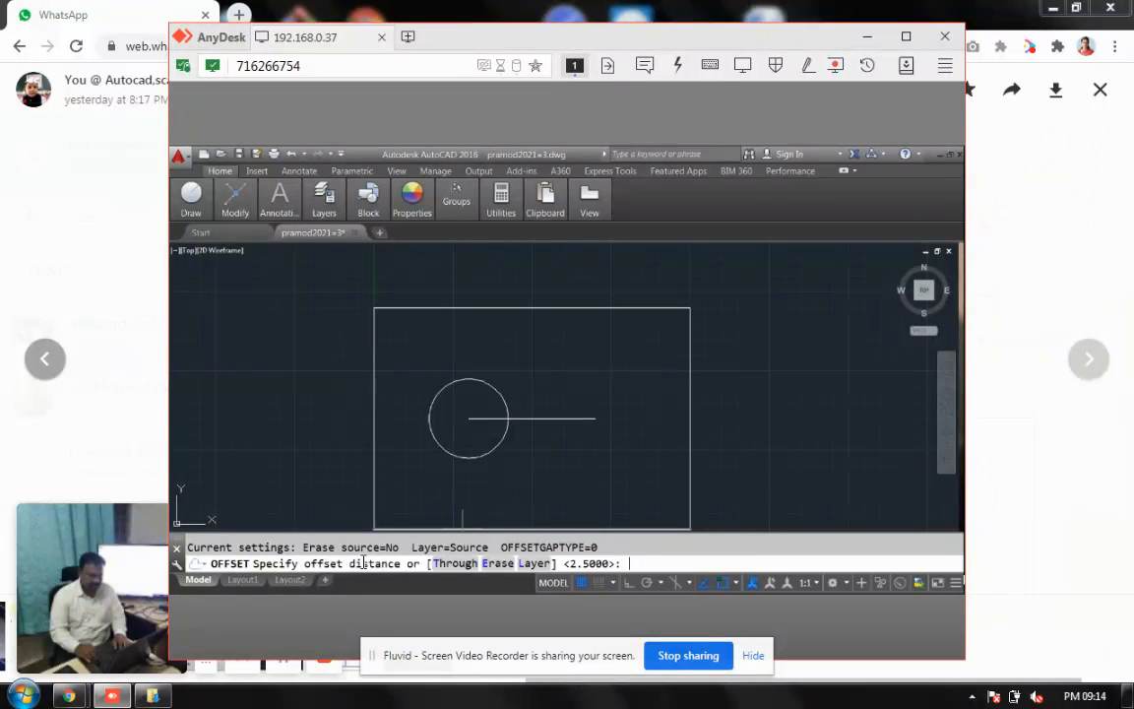
type(".25")
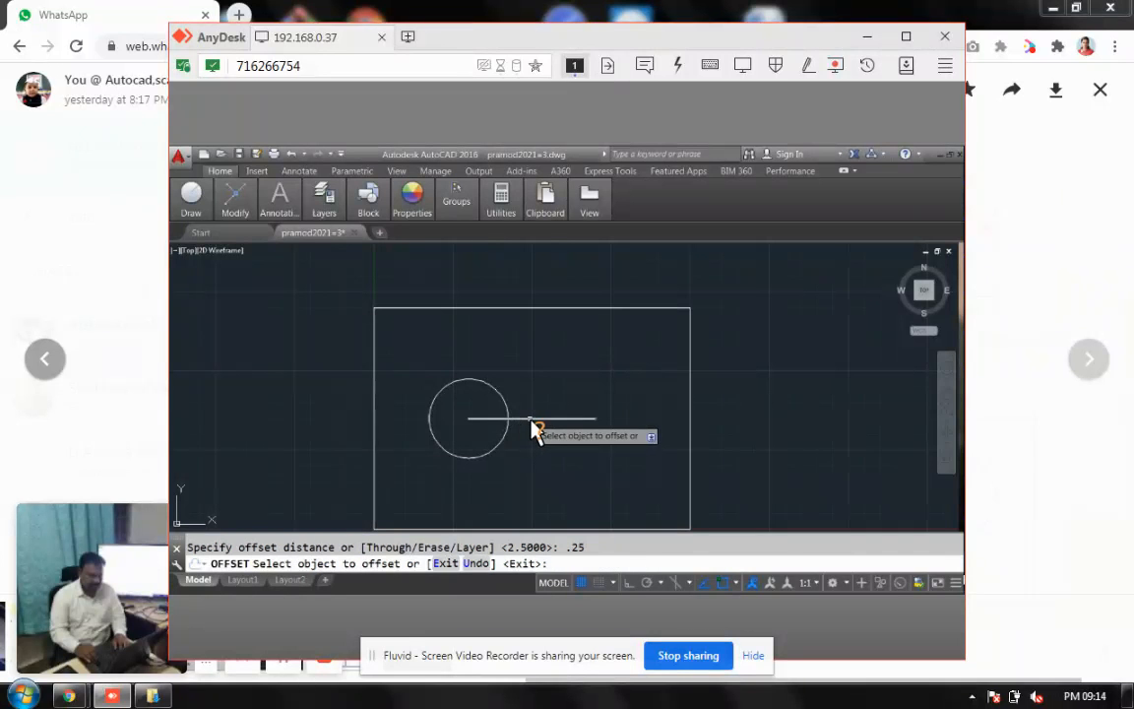
left_click(531, 418)
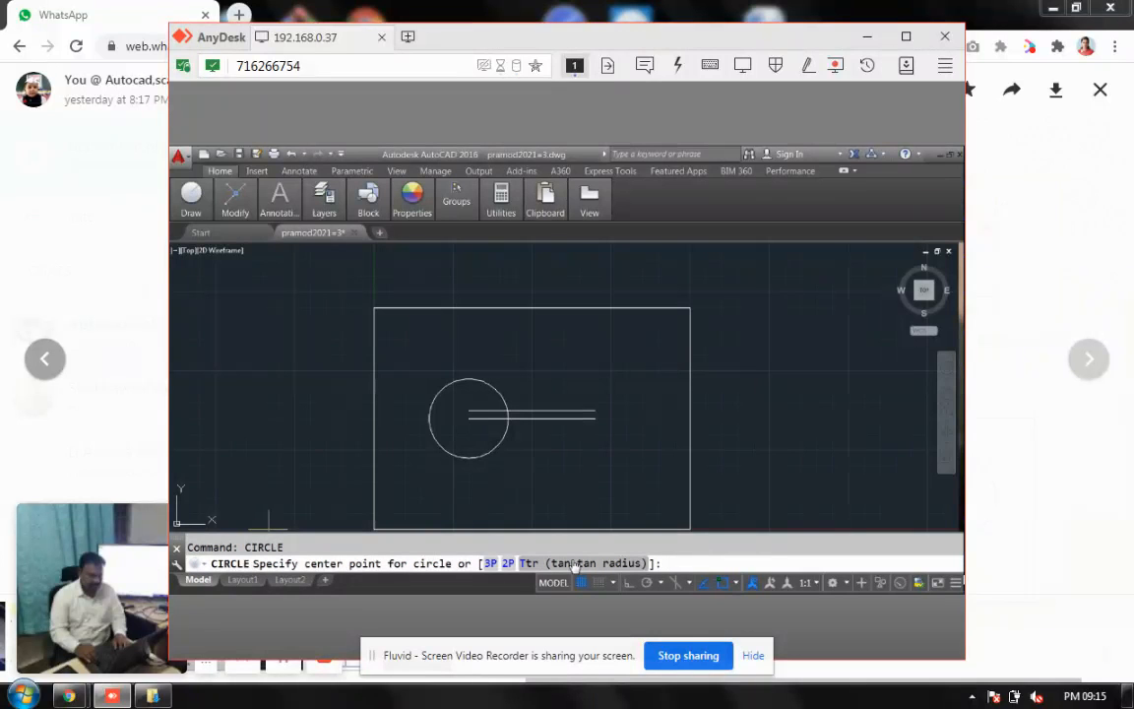
Draw a second circle of radius 1.5 centred on the right end of the horizontal line
type("1")
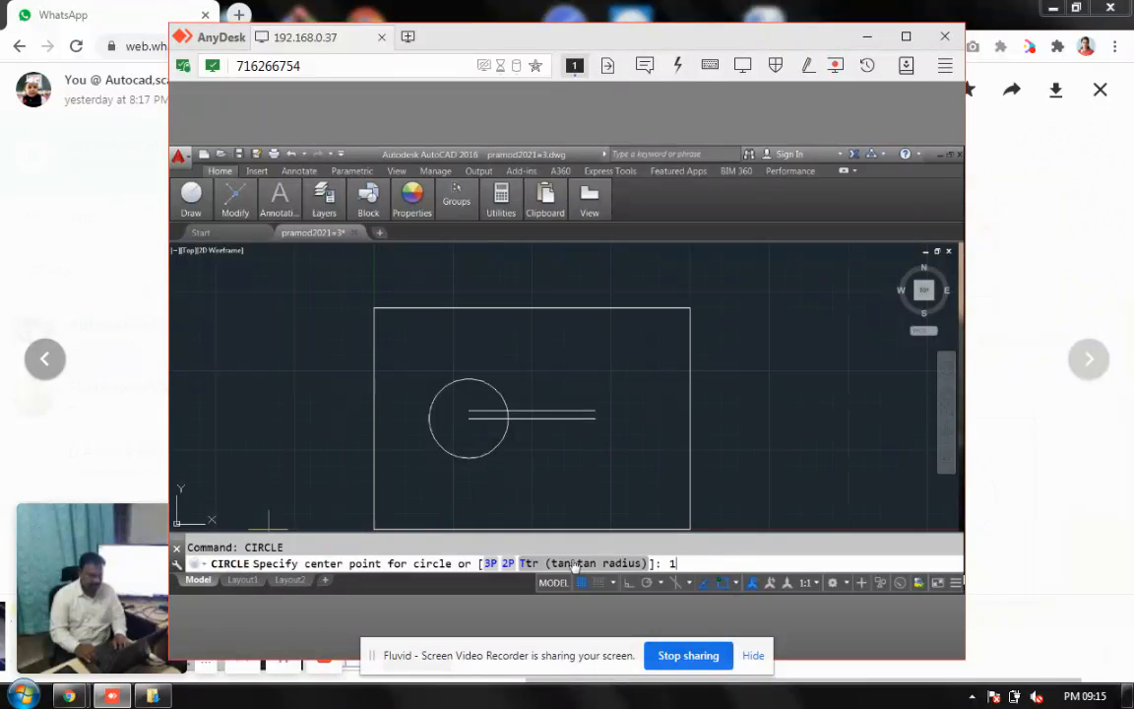
type(".")
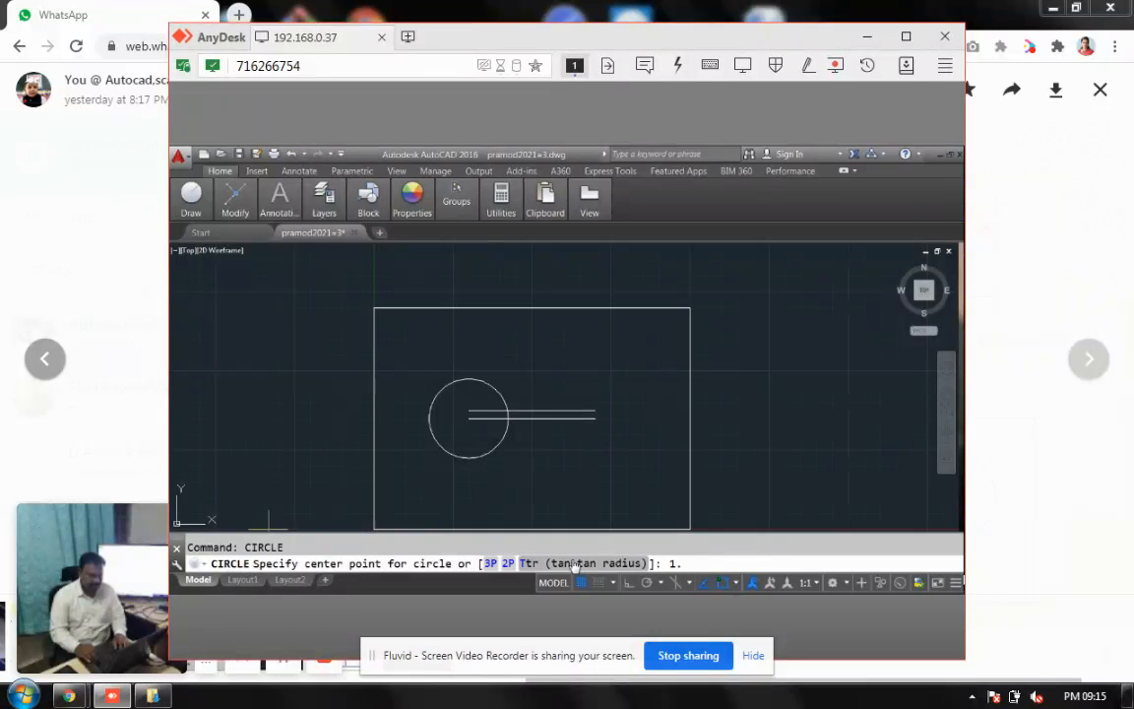
type("5")
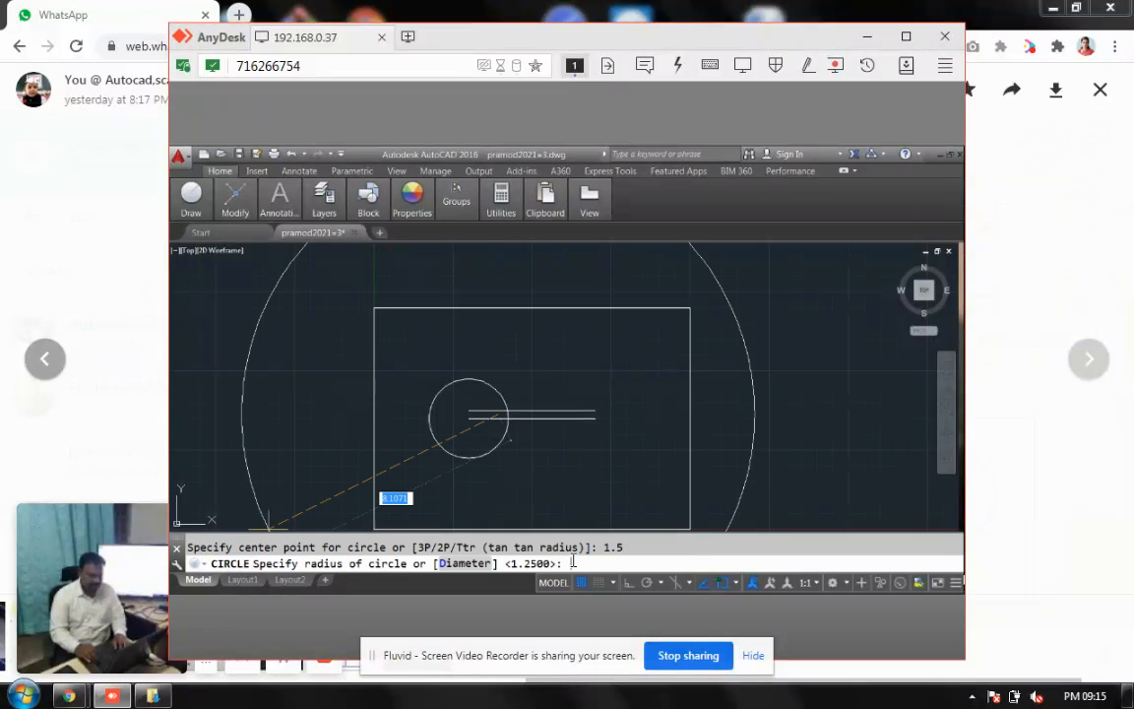
mouse_move(705, 520)
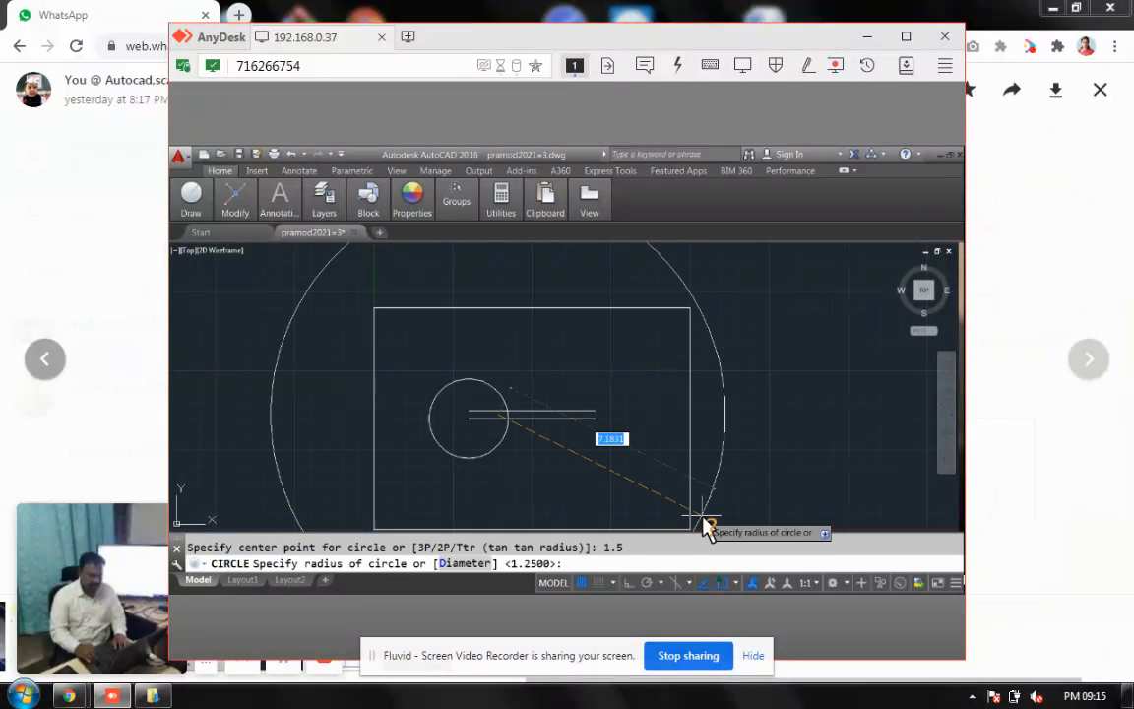
key("Escape")
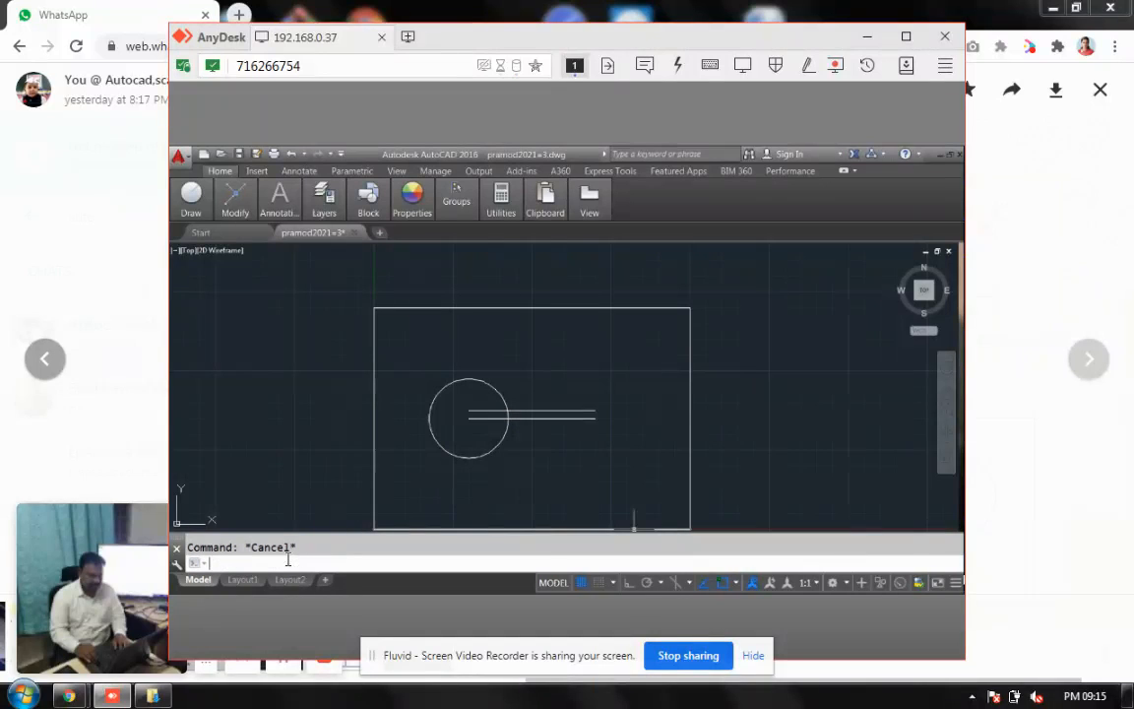
type("ci")
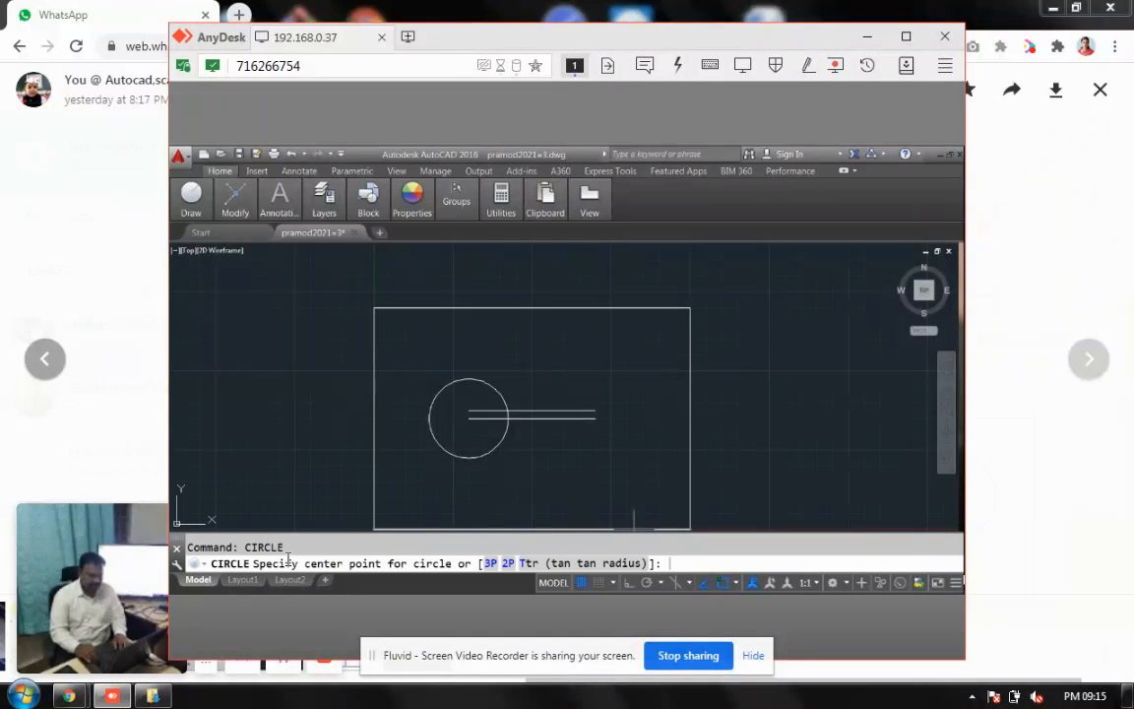
mouse_move(595, 417)
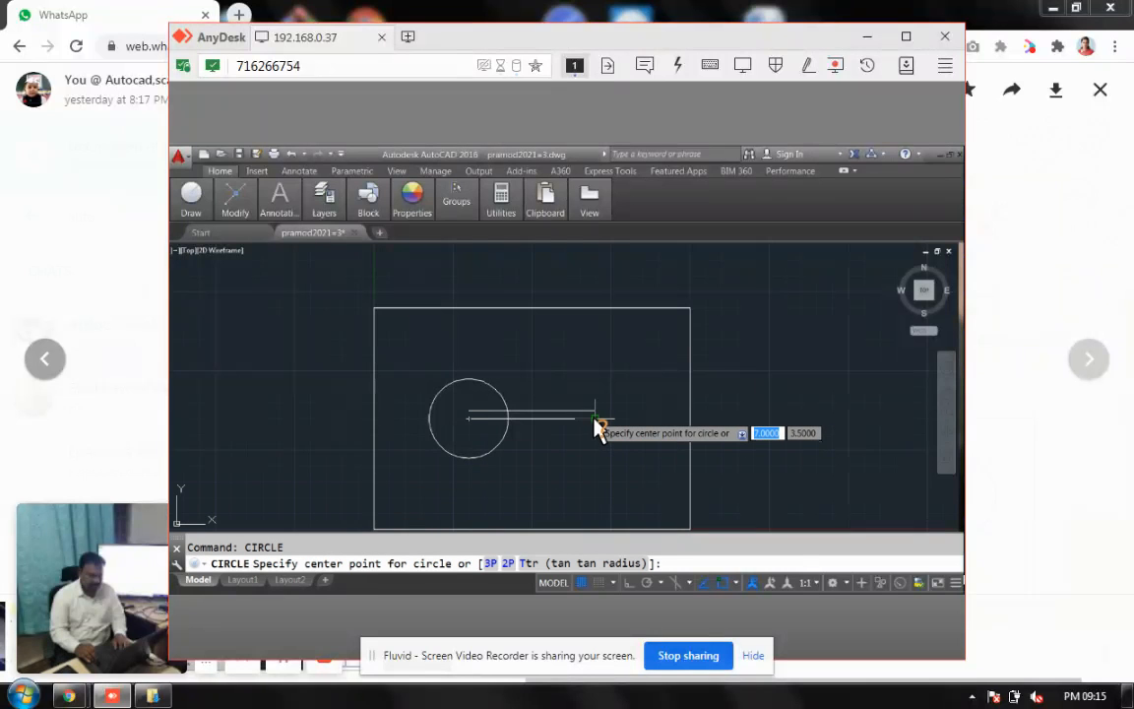
left_click(595, 418)
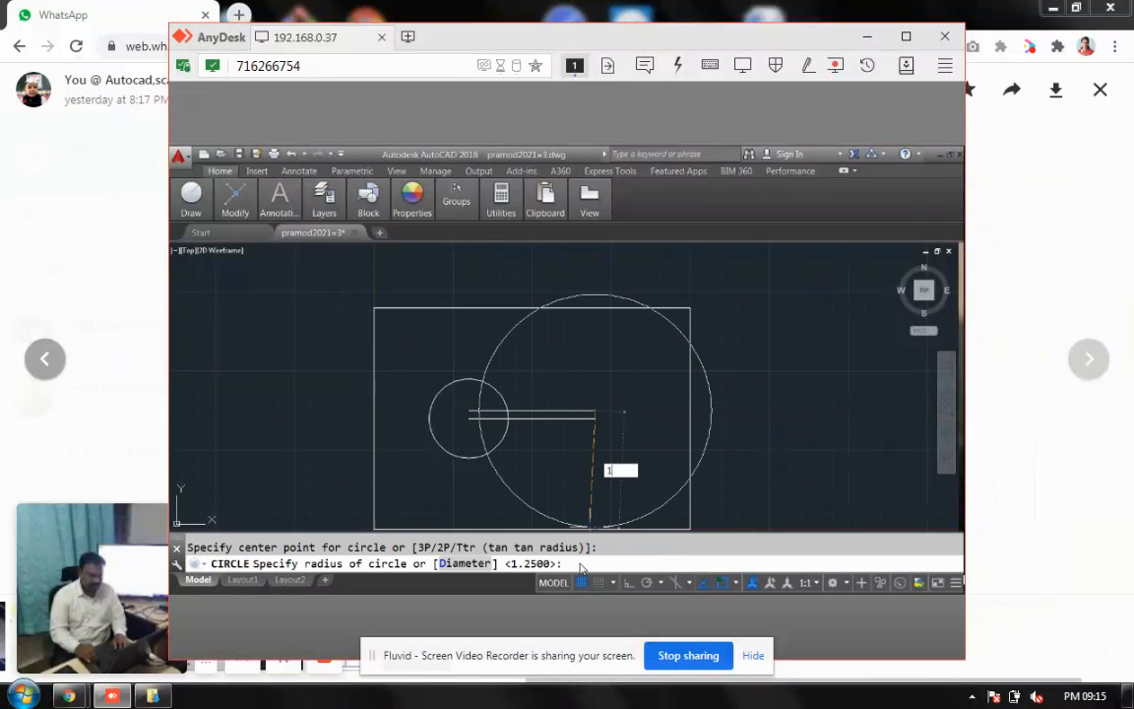
type(".5")
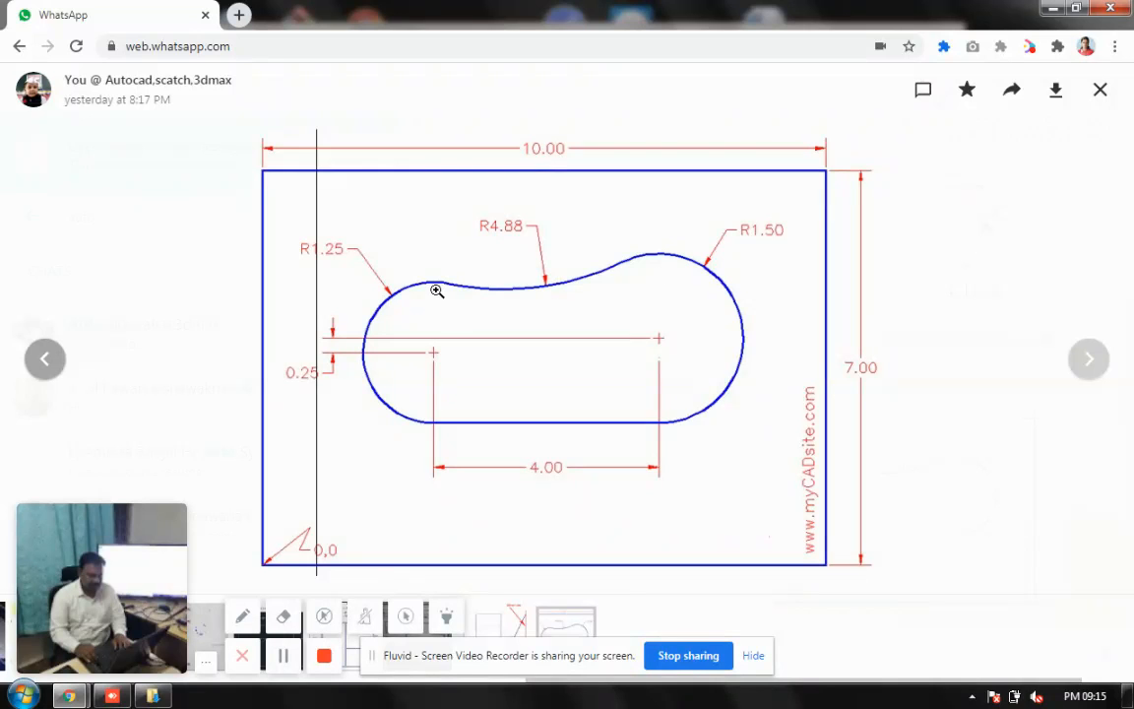
mouse_move(501, 232)
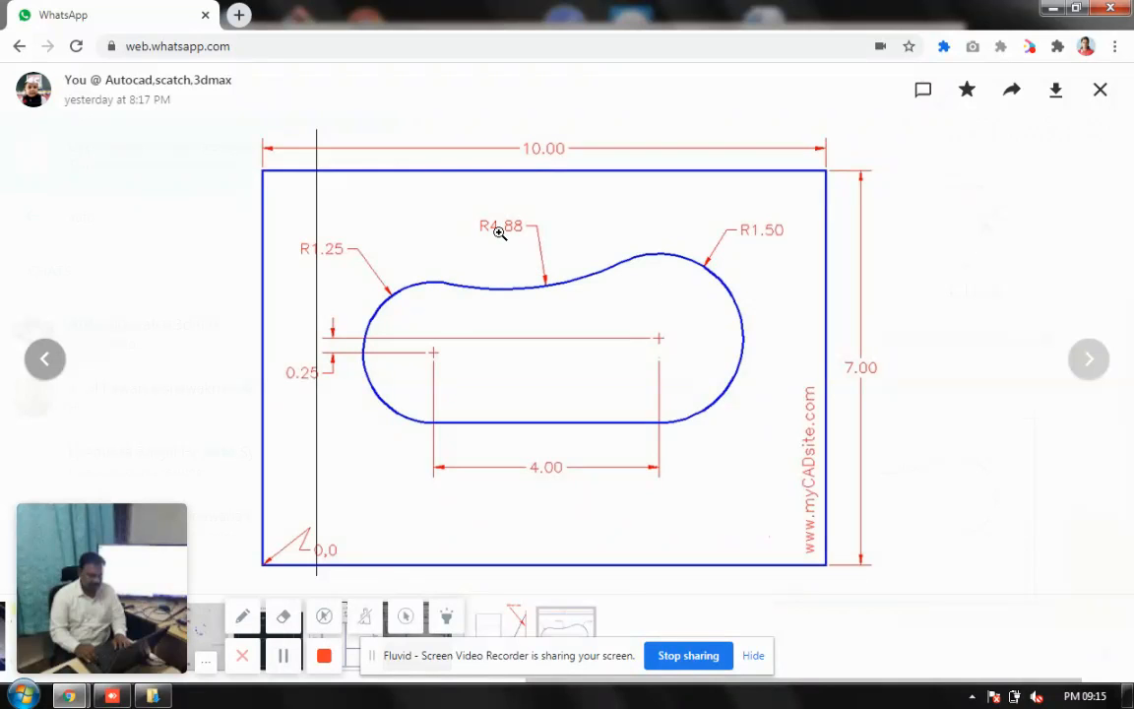
mouse_move(512, 233)
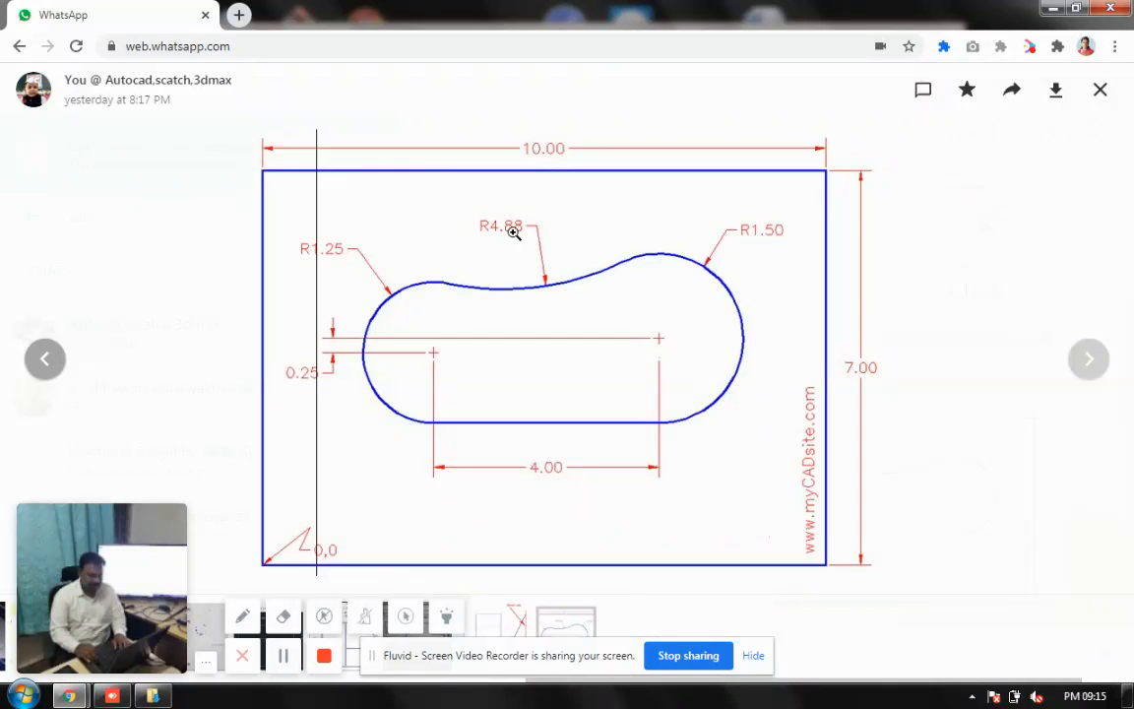
Draw a Start, End, Radius arc of 4.88 bridging the tops of the two circles
left_click(110, 696)
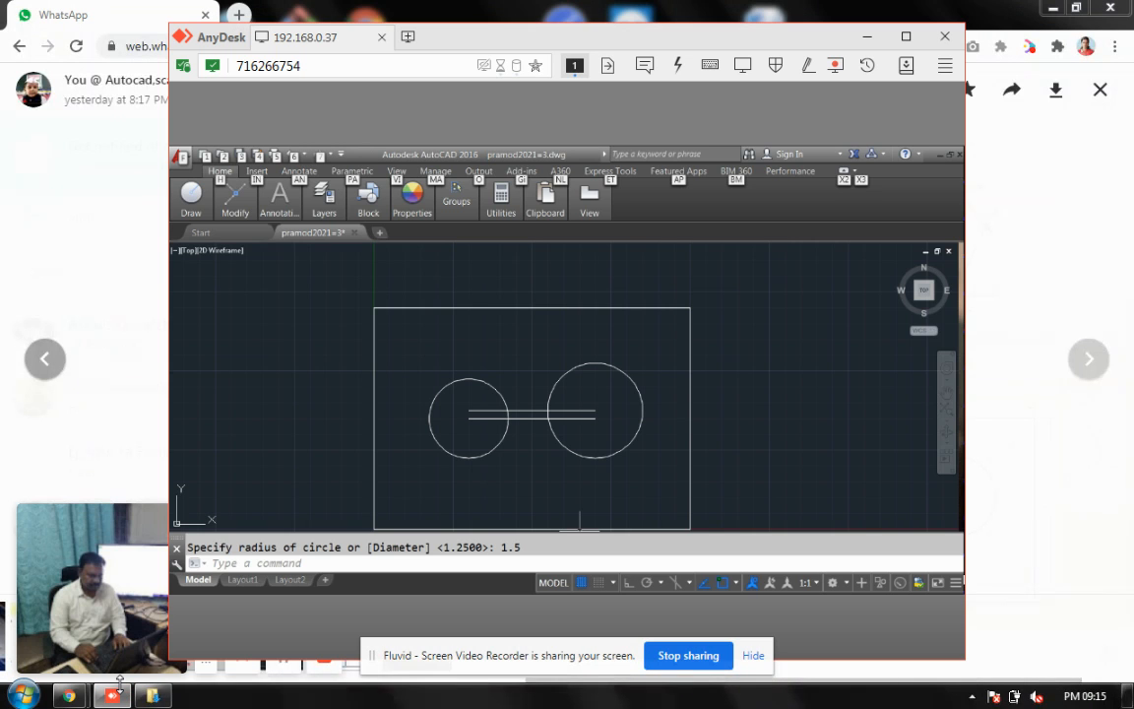
left_click(191, 199)
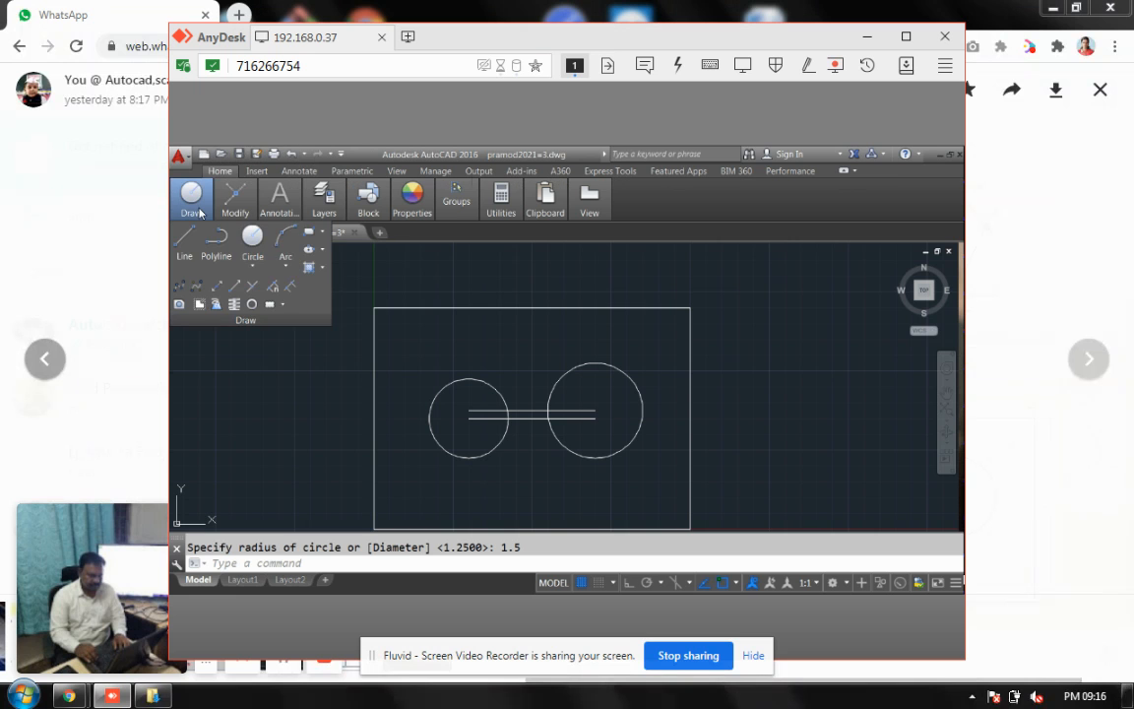
left_click(285, 258)
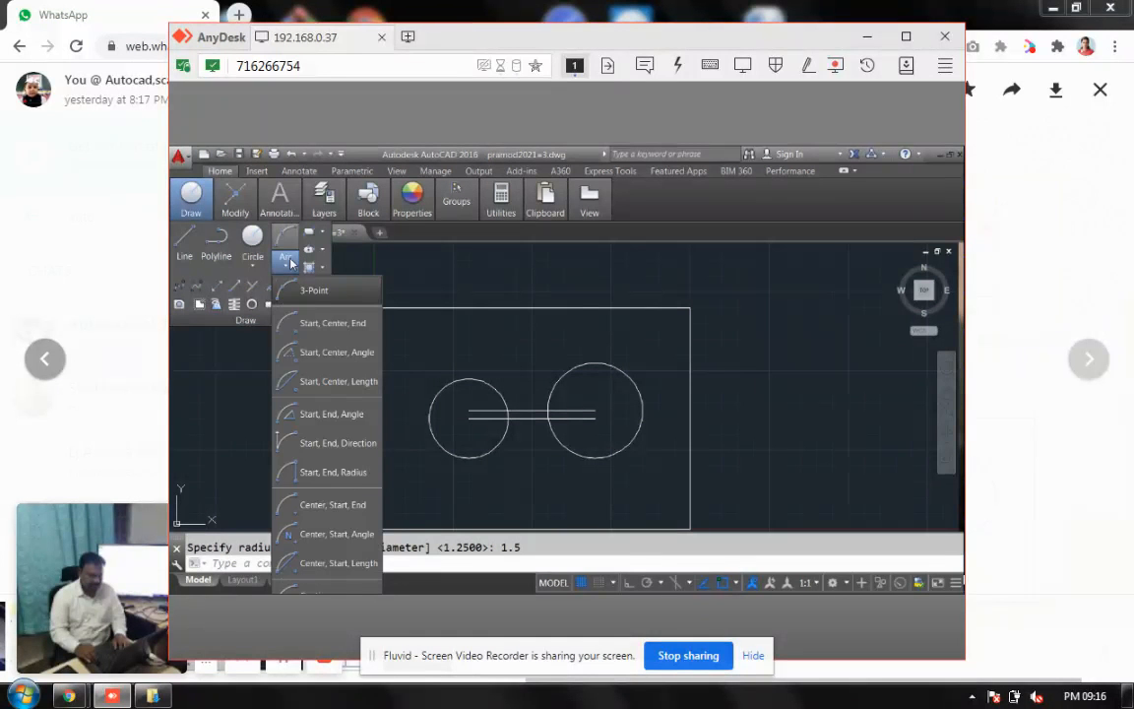
mouse_move(333, 473)
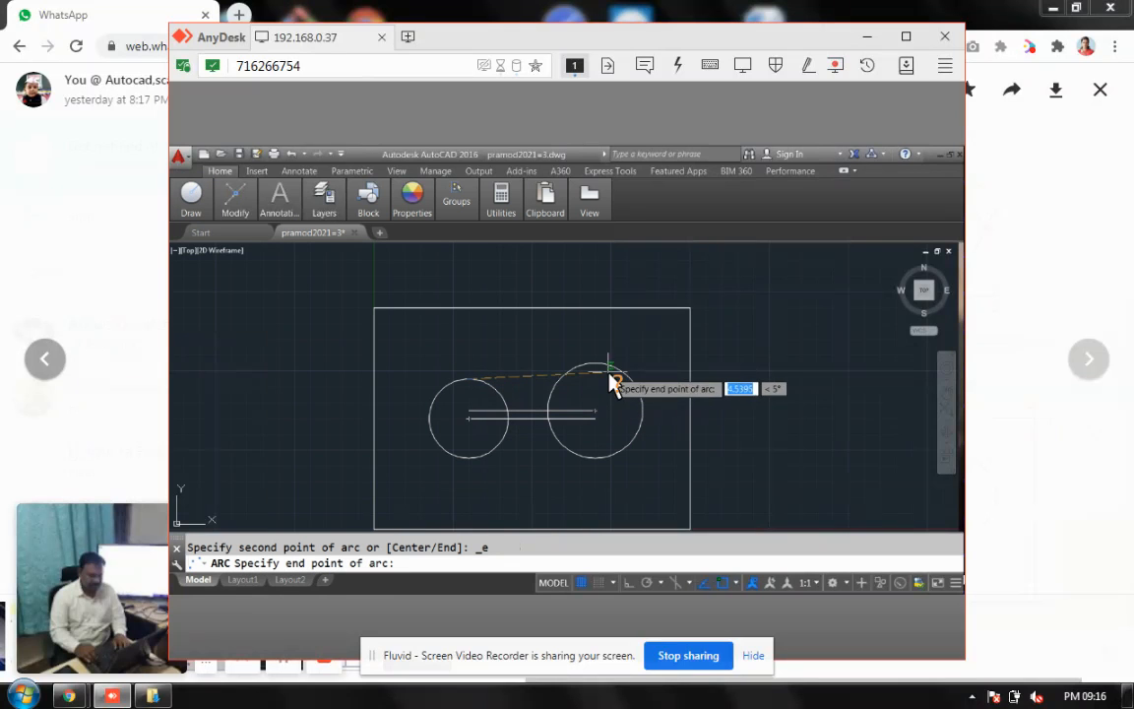
mouse_move(594, 374)
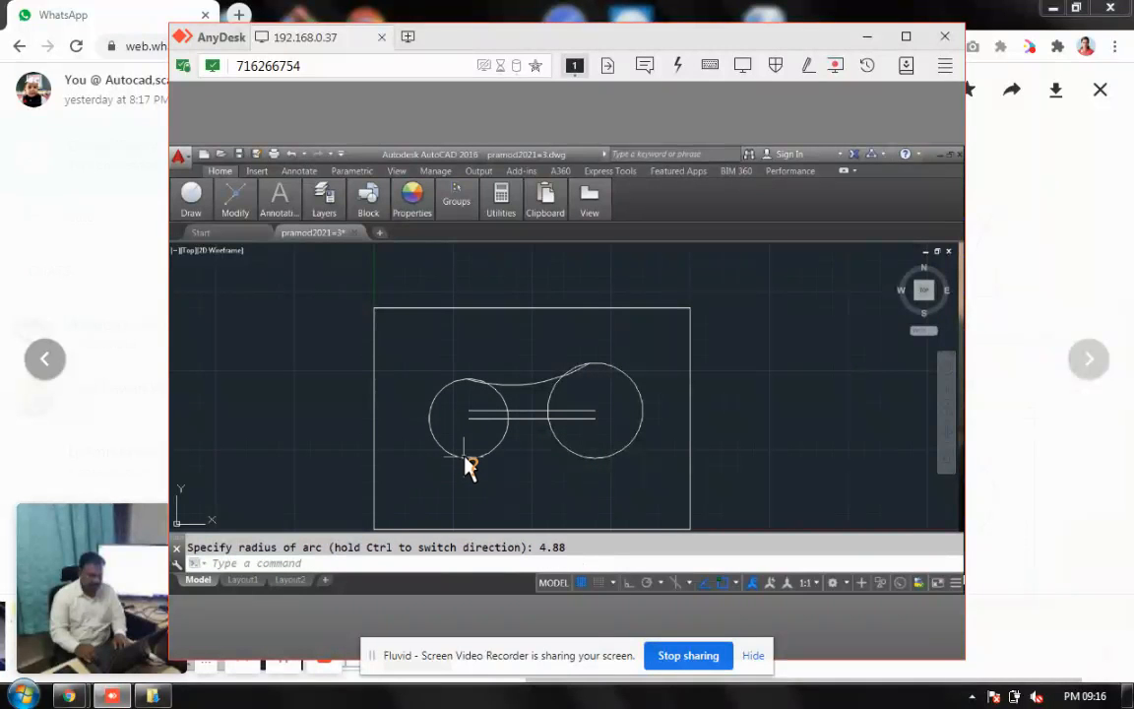
left_click(191, 197)
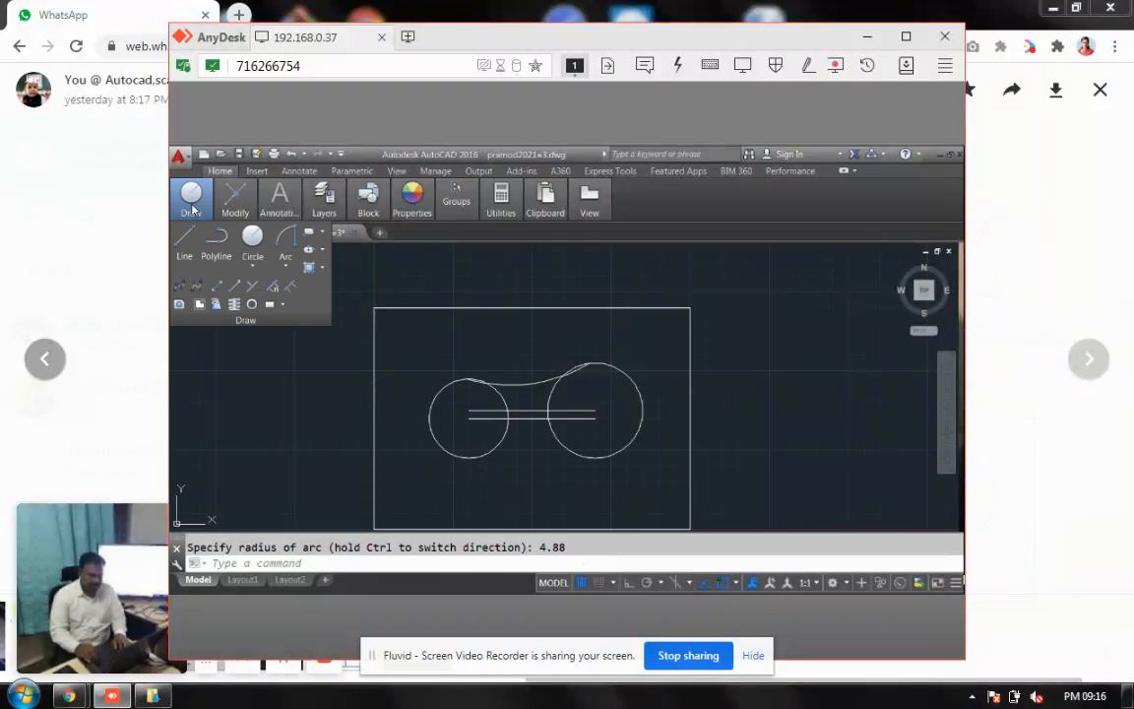
mouse_move(185, 240)
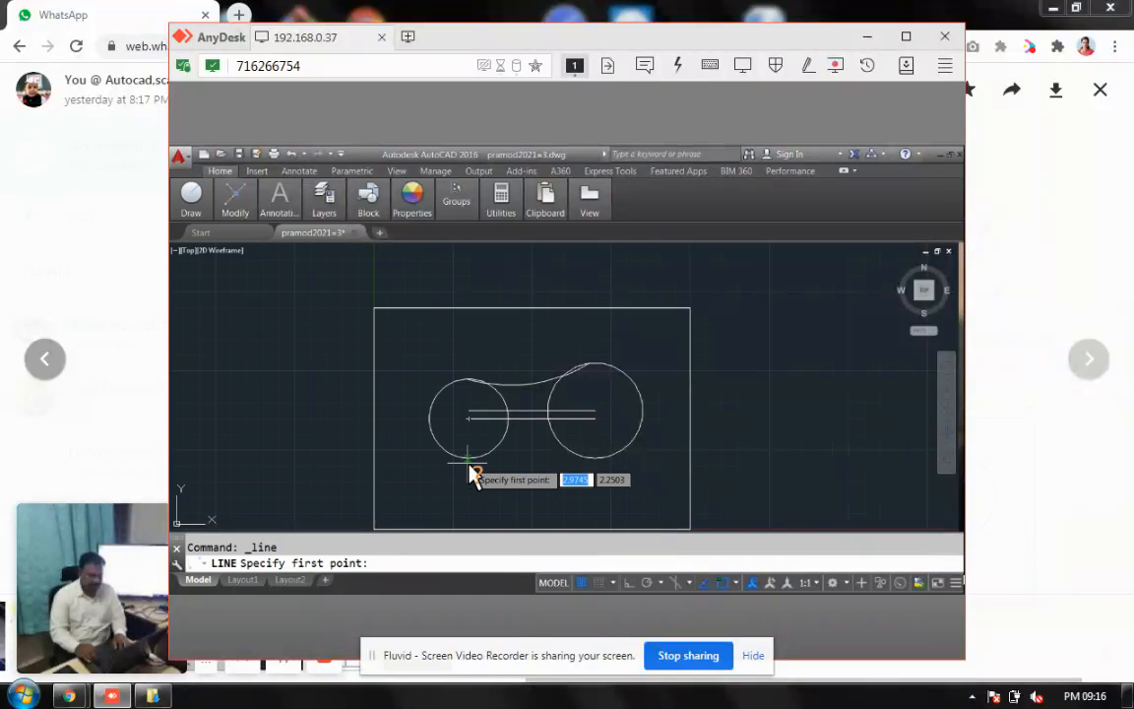
Draw a line joining the bottoms of the left and right circles
left_click(471, 470)
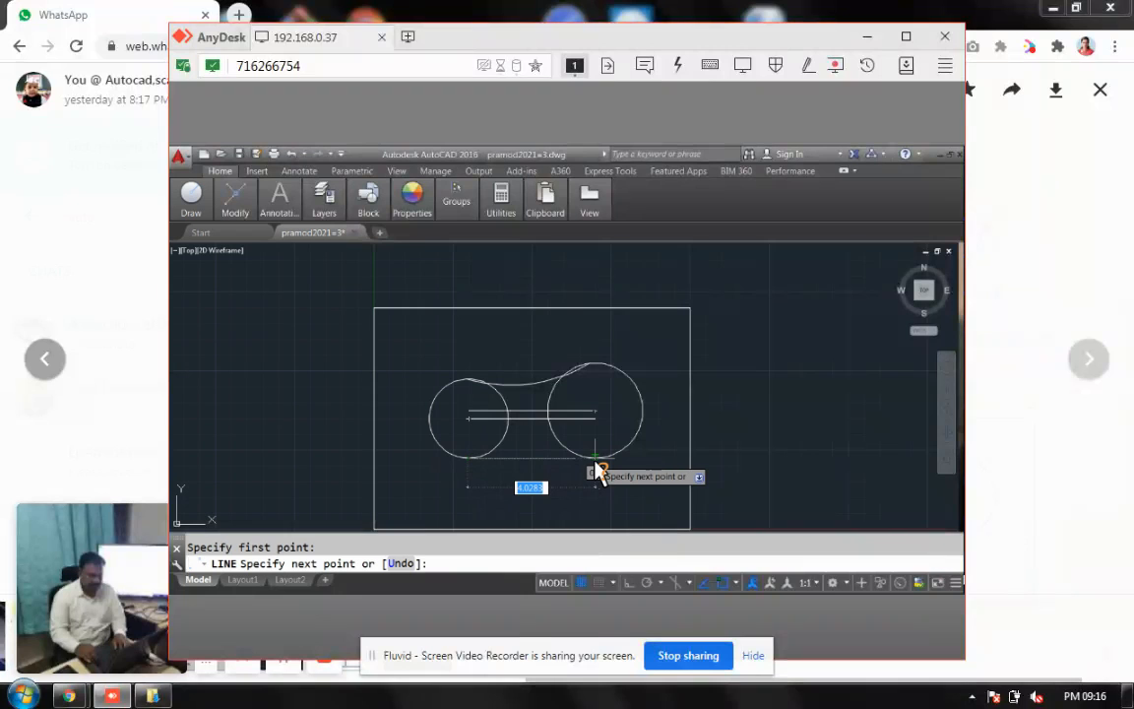
left_click(595, 453)
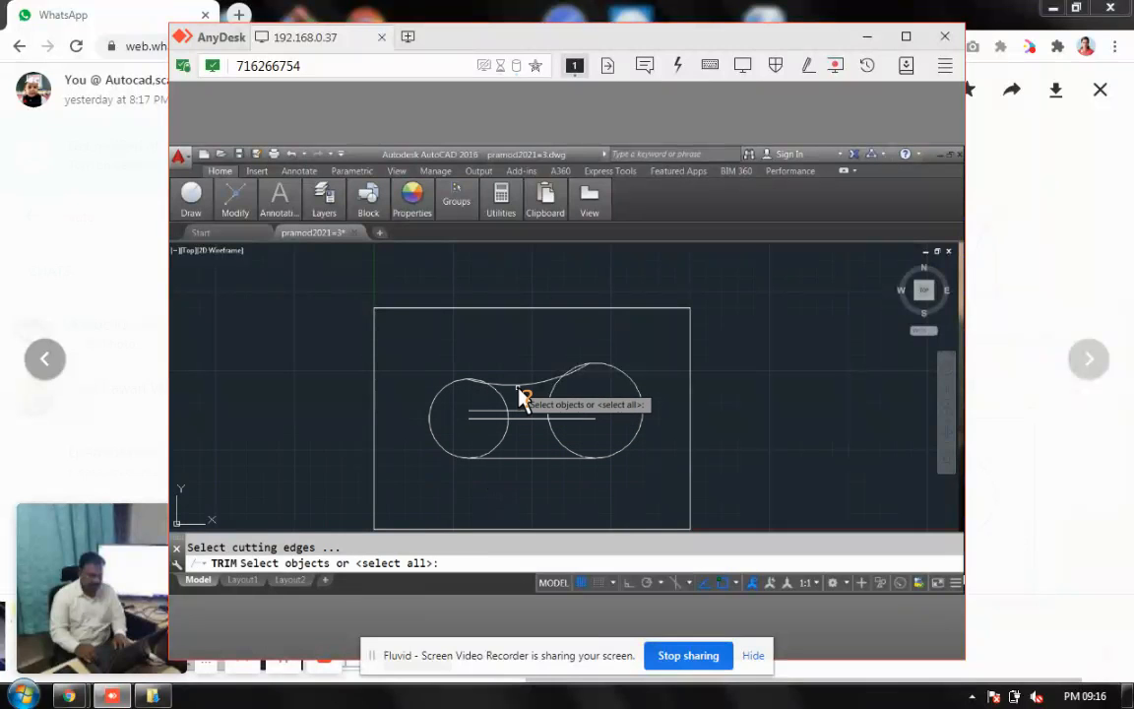
Select the top arc as the trim cutting edge to remove the inner circle halves
left_click(522, 392)
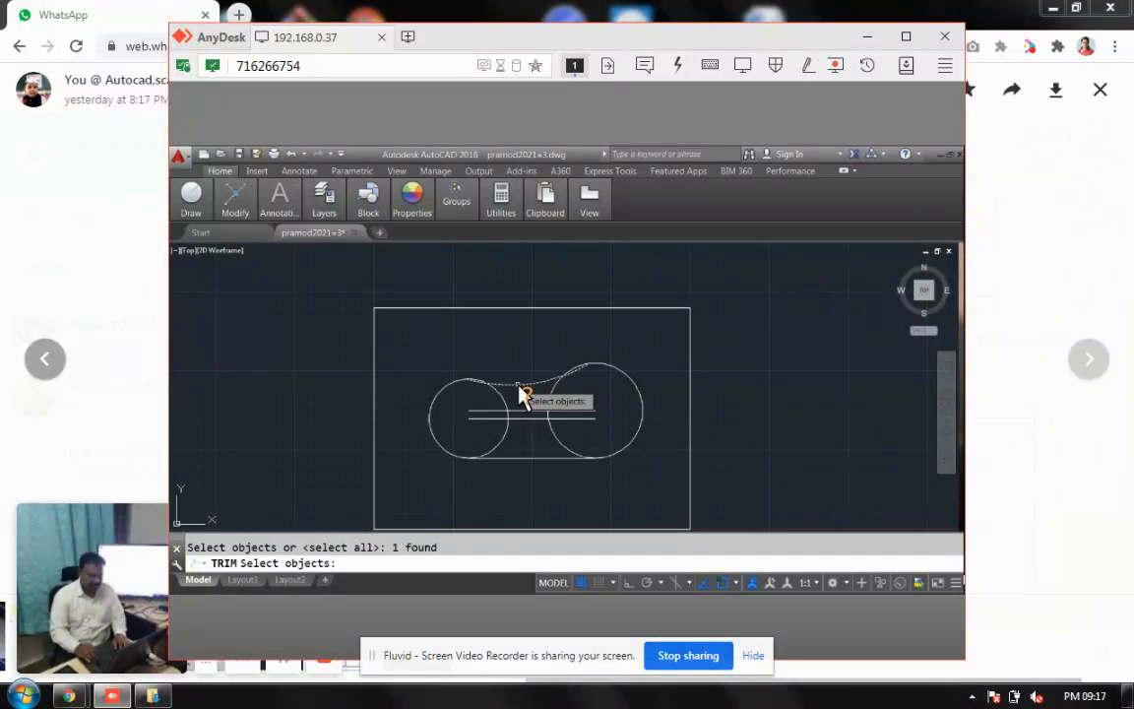
key("enter")
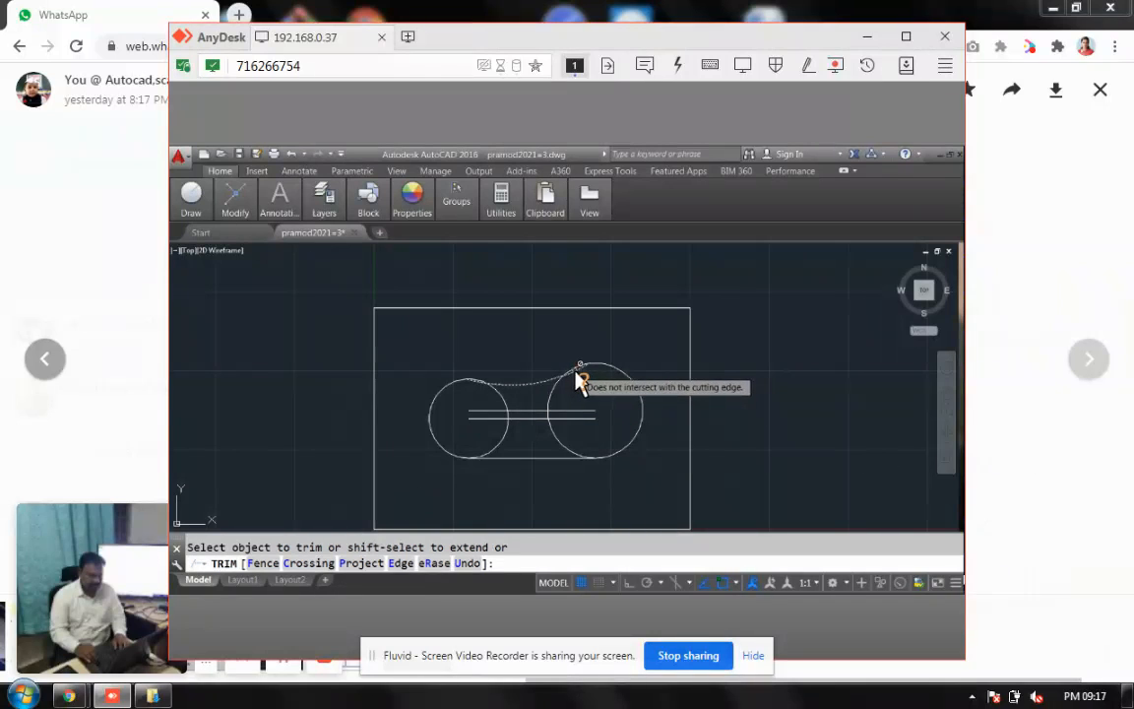
mouse_move(452, 384)
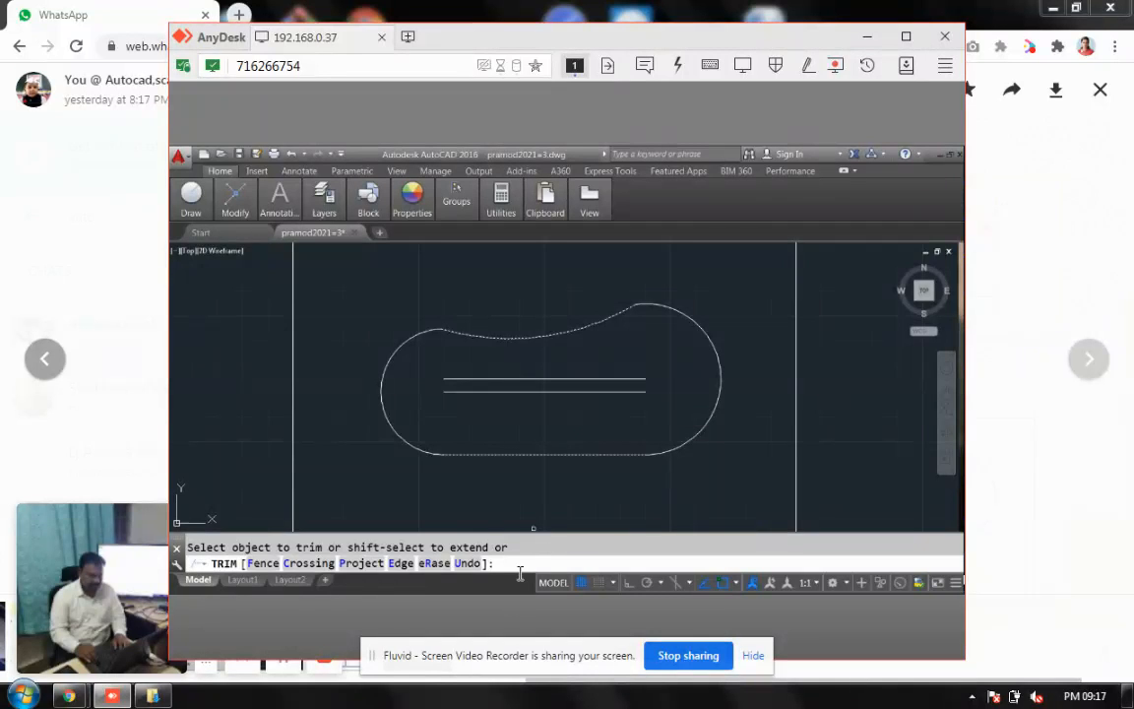
Erase the leftover horizontal centre lines inside the peanut outline
type("erra")
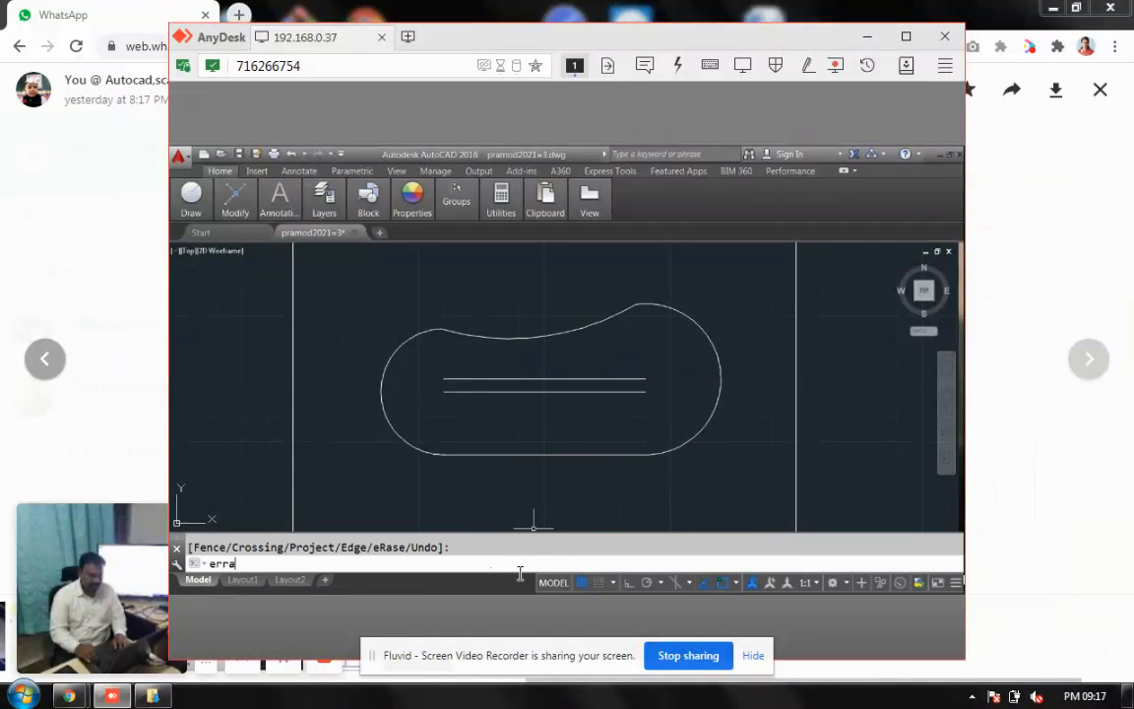
type("ERAse")
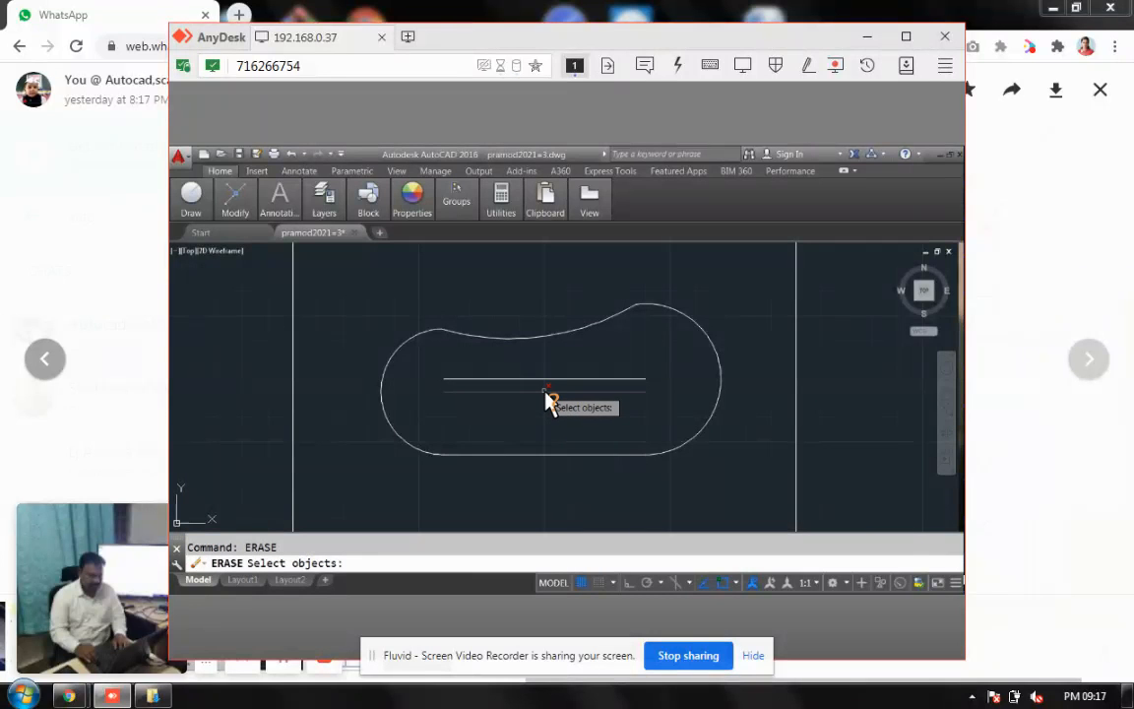
left_click(544, 394)
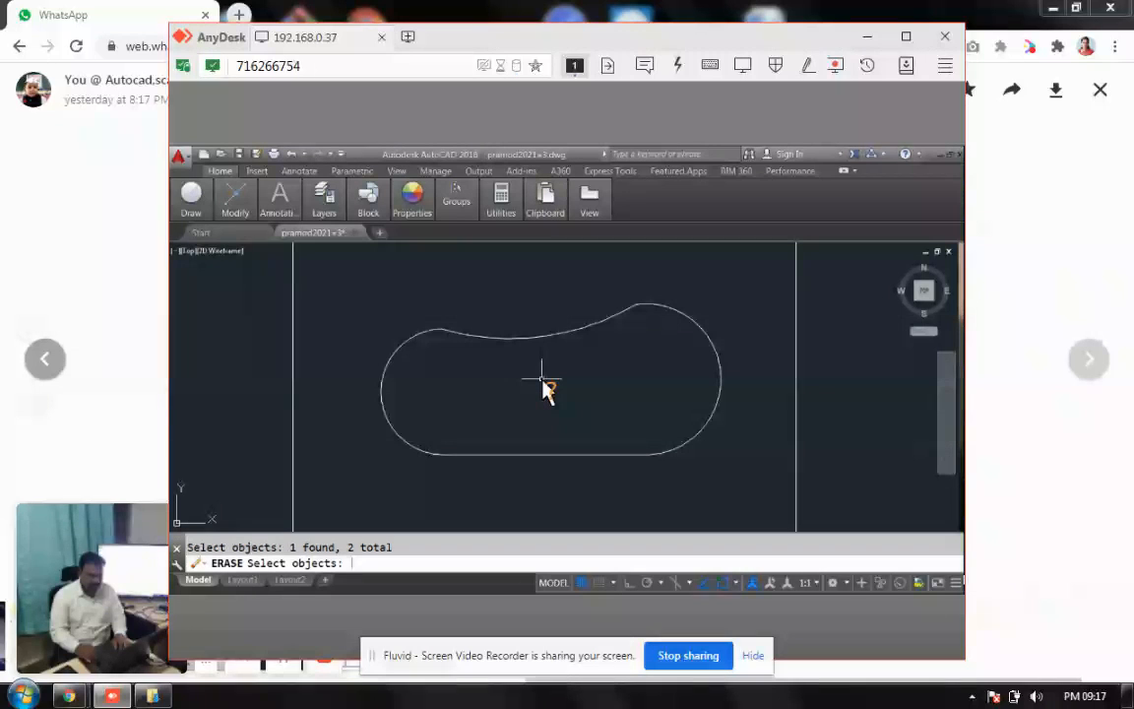
key("enter")
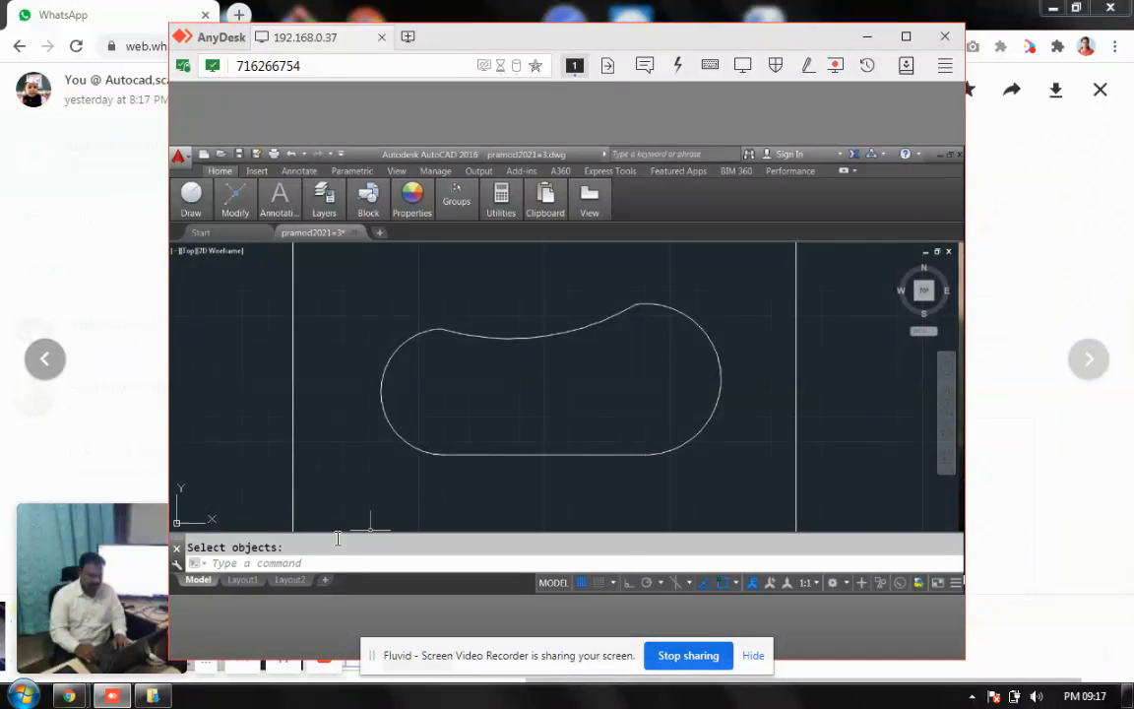
mouse_move(343, 596)
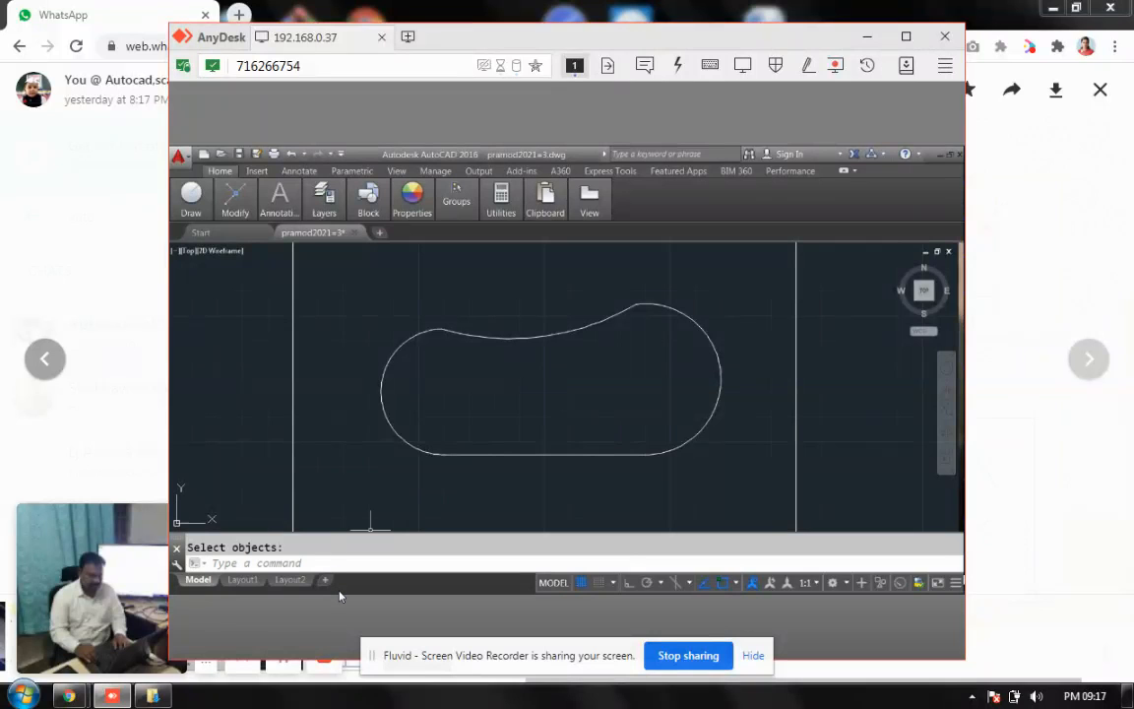